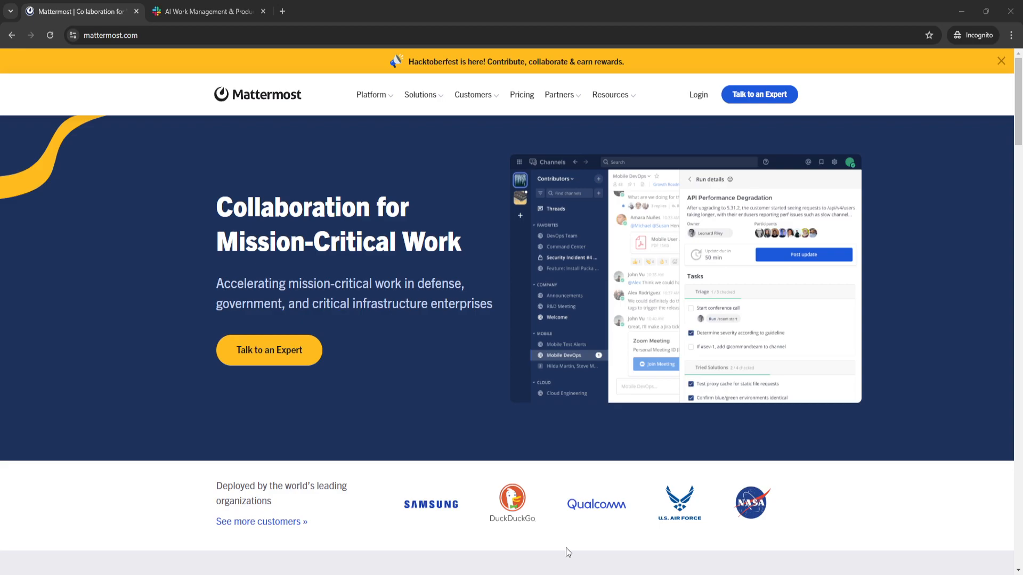
mouse_move(471, 413)
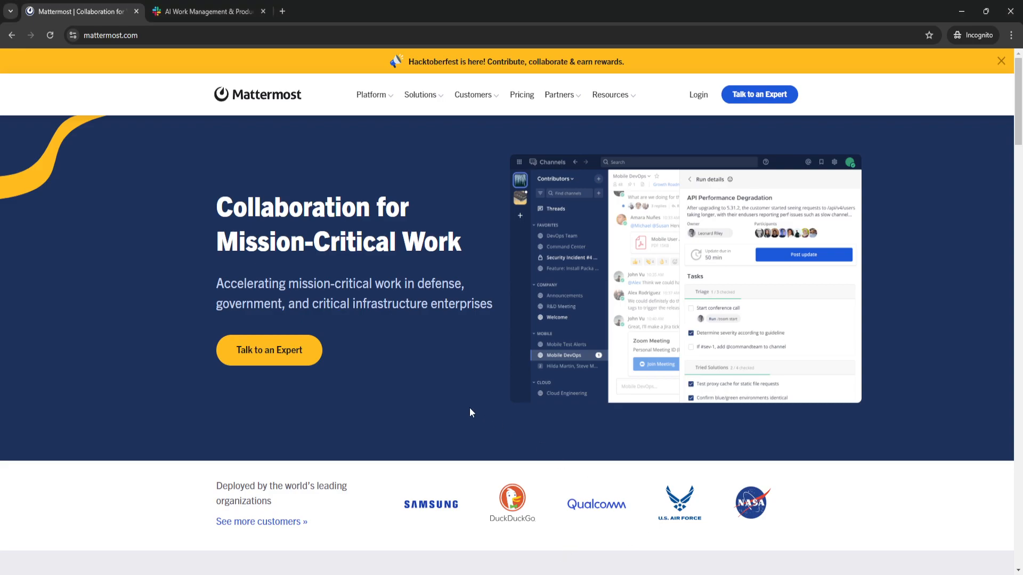
mouse_move(209, 328)
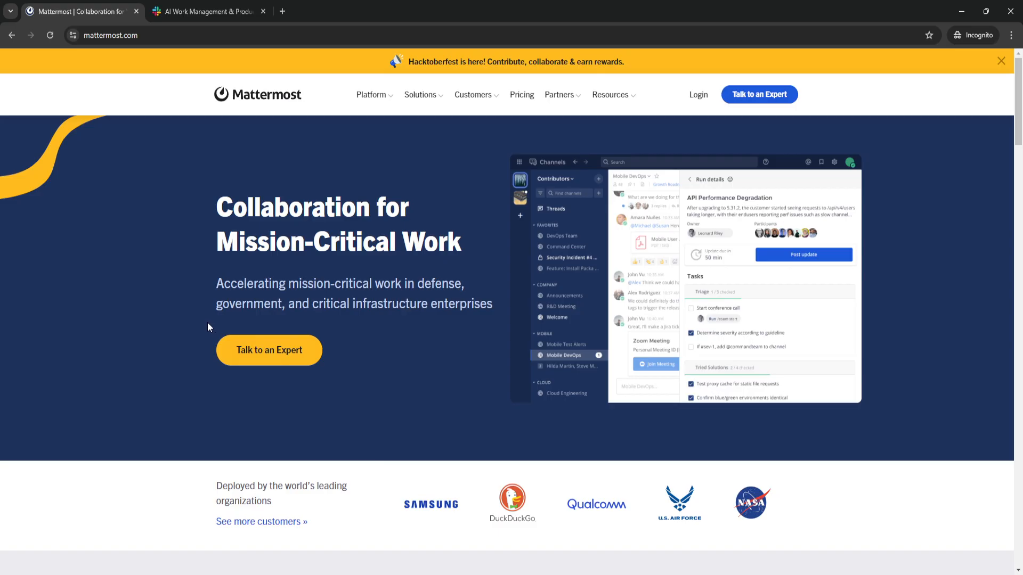
mouse_move(175, 307)
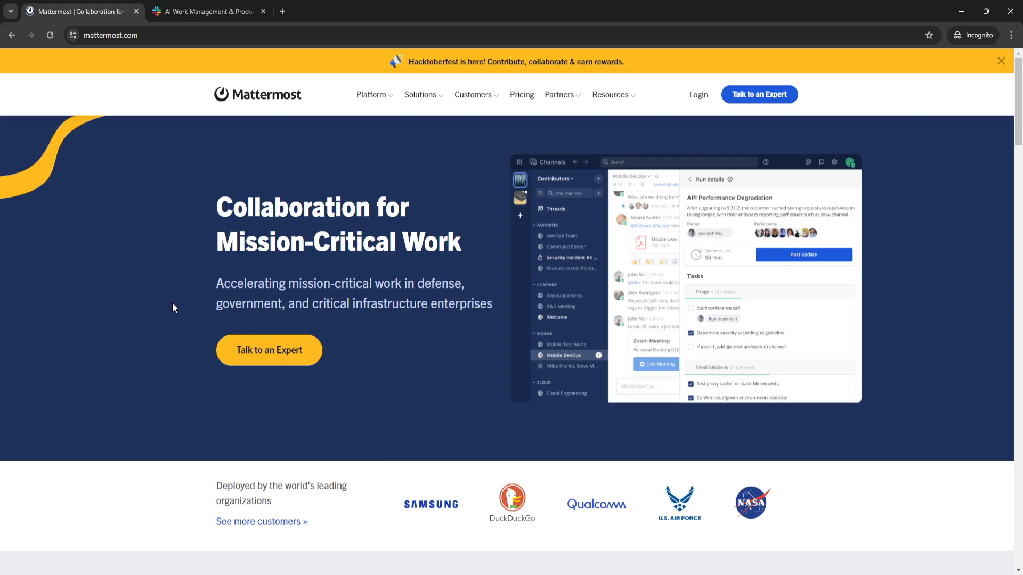
mouse_move(150, 283)
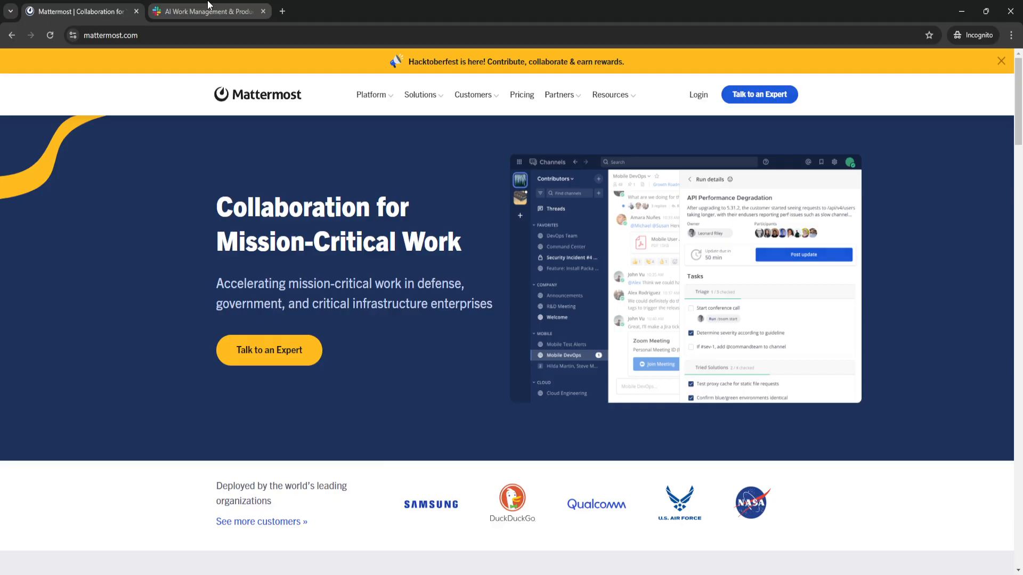
mouse_move(208, 183)
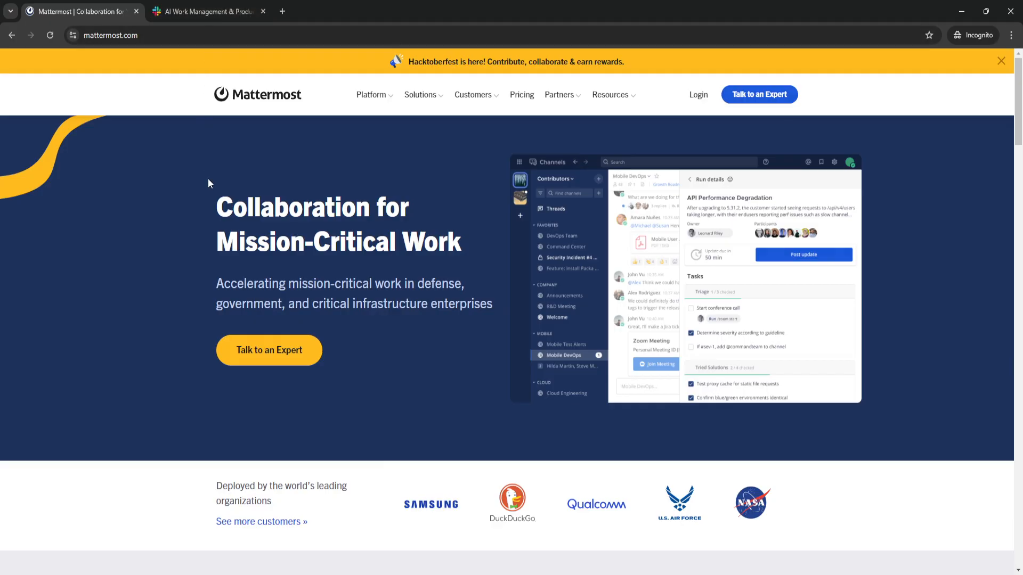
mouse_move(199, 187)
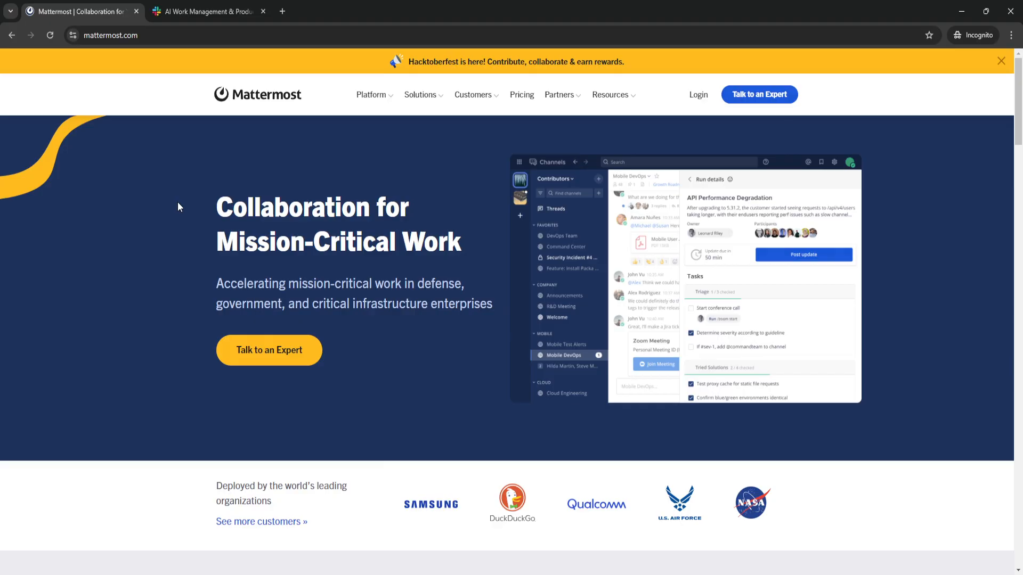
mouse_move(158, 210)
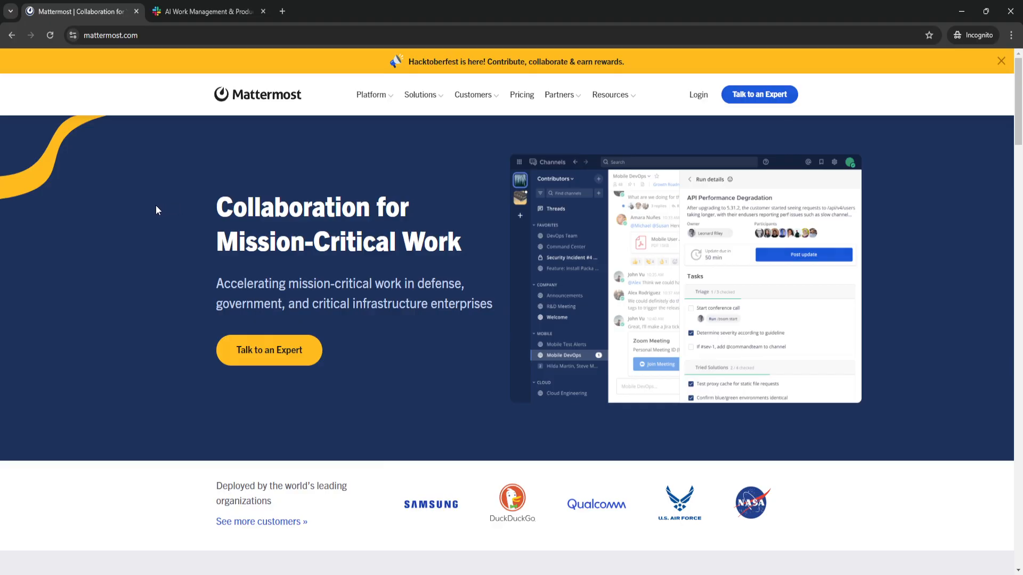
mouse_move(156, 210)
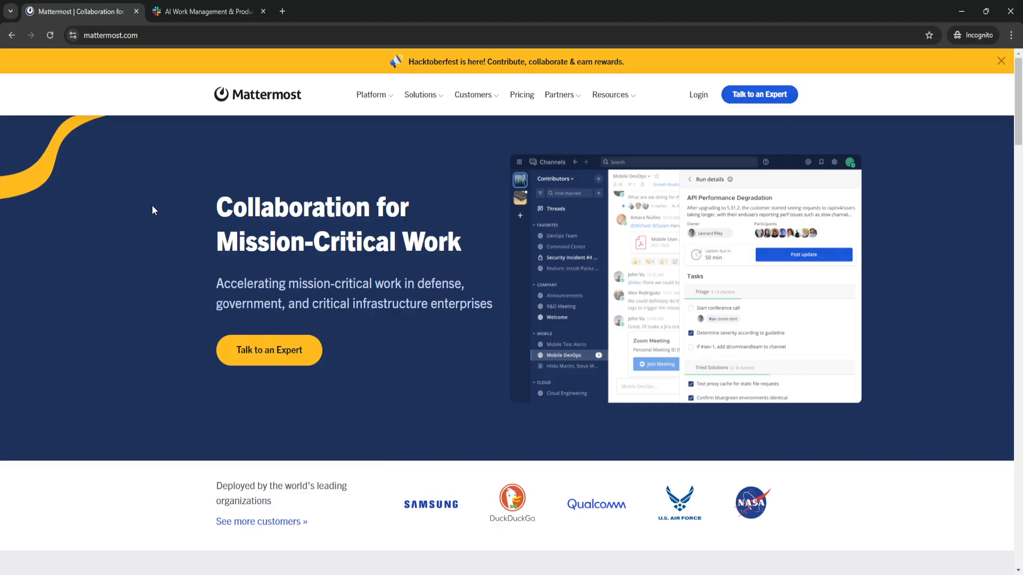
mouse_move(145, 210)
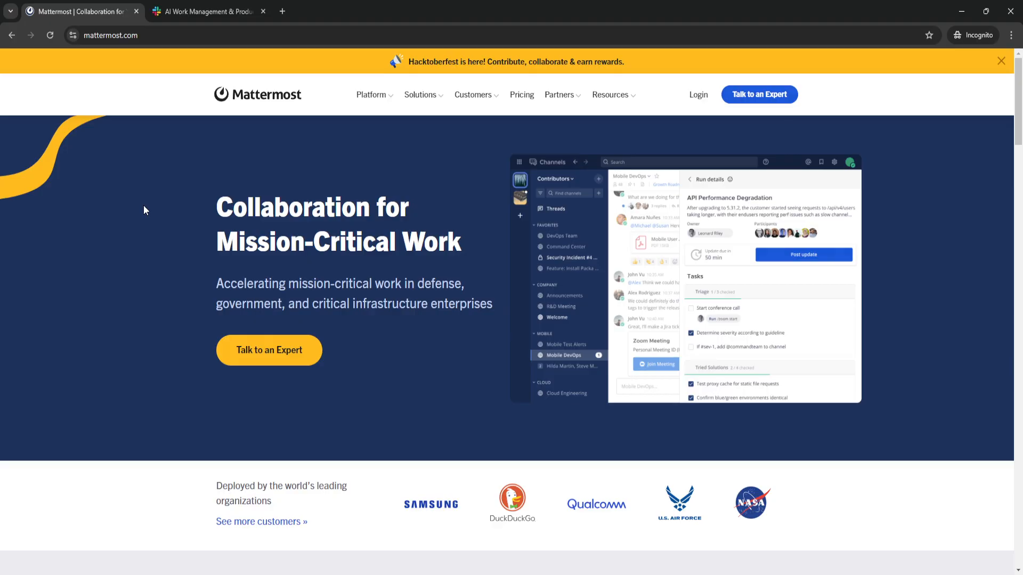
mouse_move(98, 174)
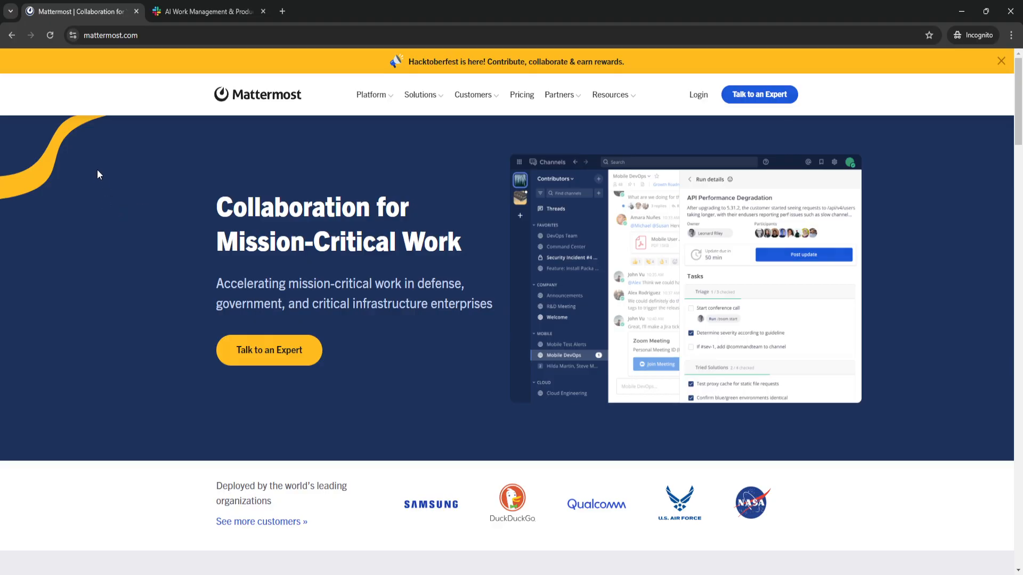
mouse_move(99, 160)
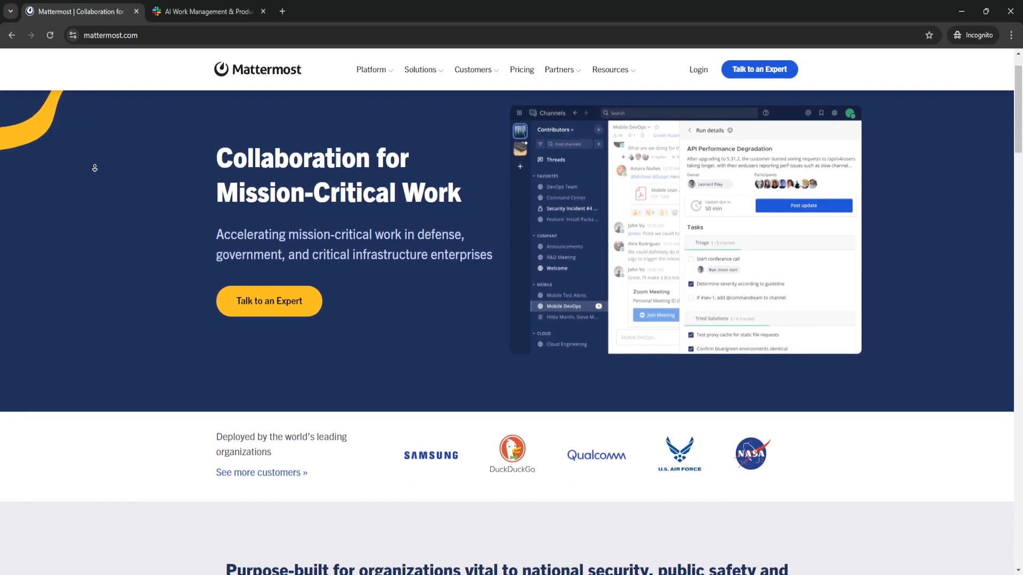
Step: Scroll the Mattermost homepage down to the customer logos and 'Purpose-built for organizations' section
scroll("down", 3)
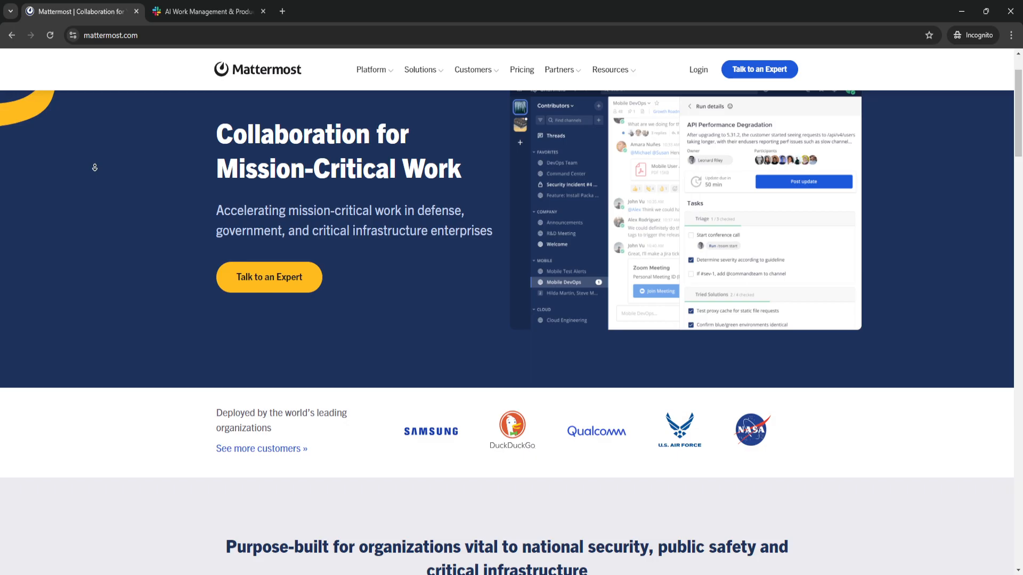
scroll("down", 3)
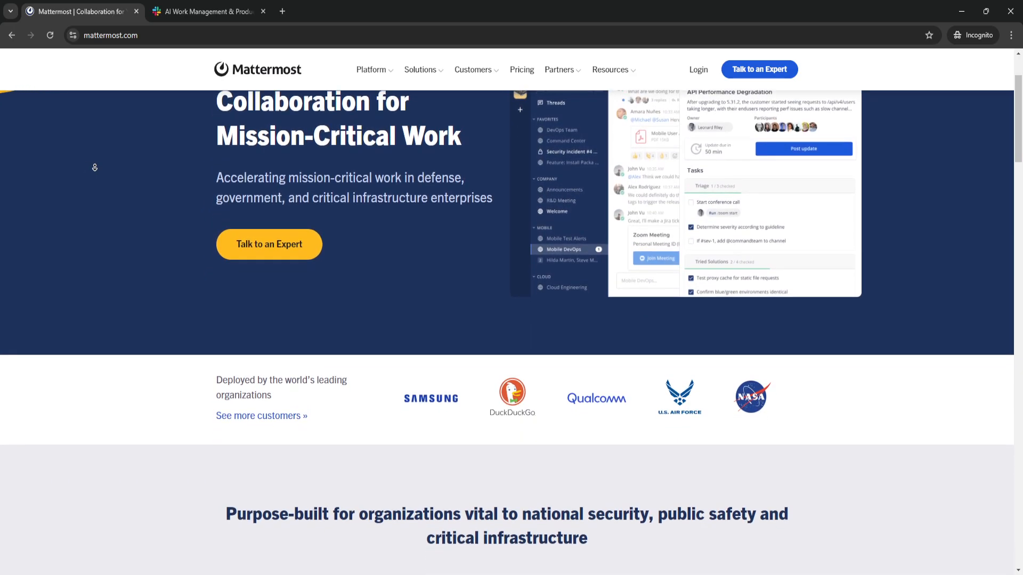
scroll("down", 3)
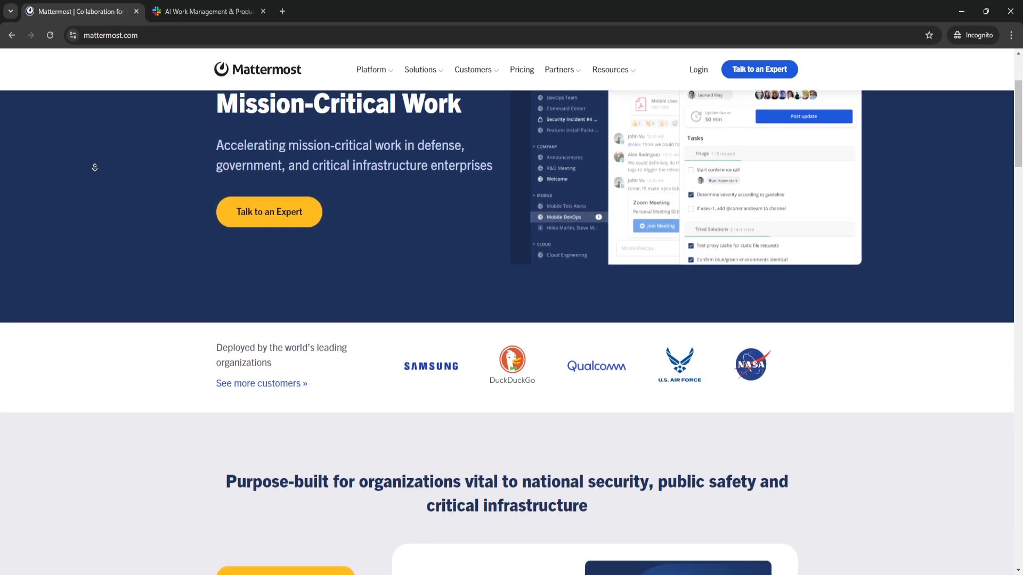
scroll("down", 3)
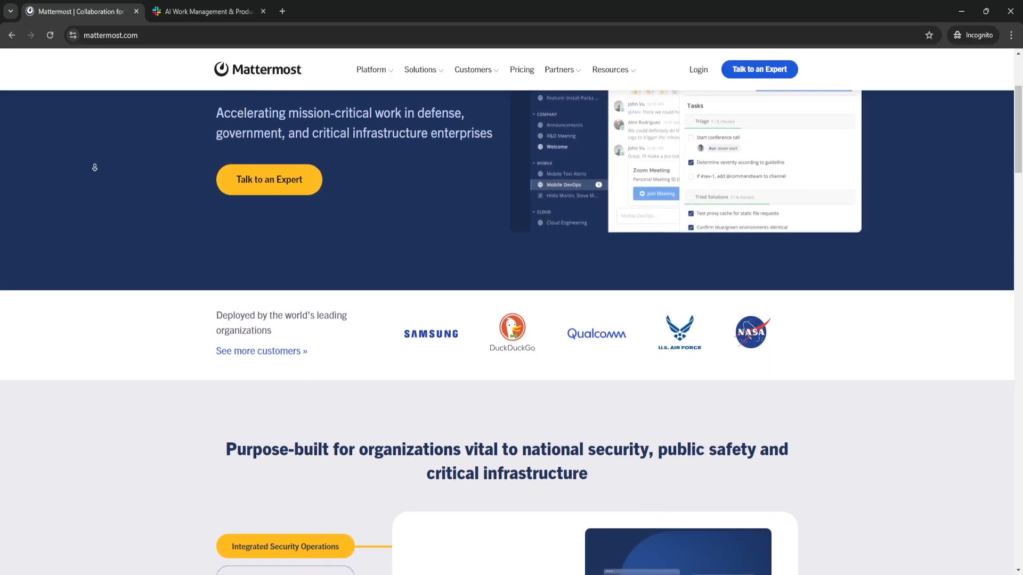
scroll("down", 3)
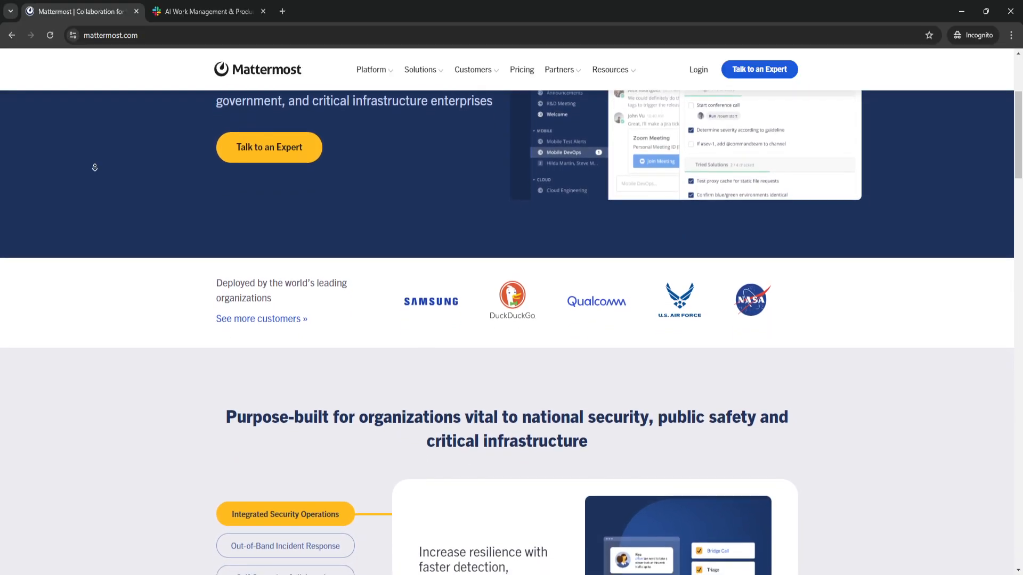
scroll("down", 3)
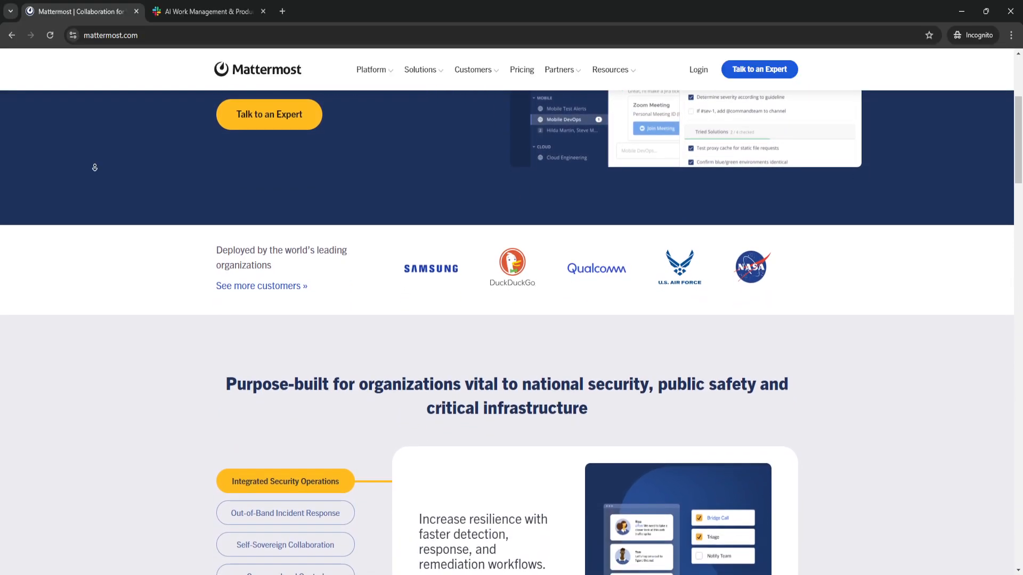
scroll("down", 3)
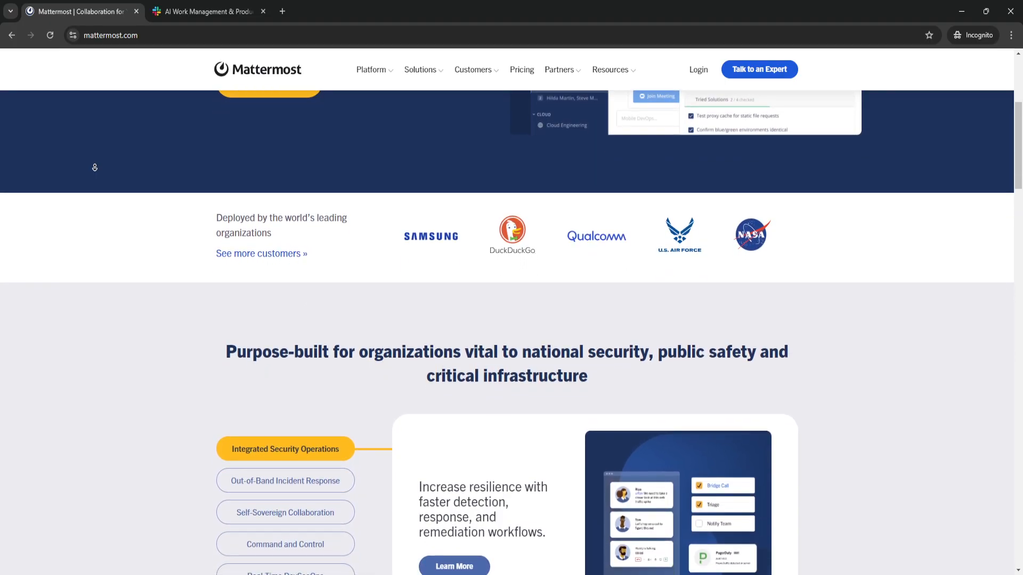
scroll("down", 3)
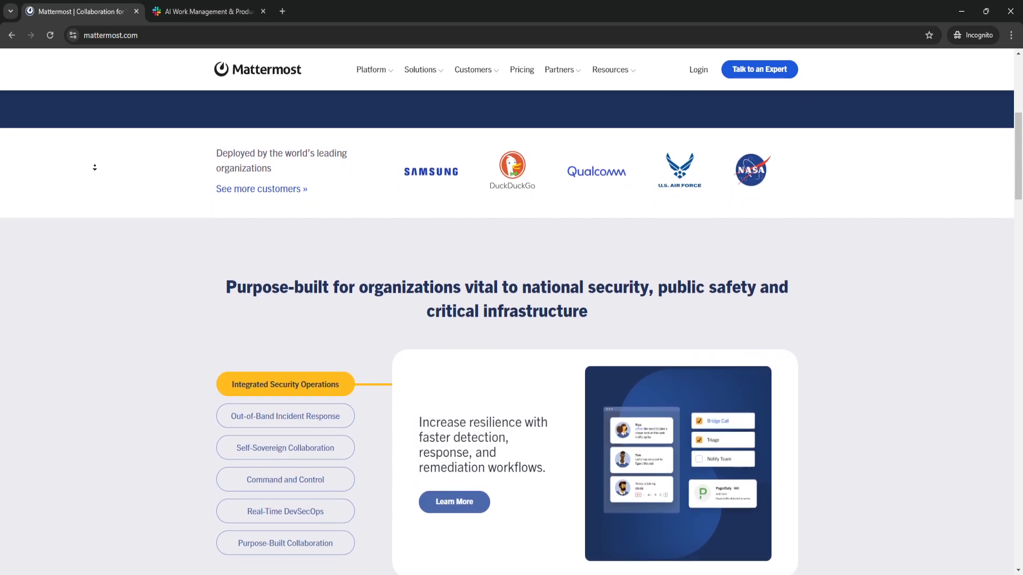
scroll("up", 3)
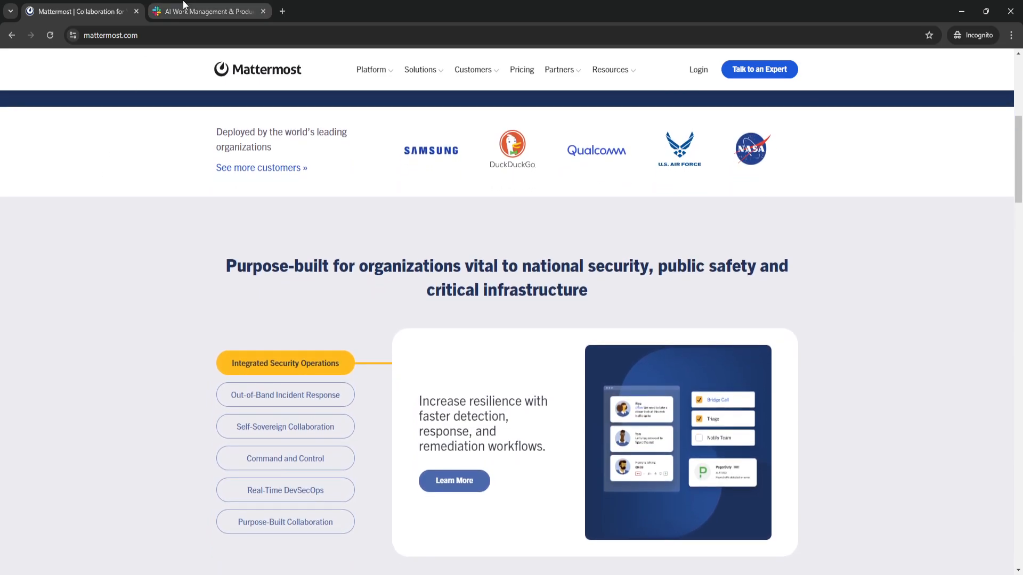
Step: Switch to the slack.com tab showing the 'Where work happens' homepage
left_click(209, 11)
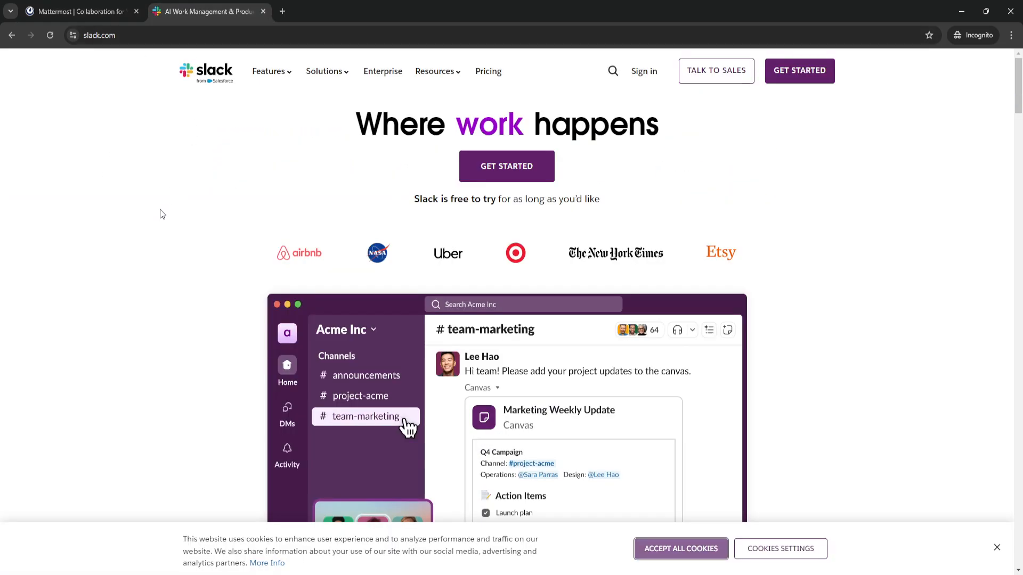
mouse_move(138, 204)
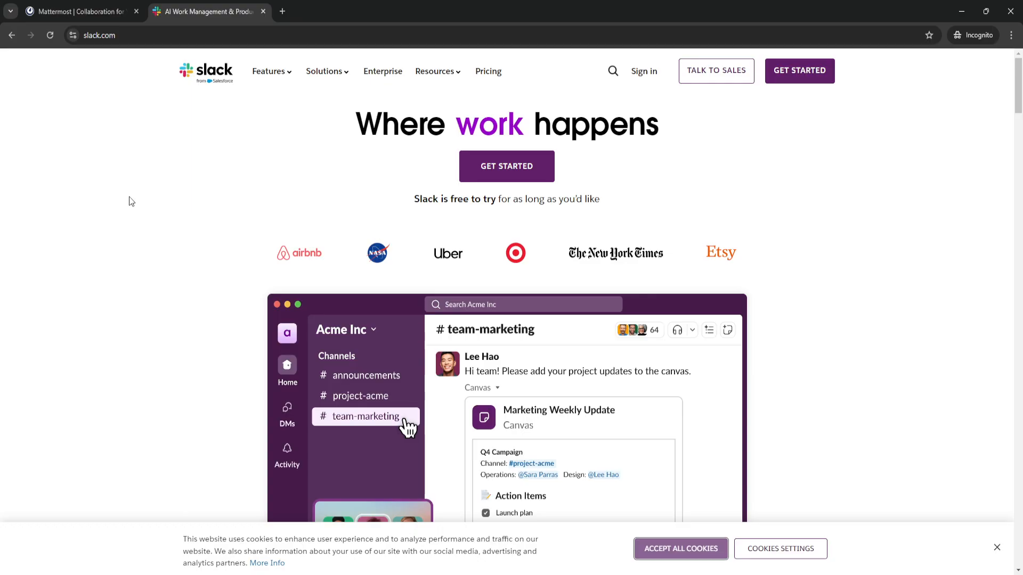
Step: Switch back to the mattermost.com tab at the critical-infrastructure section
left_click(78, 11)
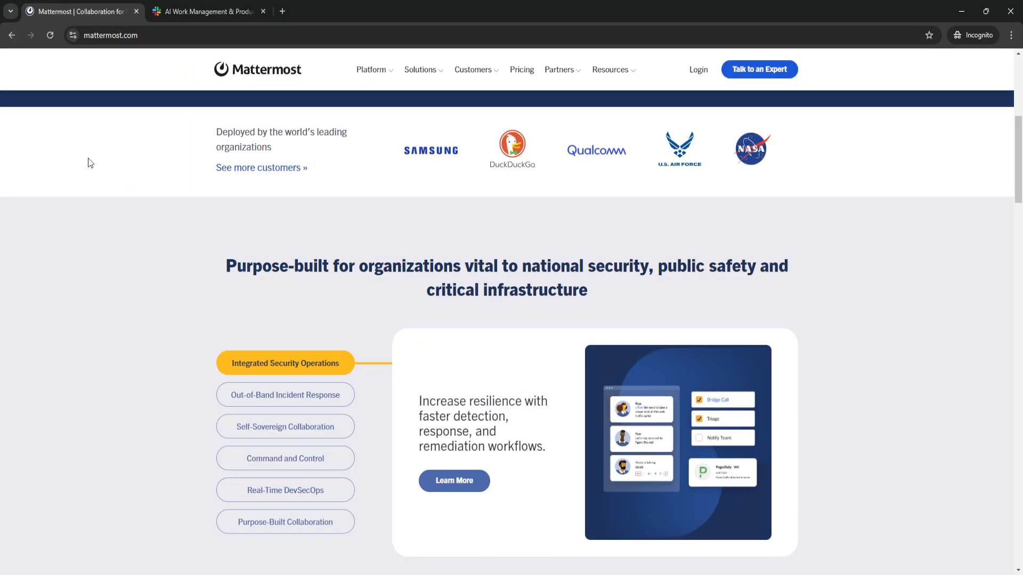
mouse_move(89, 210)
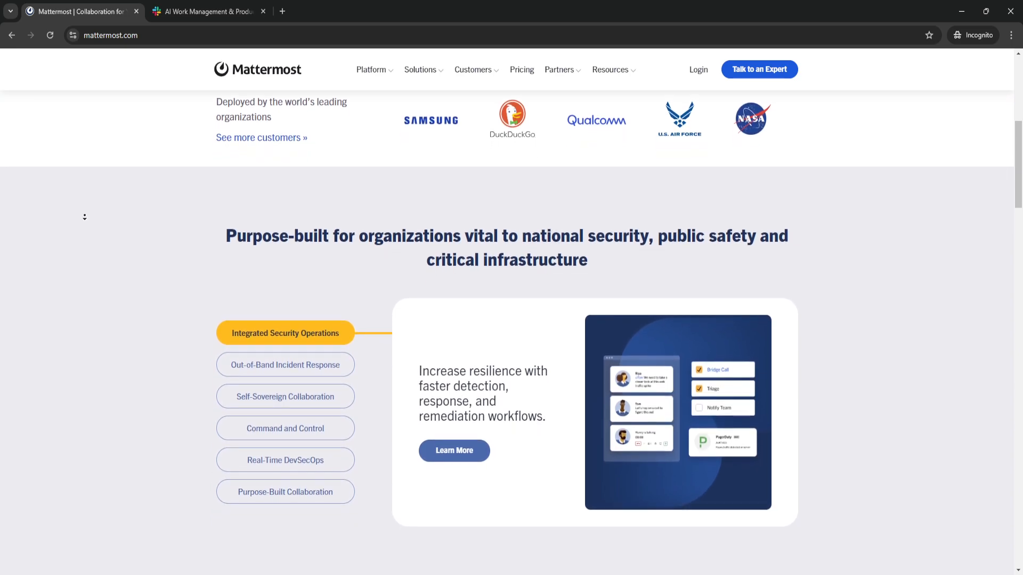
Step: Scroll through 'What sets Mattermost apart' to the 'Secure enterprise collaboration' Channels section
scroll("down", 3)
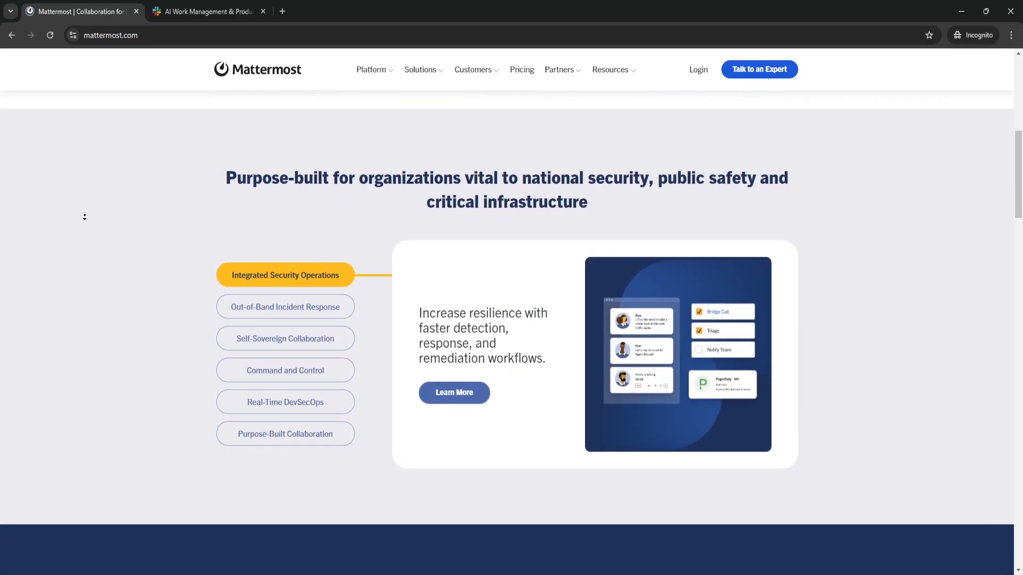
scroll("down", 3)
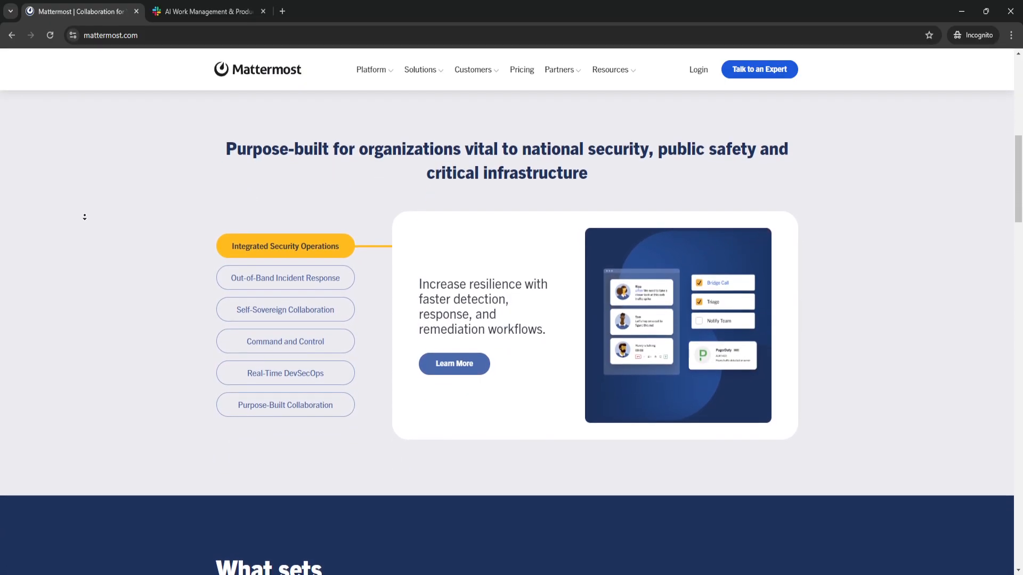
scroll("down", 3)
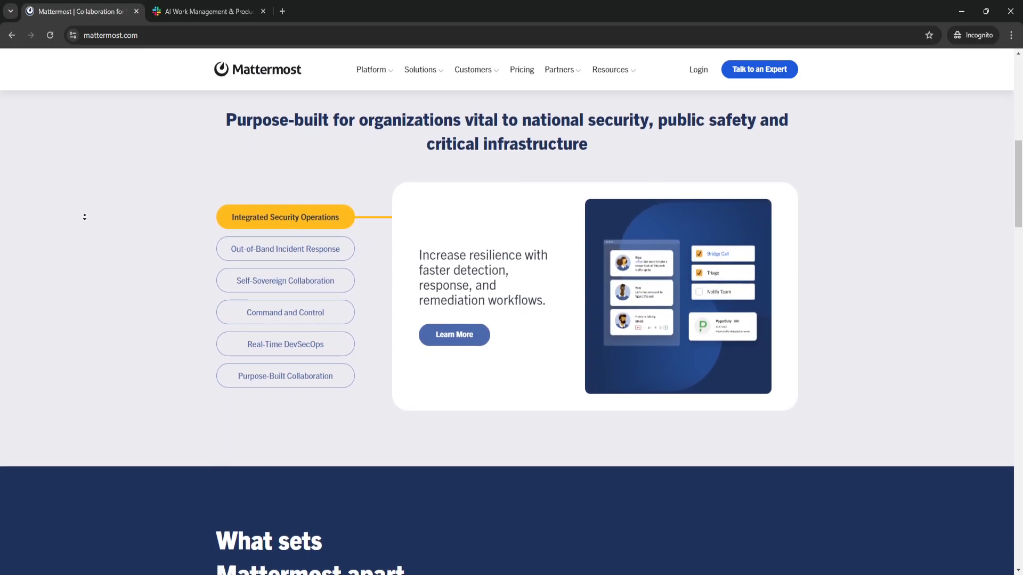
scroll("down", 3)
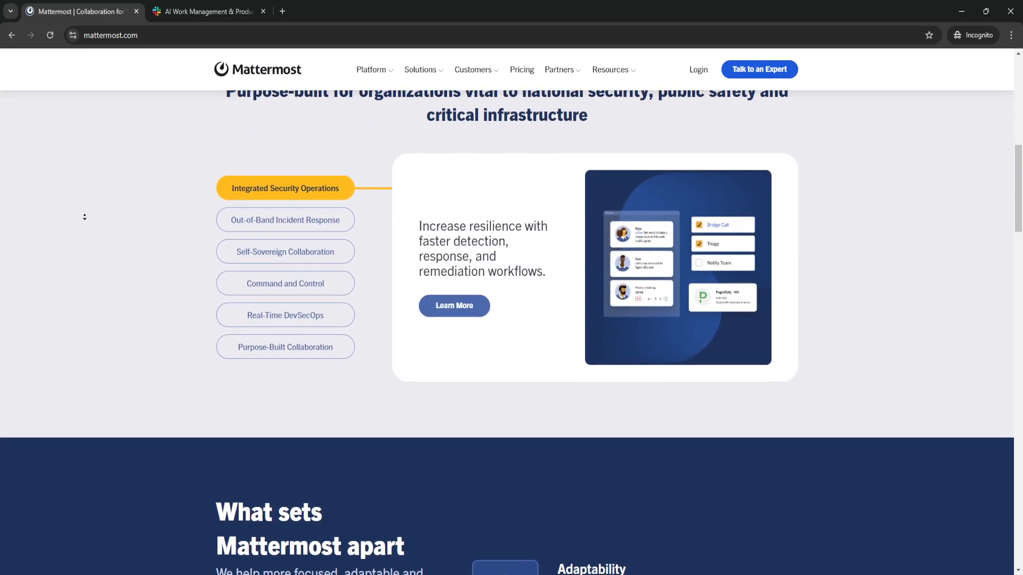
scroll("down", 3)
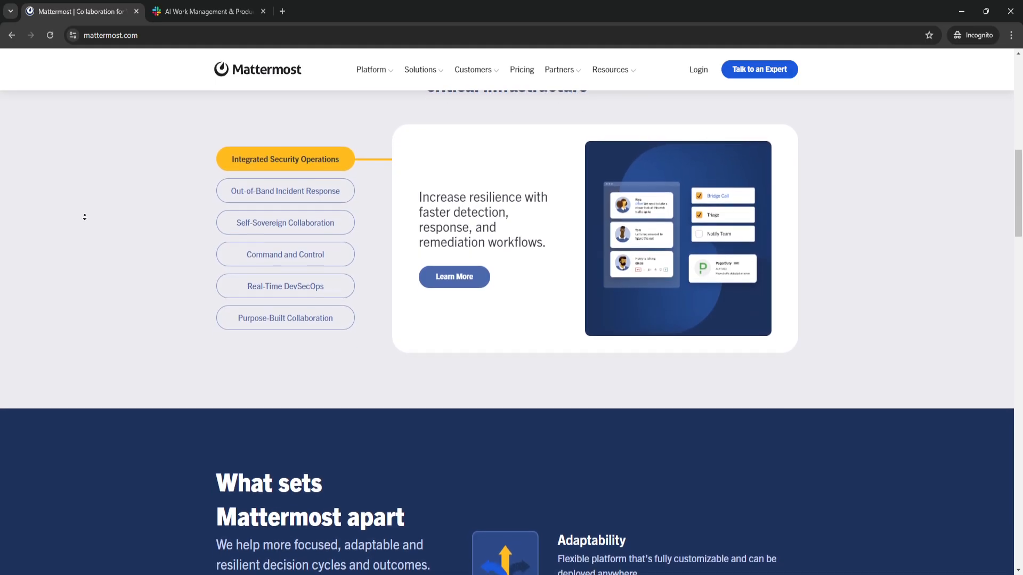
scroll("down", 3)
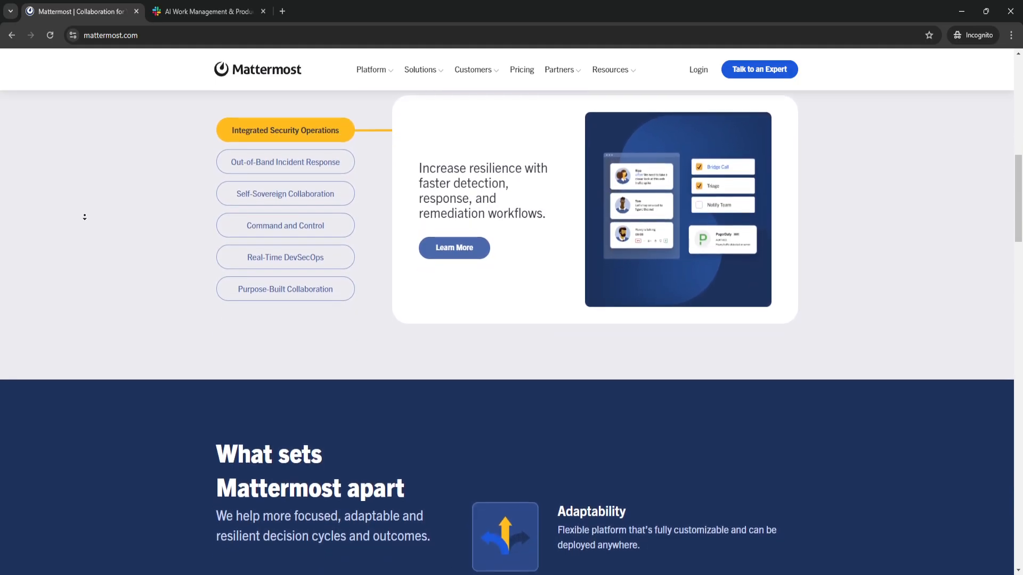
scroll("down", 3)
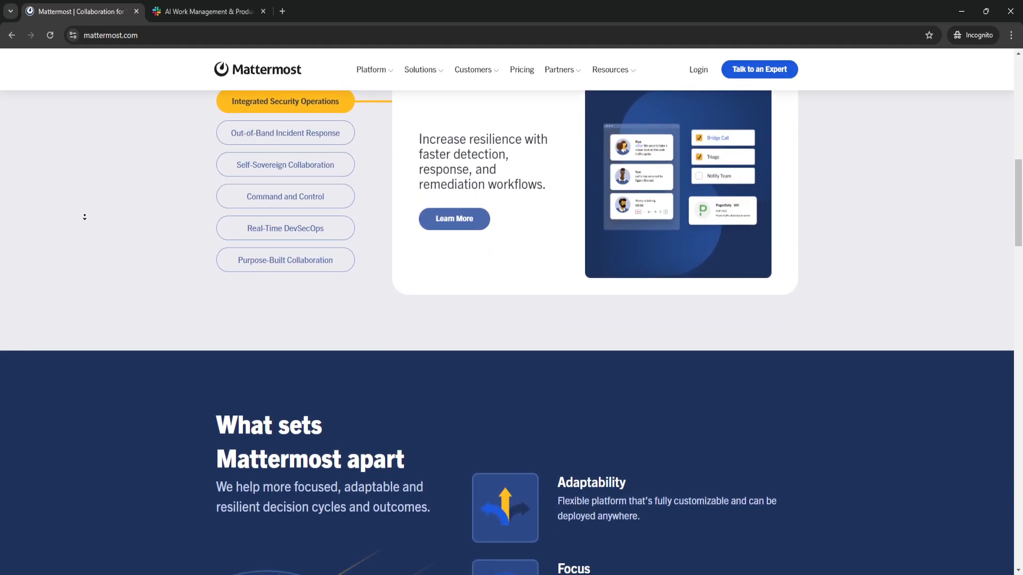
scroll("down", 3)
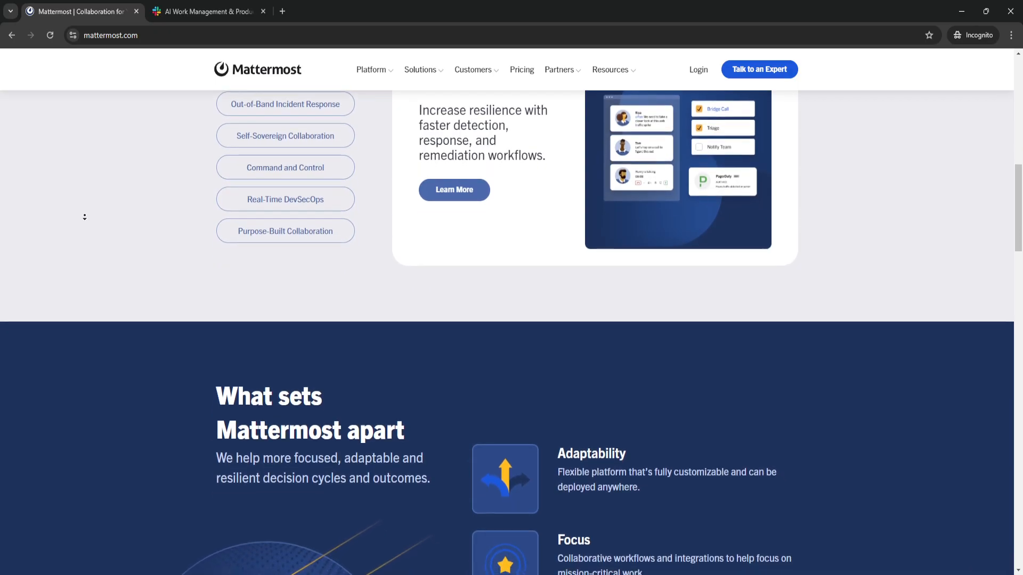
scroll("down", 3)
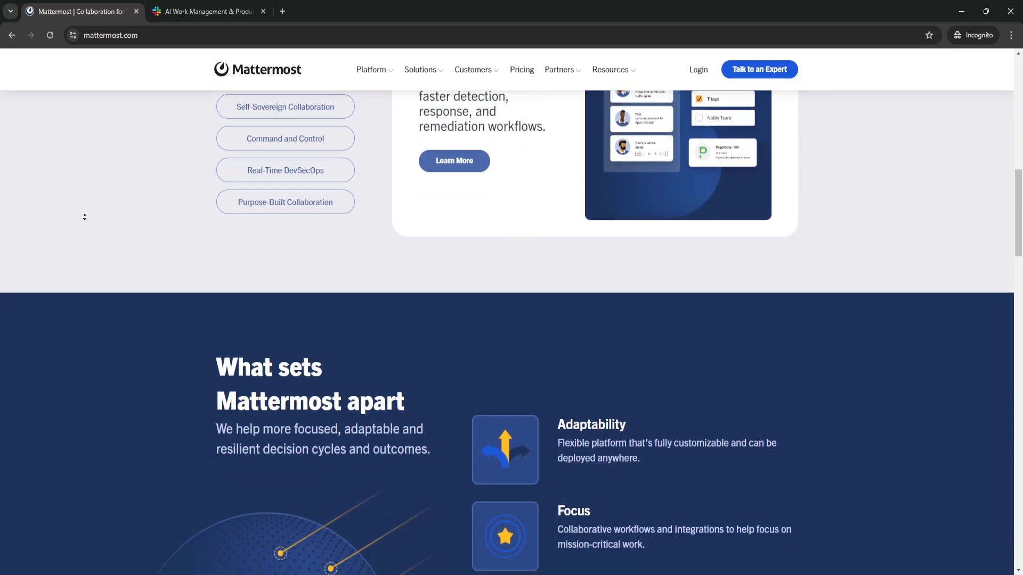
scroll("down", 3)
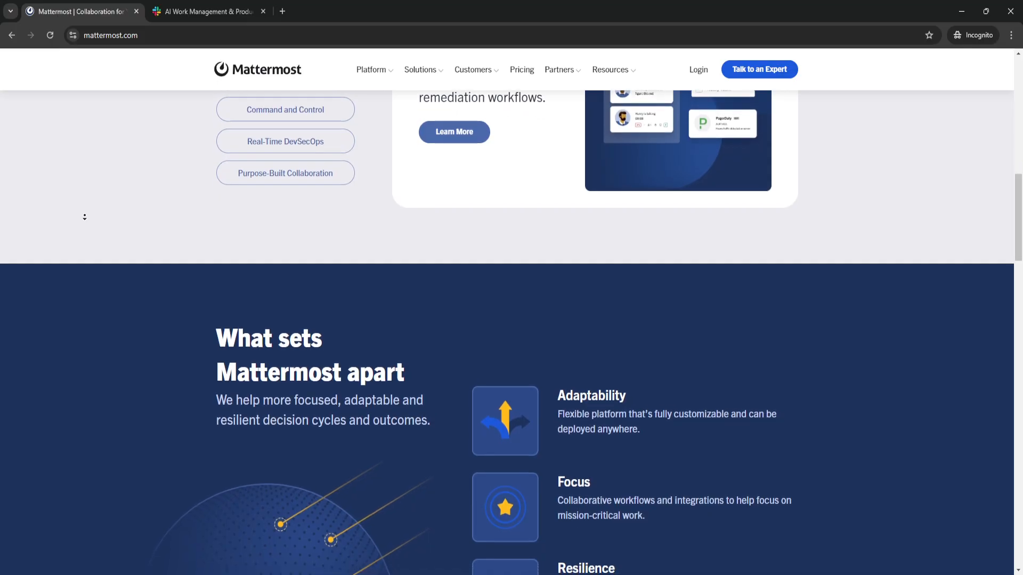
scroll("down", 3)
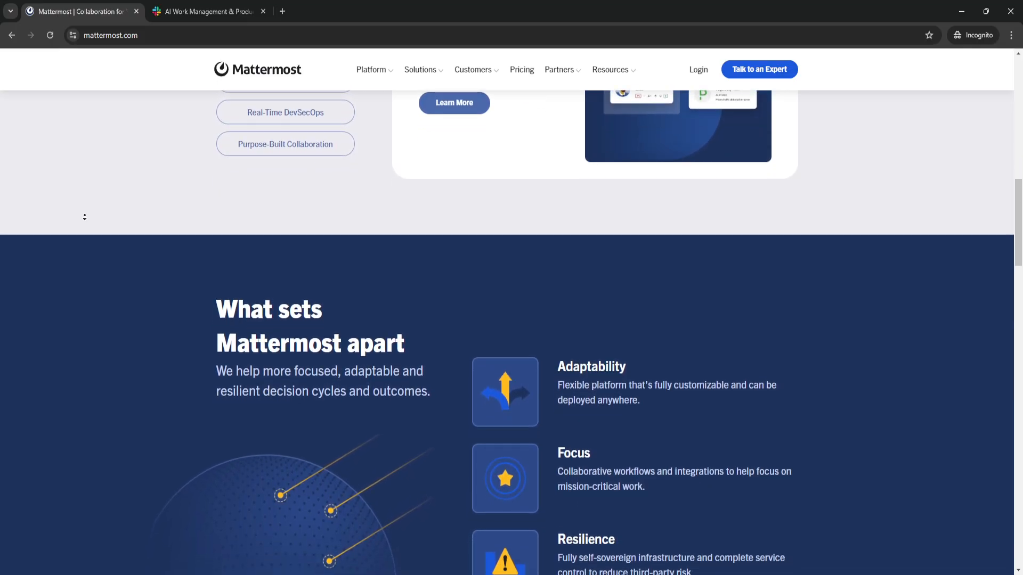
scroll("down", 3)
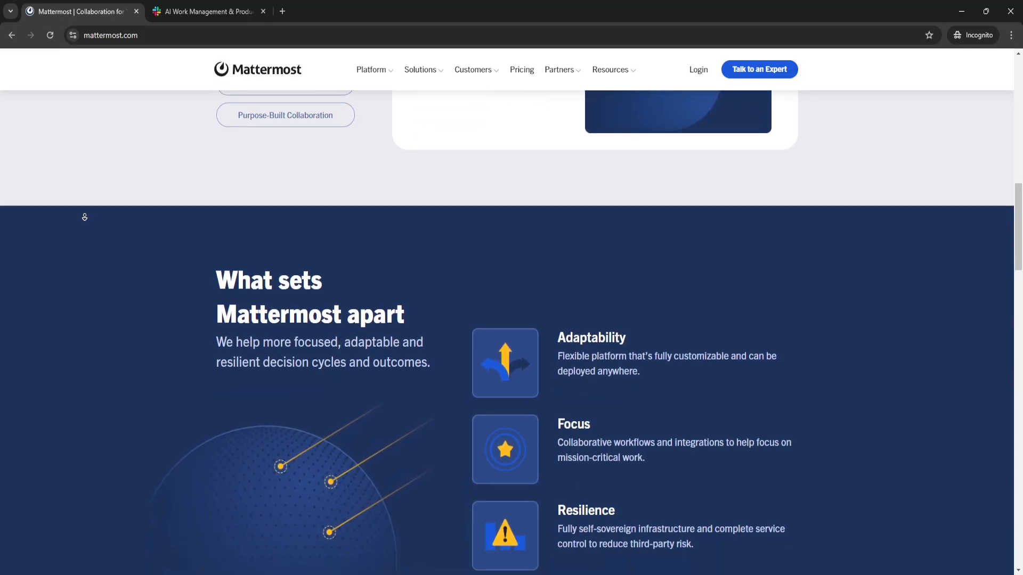
scroll("down", 3)
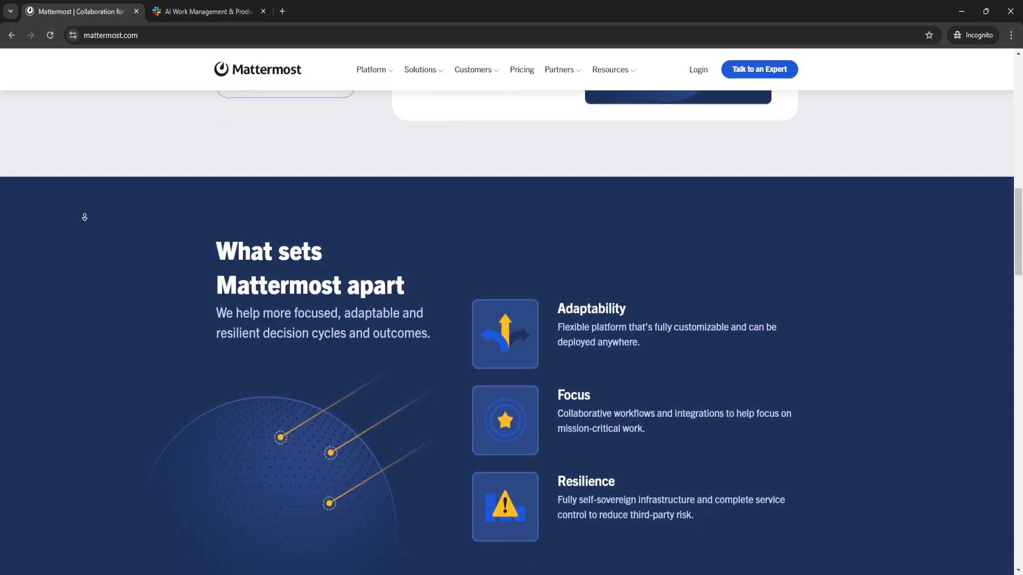
scroll("down", 3)
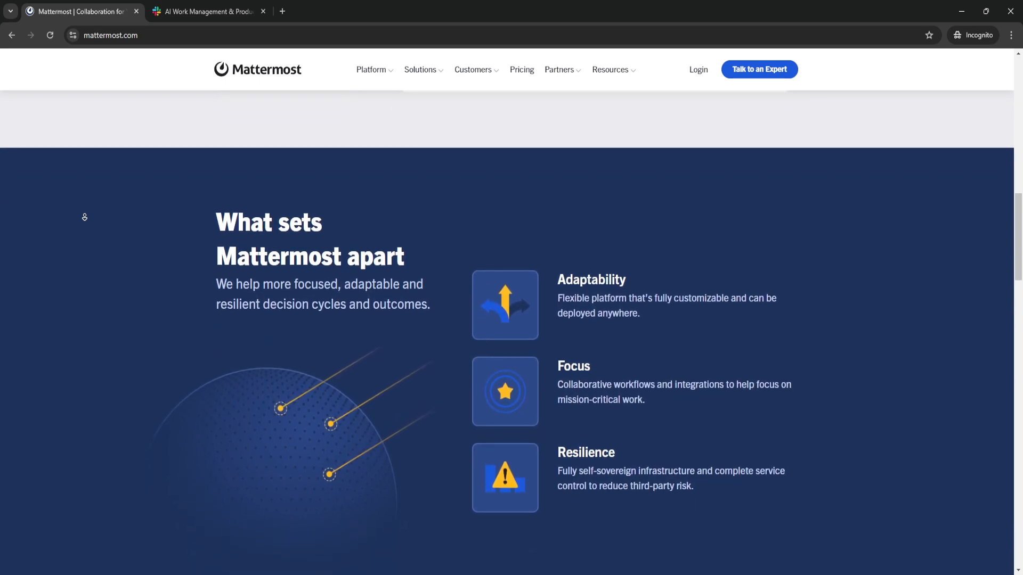
scroll("down", 3)
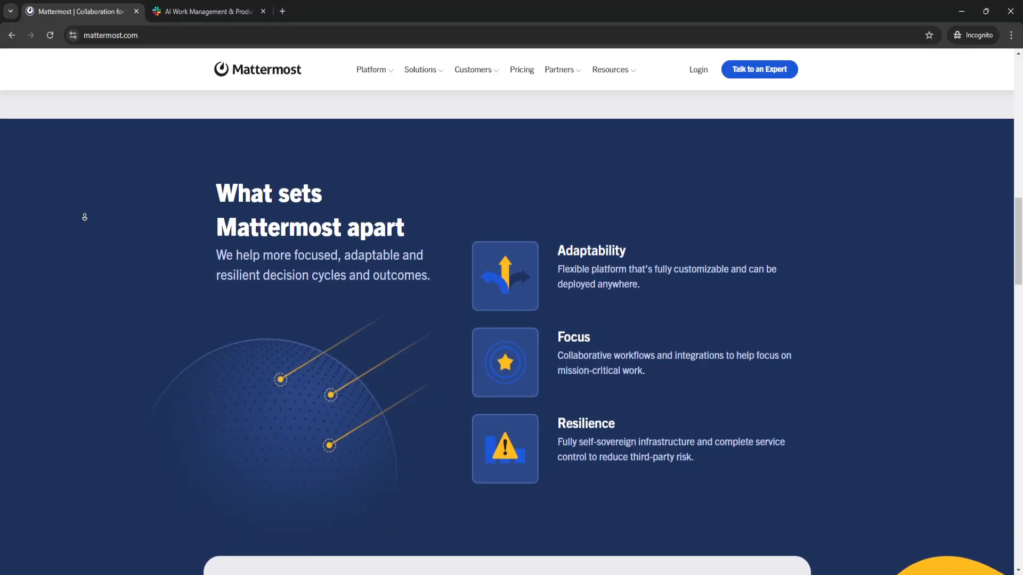
scroll("down", 3)
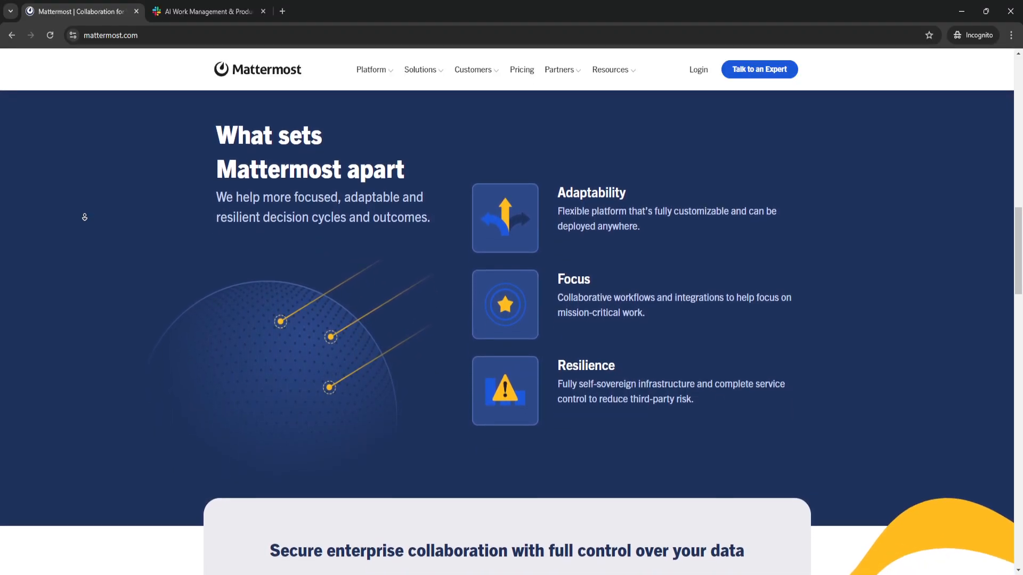
scroll("down", 3)
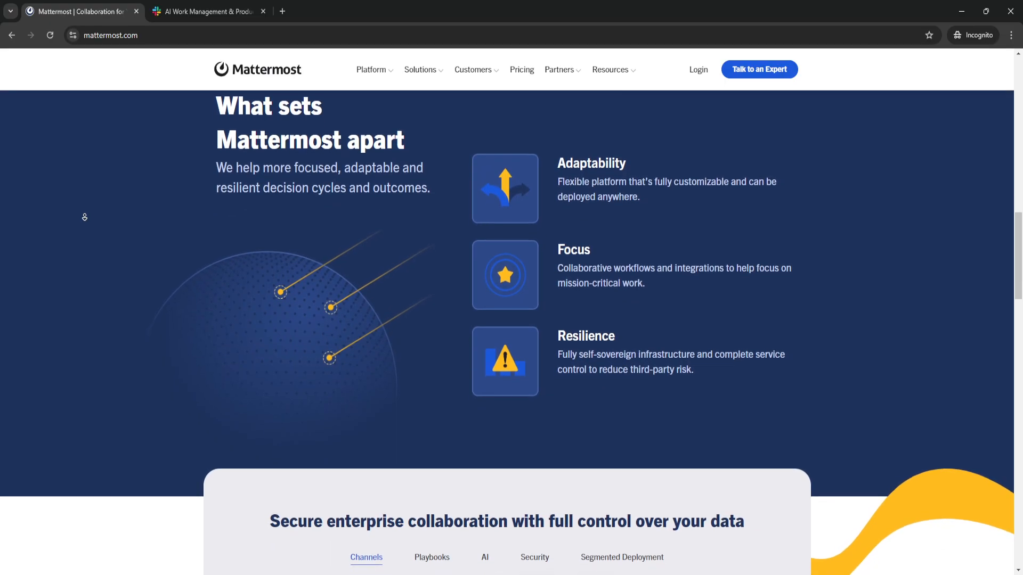
scroll("down", 3)
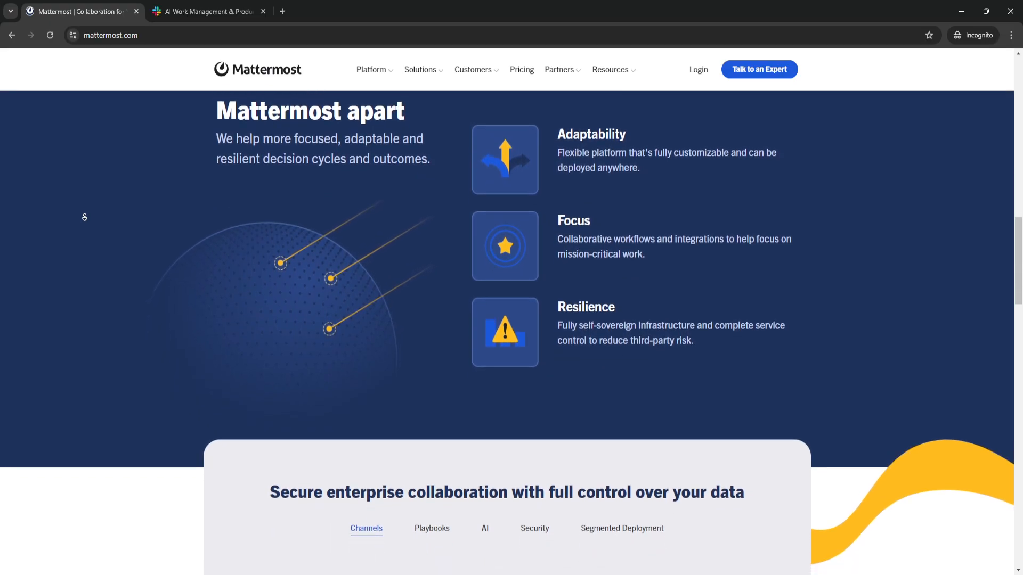
scroll("down", 3)
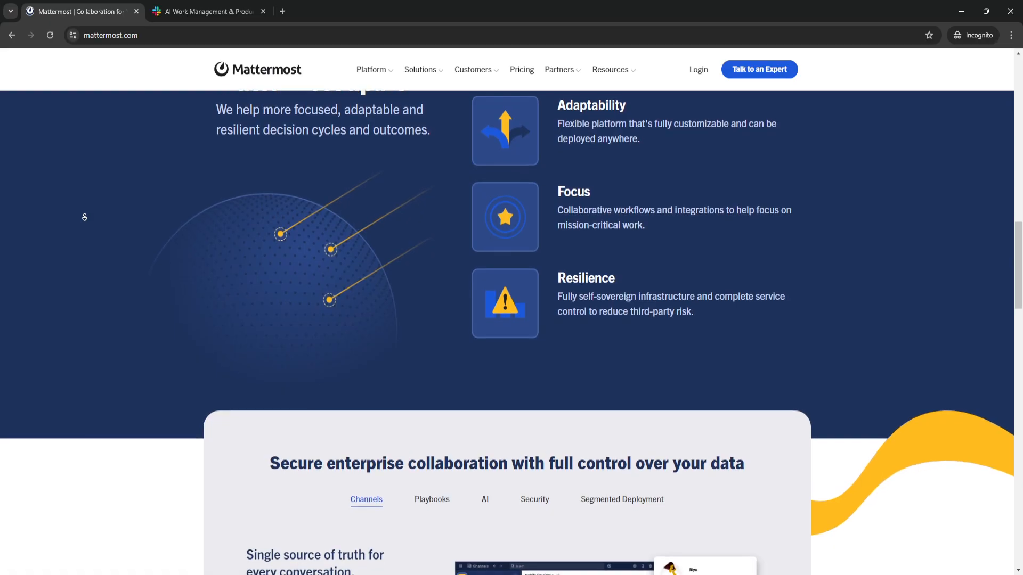
scroll("down", 3)
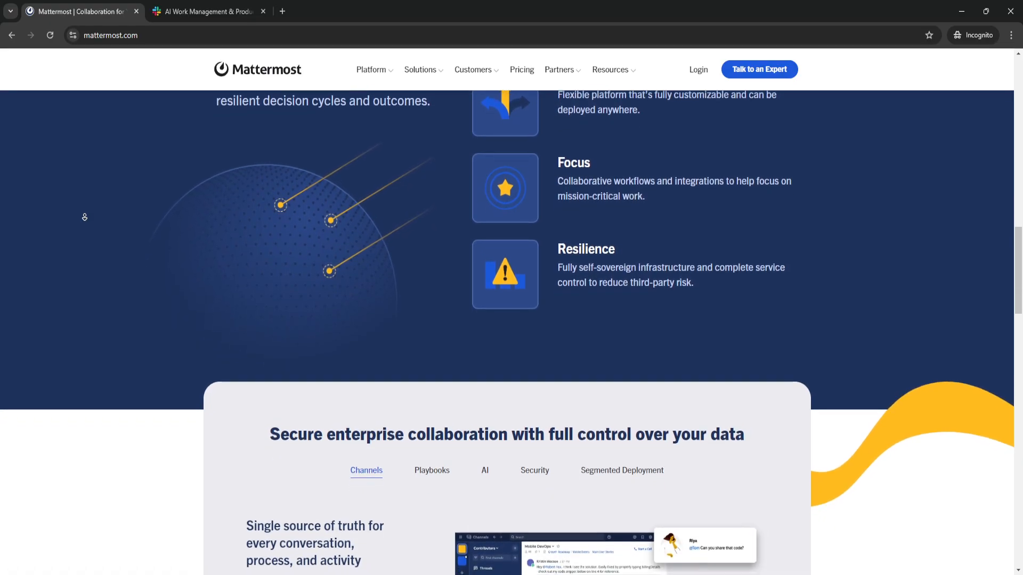
scroll("down", 3)
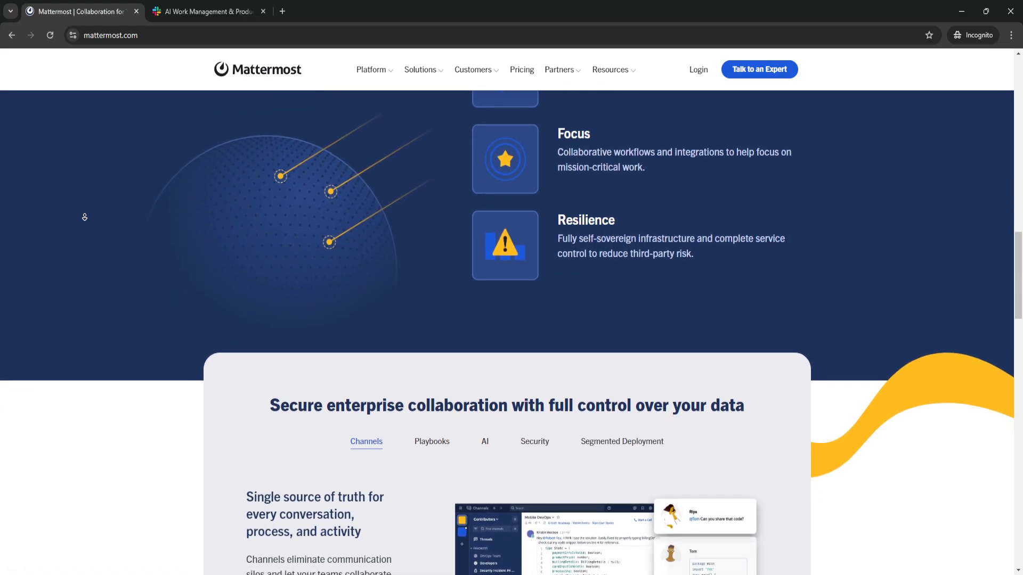
scroll("down", 3)
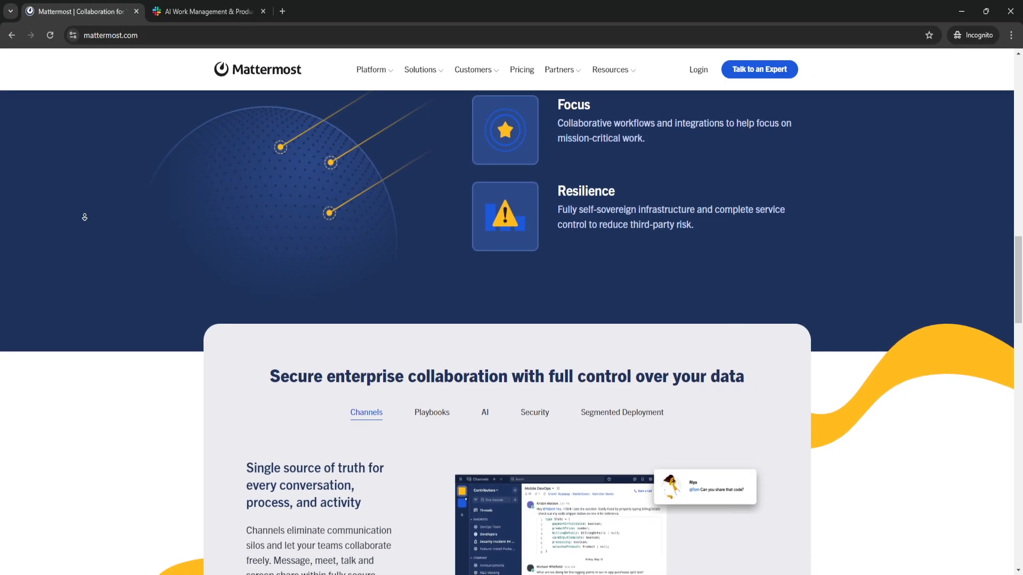
scroll("down", 3)
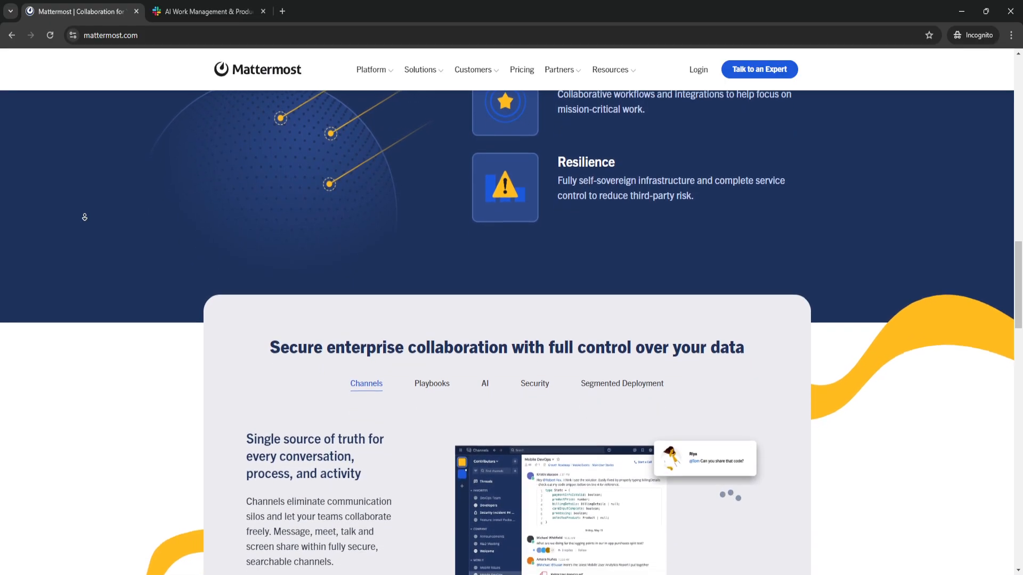
scroll("down", 3)
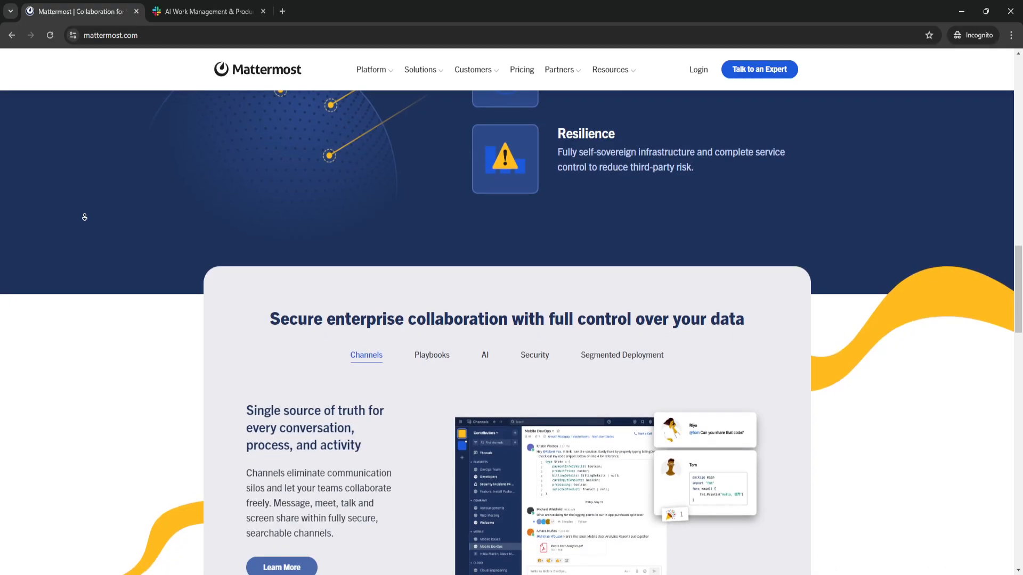
scroll("down", 3)
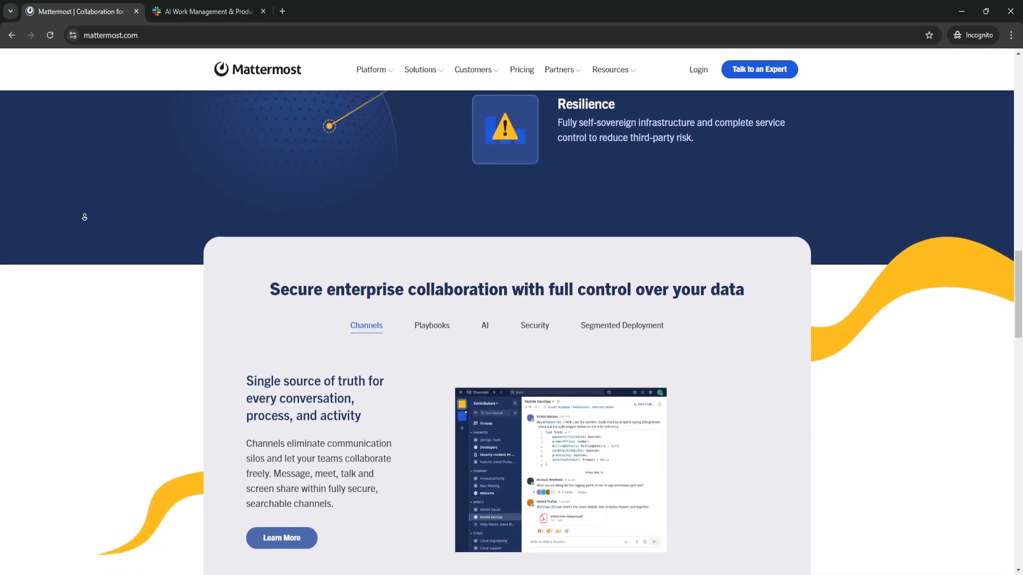
scroll("down", 3)
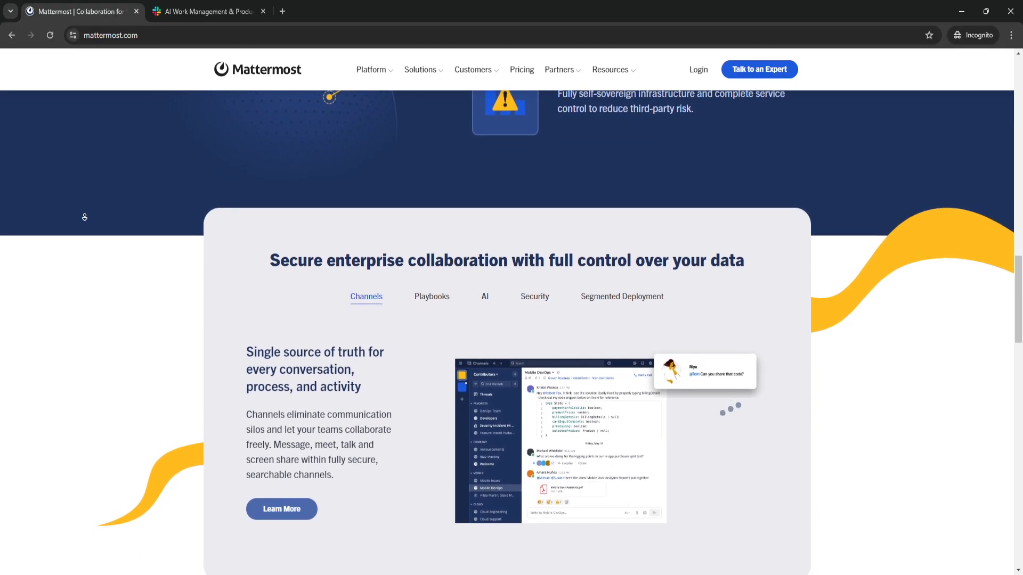
scroll("down", 3)
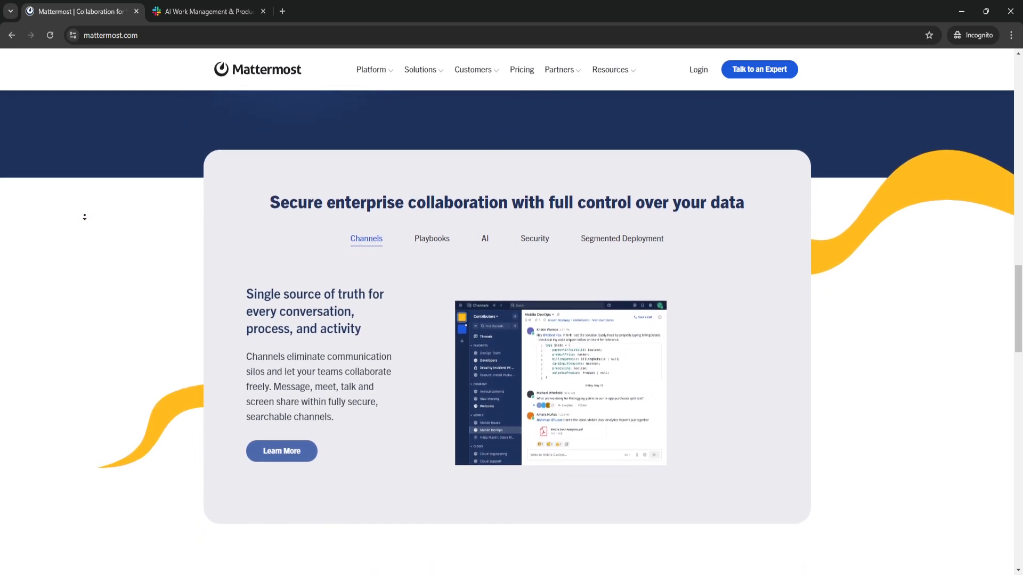
scroll("down", 3)
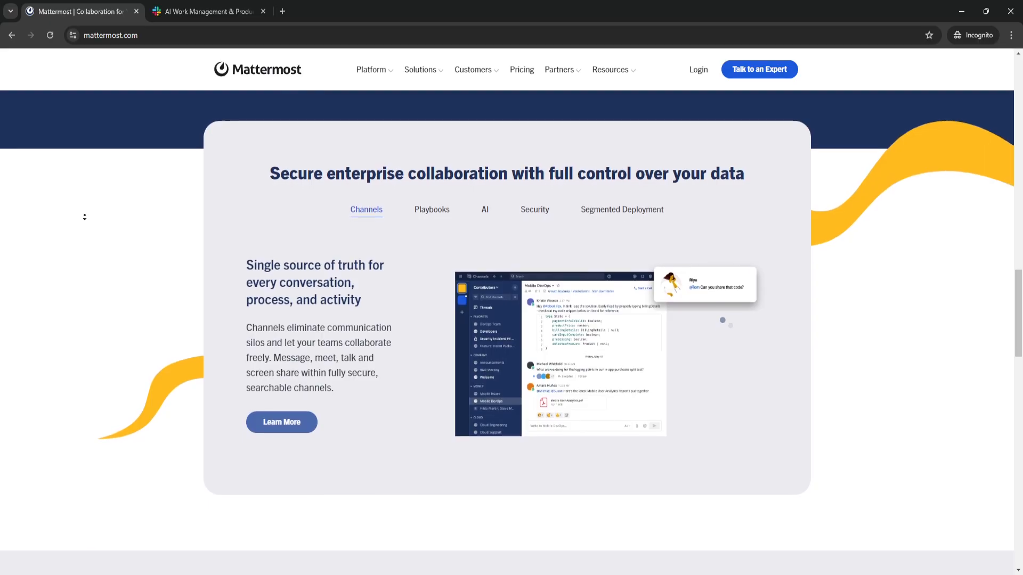
scroll("down", 3)
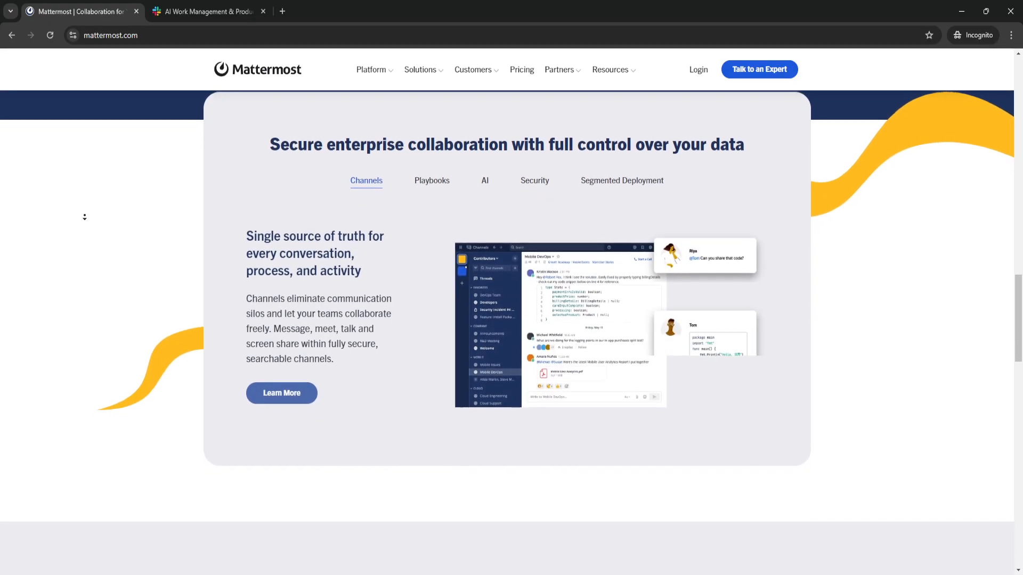
scroll("down", 3)
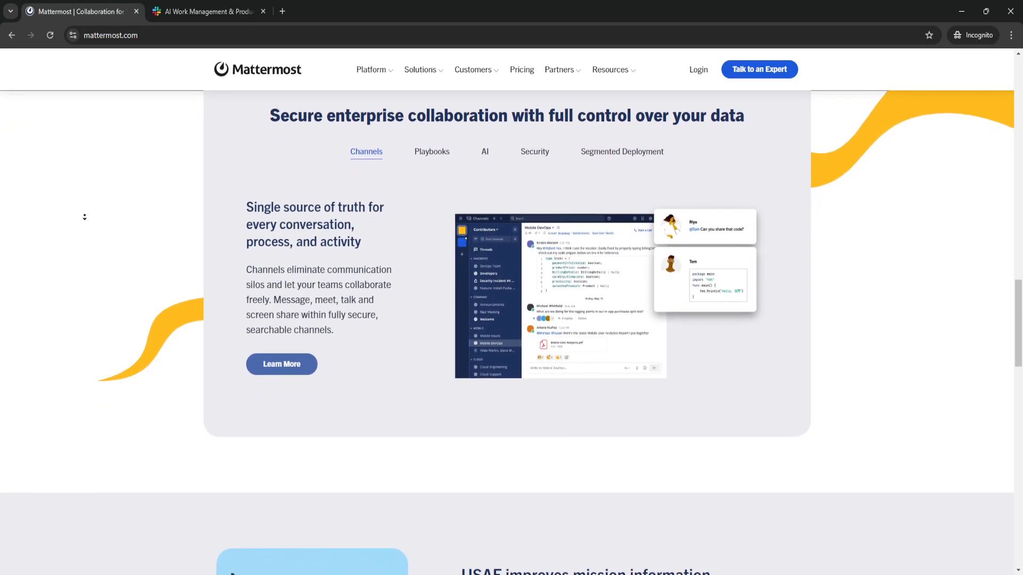
scroll("down", 3)
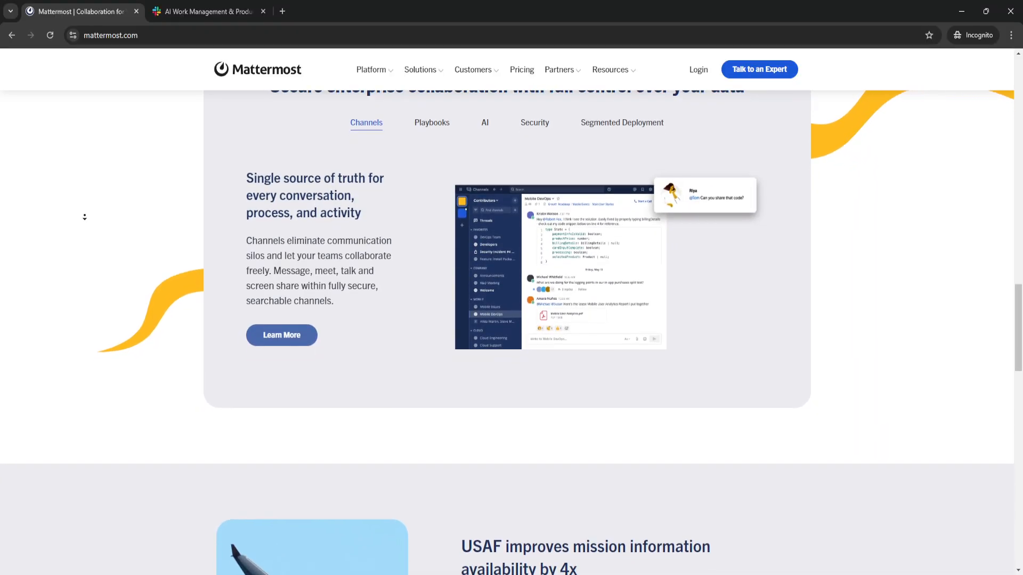
scroll("down", 3)
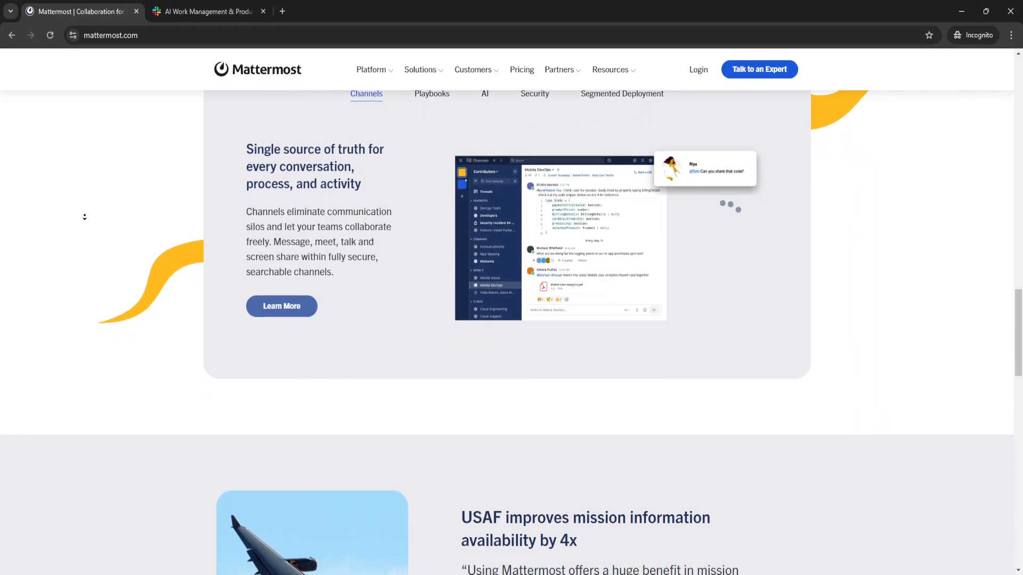
Step: Scroll past the Channels section until the USAF mission-availability testimonial is fully visible
scroll("down", 3)
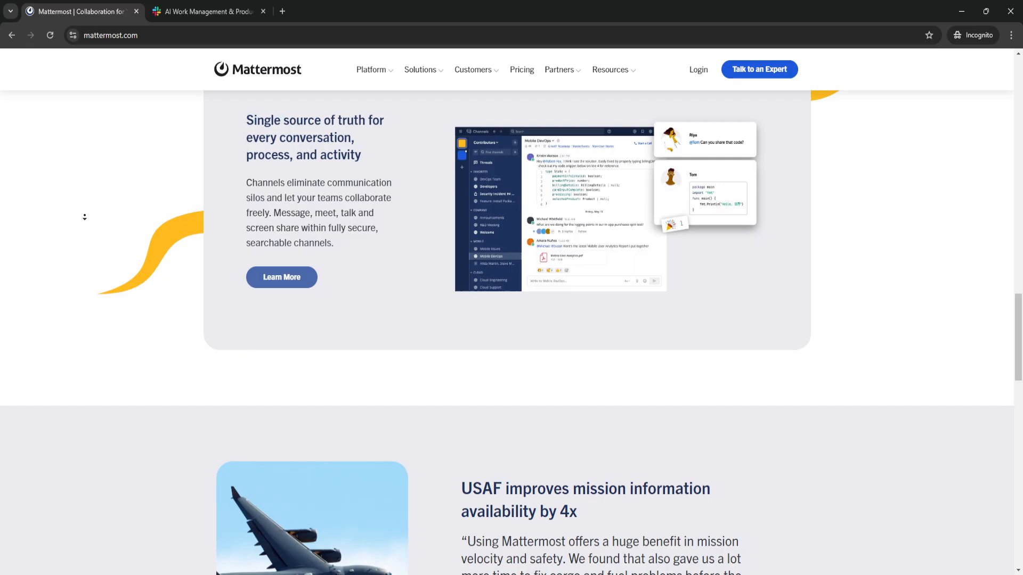
scroll("down", 3)
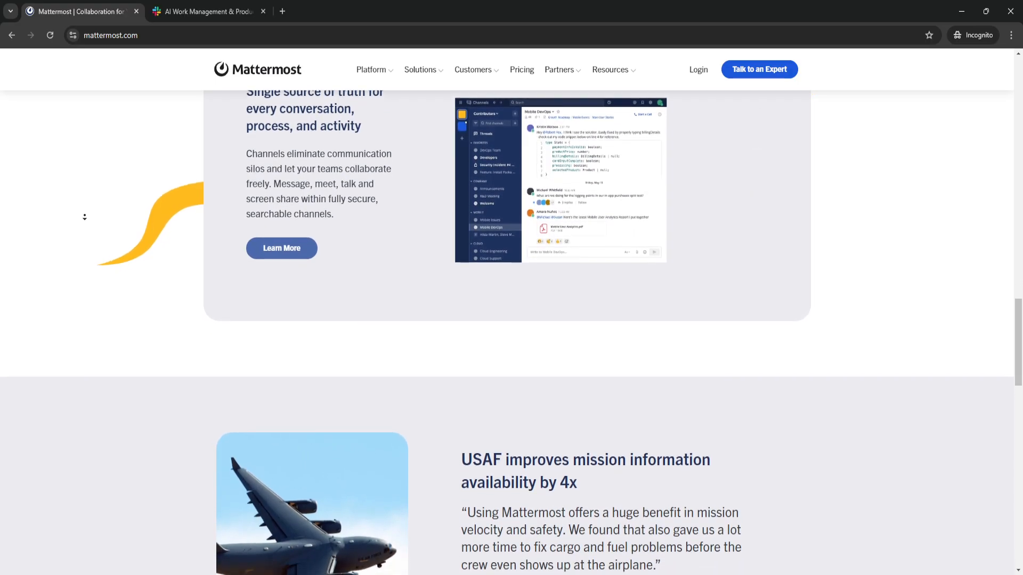
scroll("down", 3)
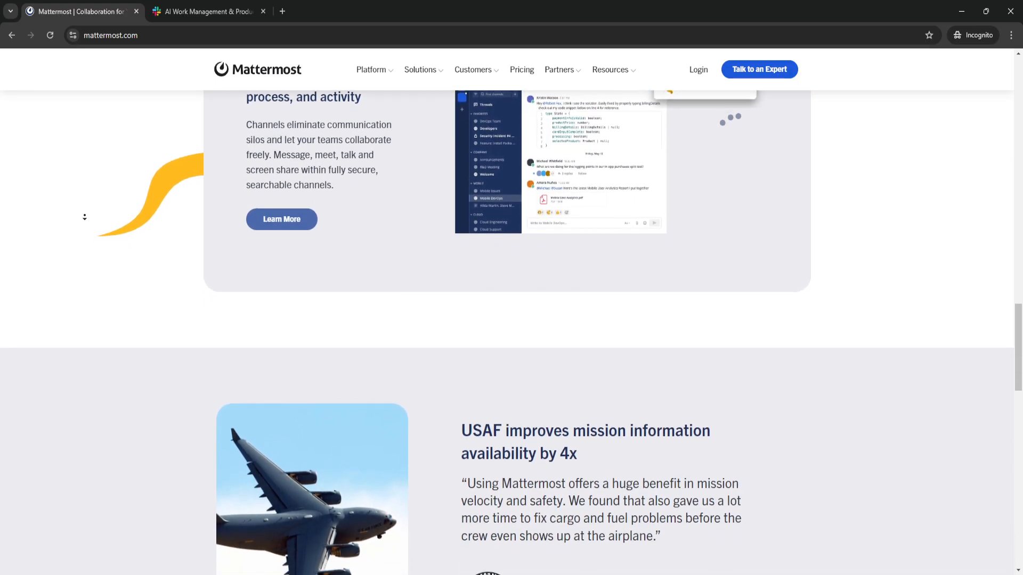
scroll("down", 3)
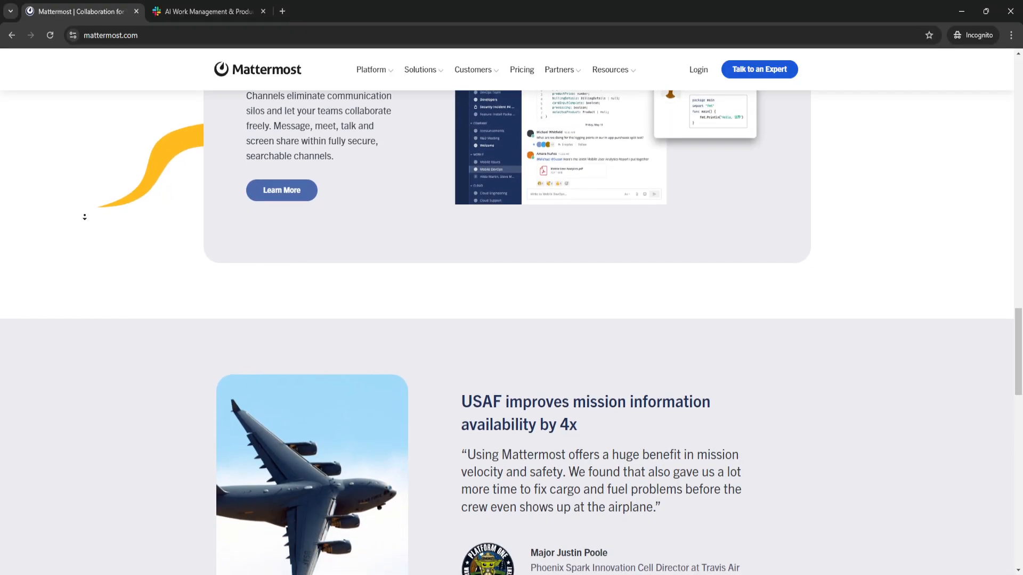
scroll("down", 3)
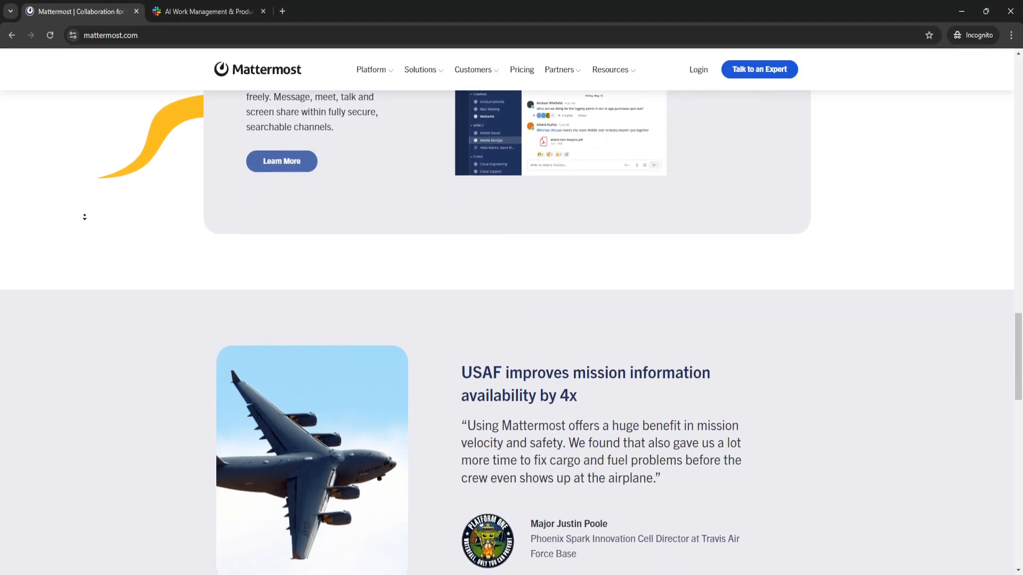
scroll("down", 3)
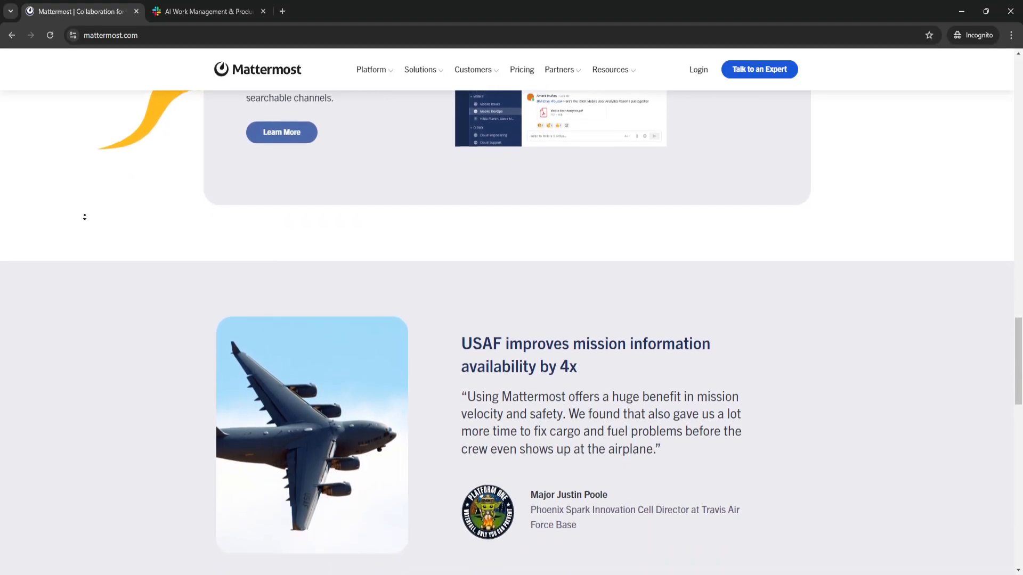
scroll("down", 3)
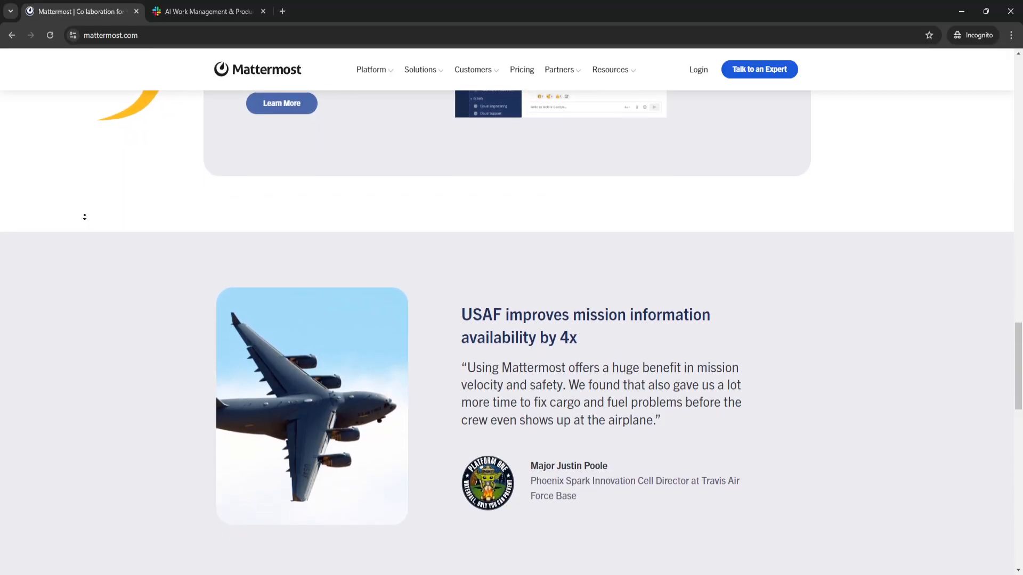
scroll("down", 3)
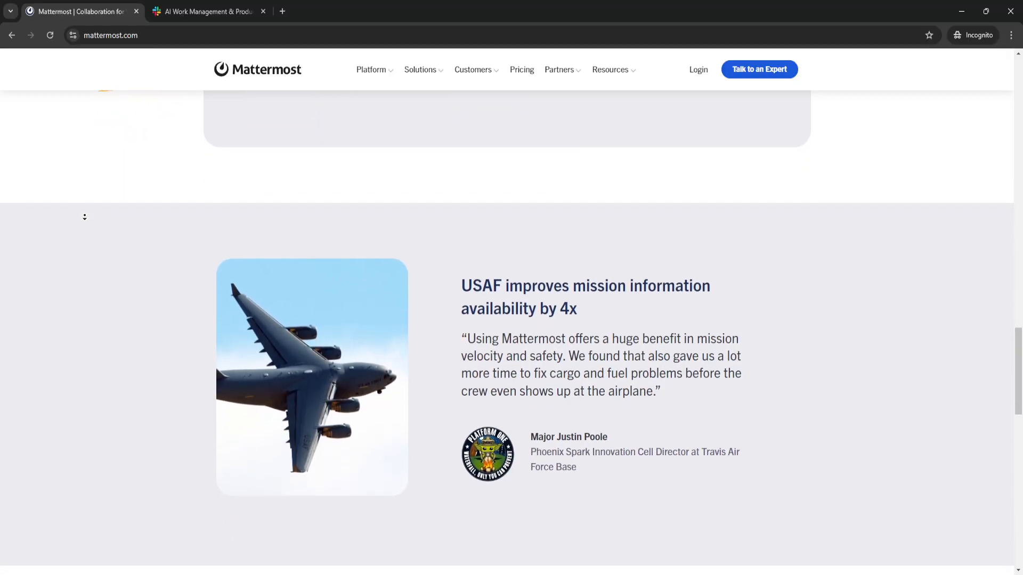
scroll("down", 3)
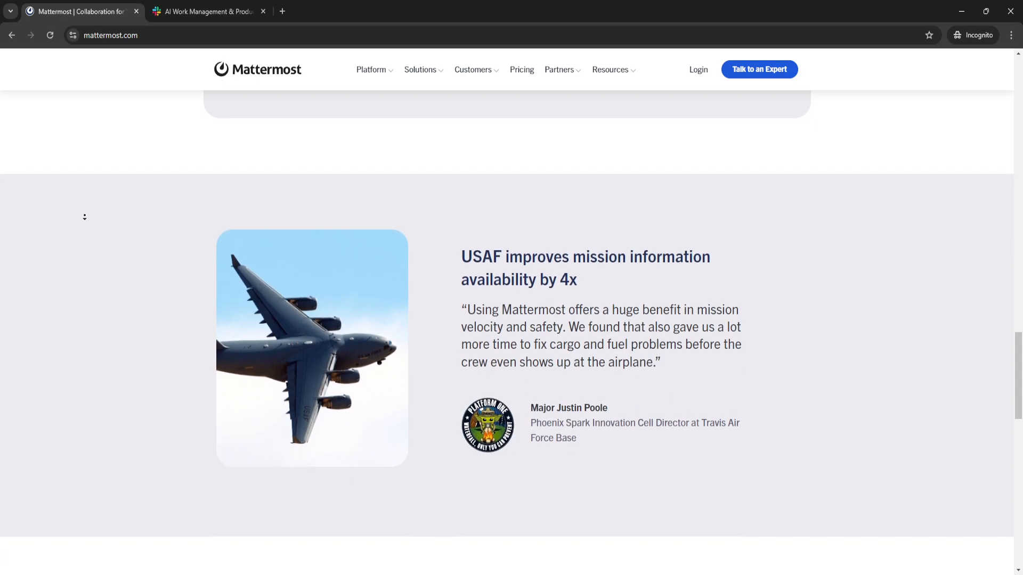
scroll("down", 3)
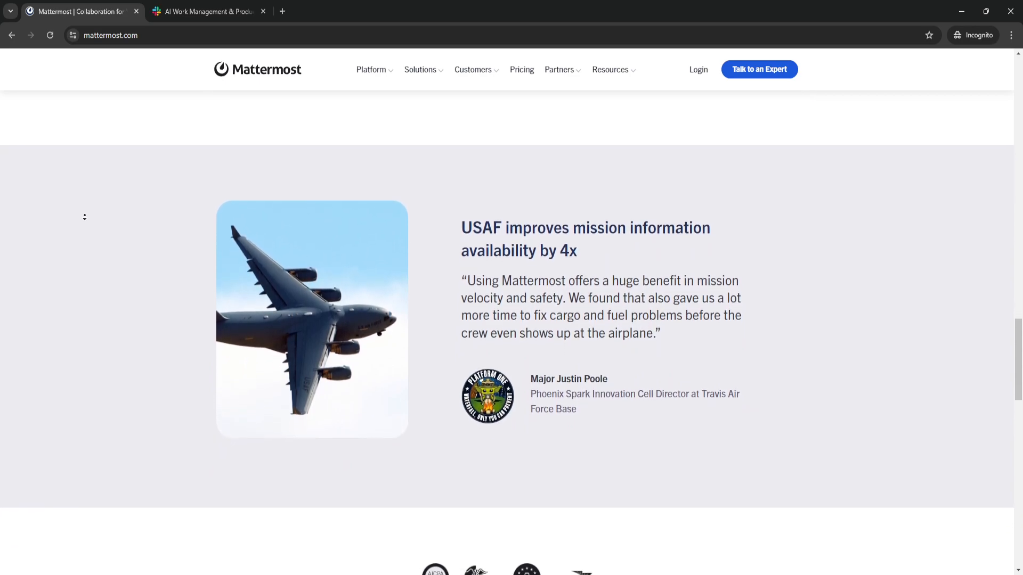
scroll("down", 3)
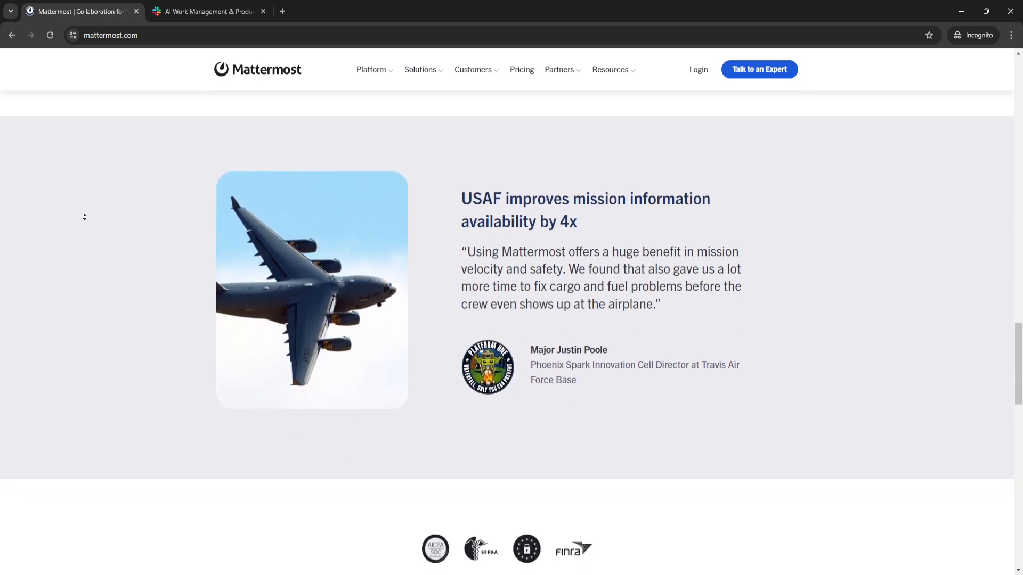
scroll("down", 3)
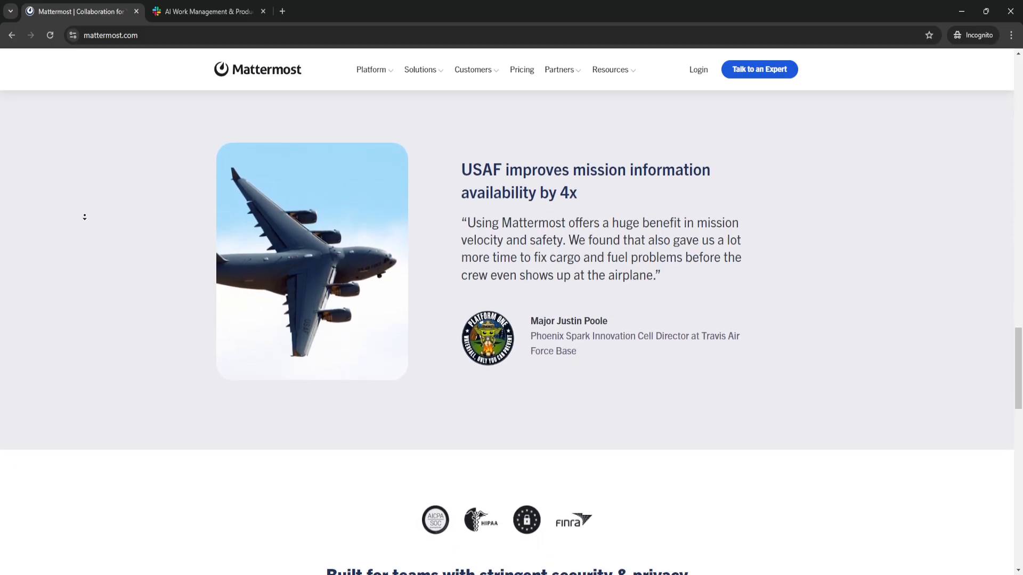
scroll("down", 3)
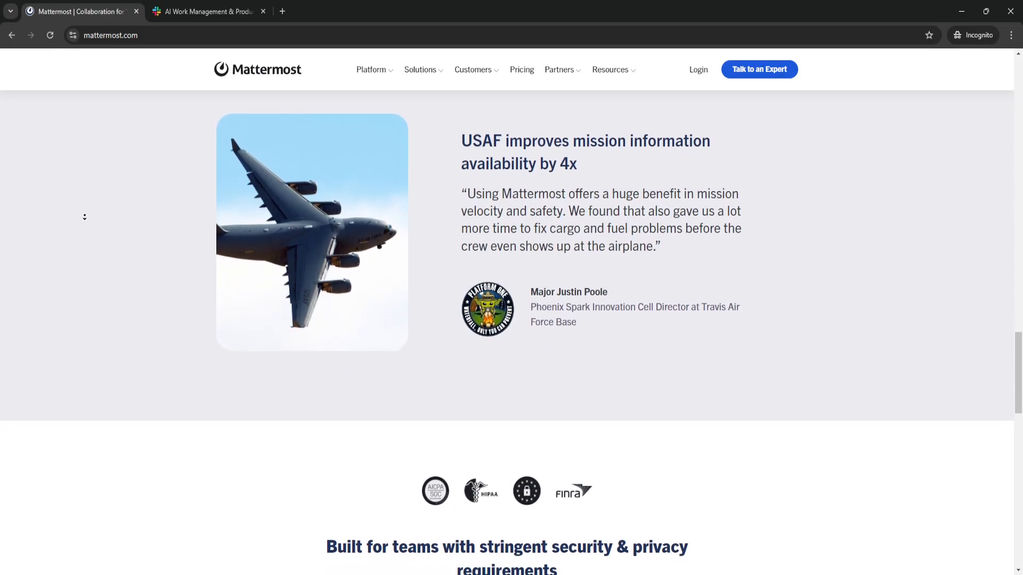
Step: Scroll to 'Built for teams with stringent security & privacy requirements' and its compliance features
scroll("down", 3)
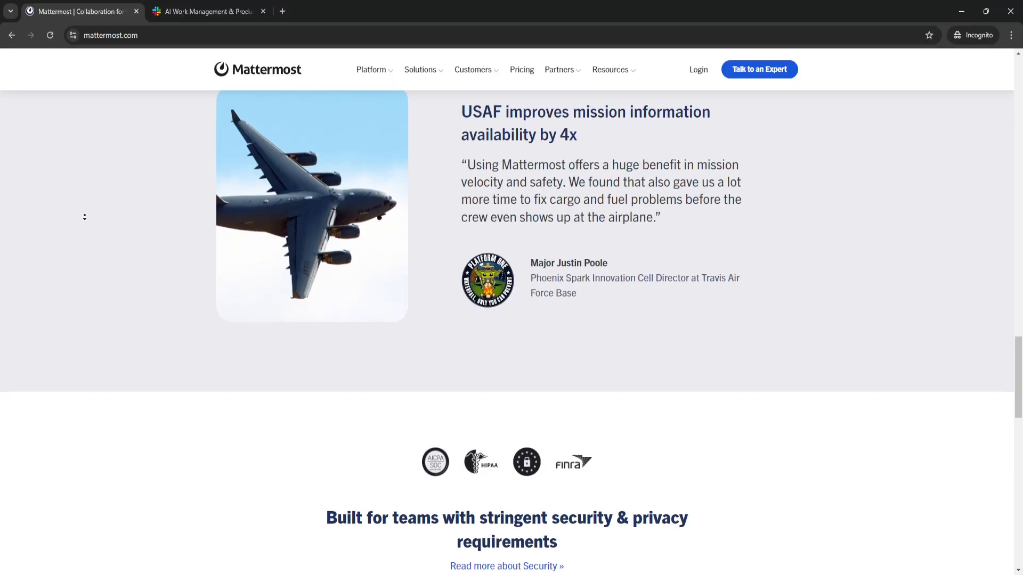
scroll("down", 3)
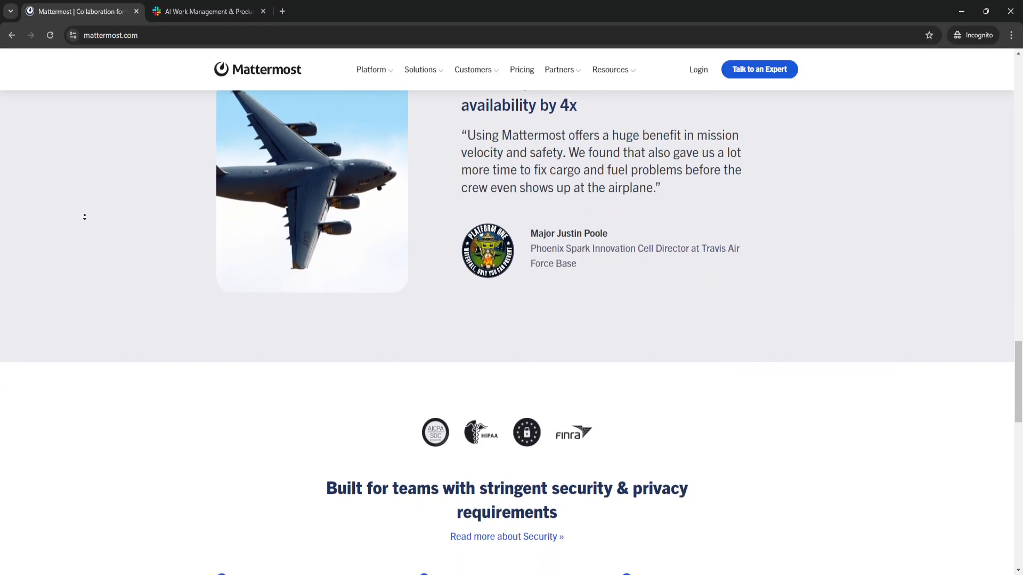
scroll("down", 3)
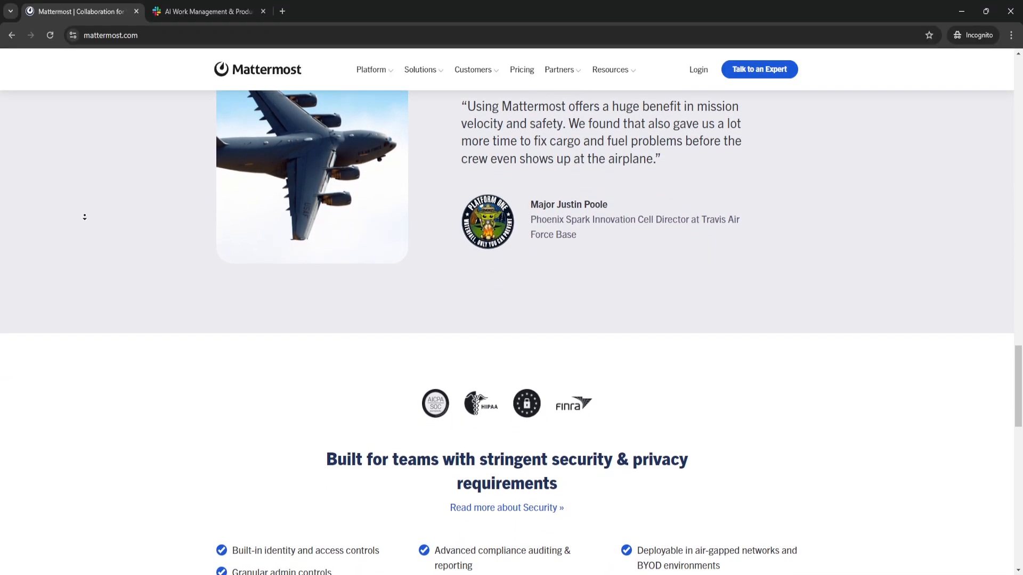
scroll("down", 3)
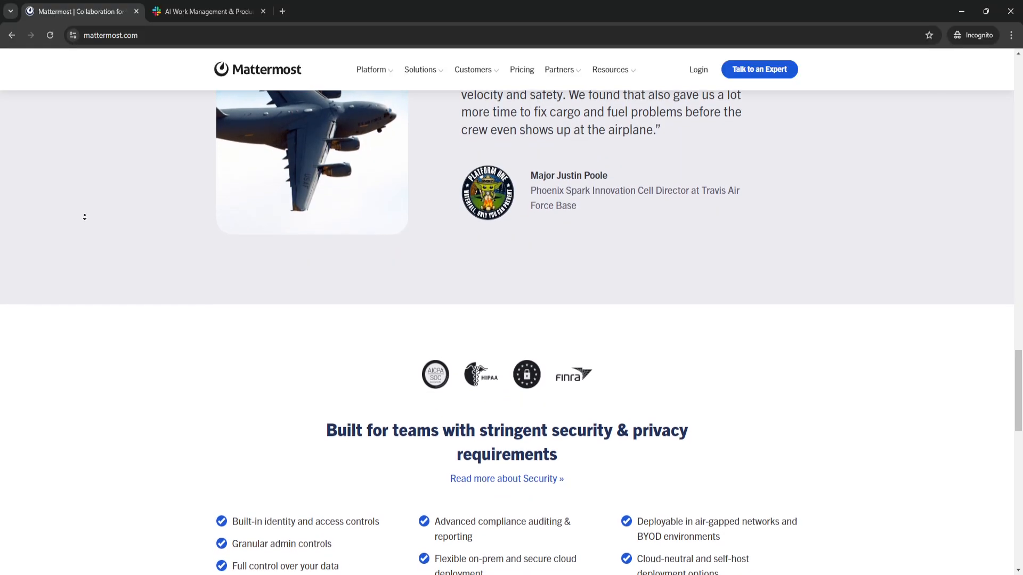
scroll("down", 3)
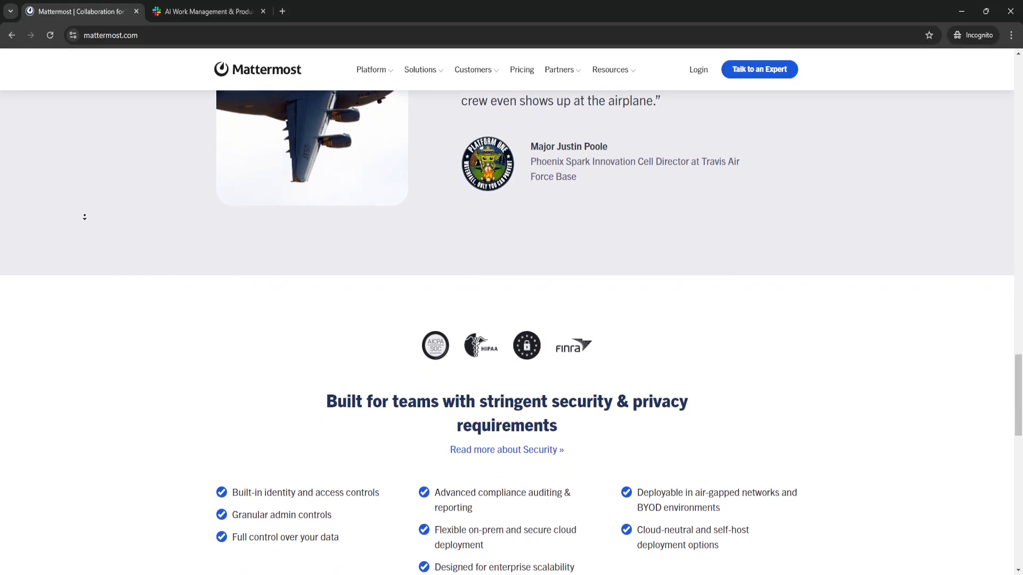
scroll("down", 3)
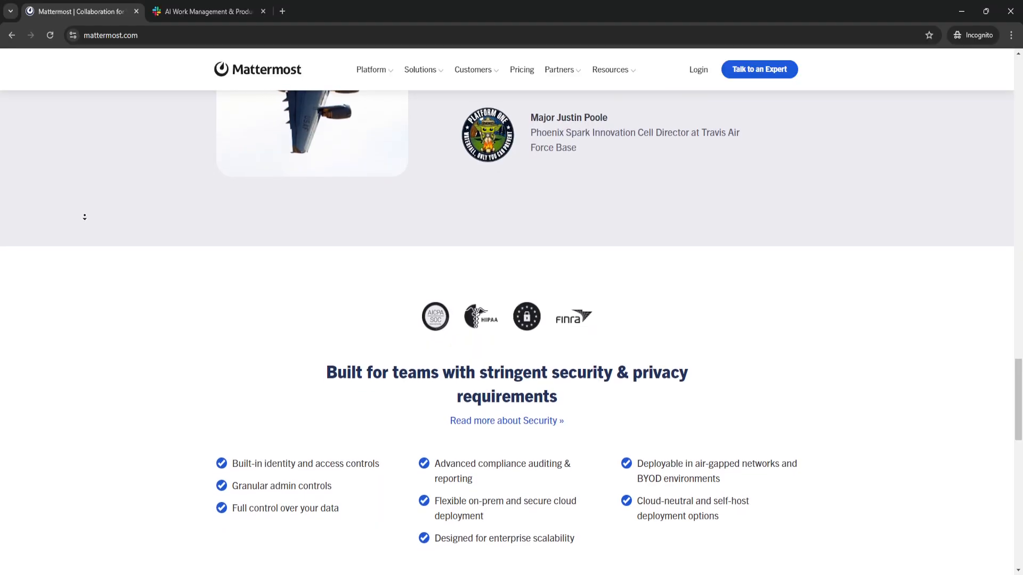
scroll("down", 3)
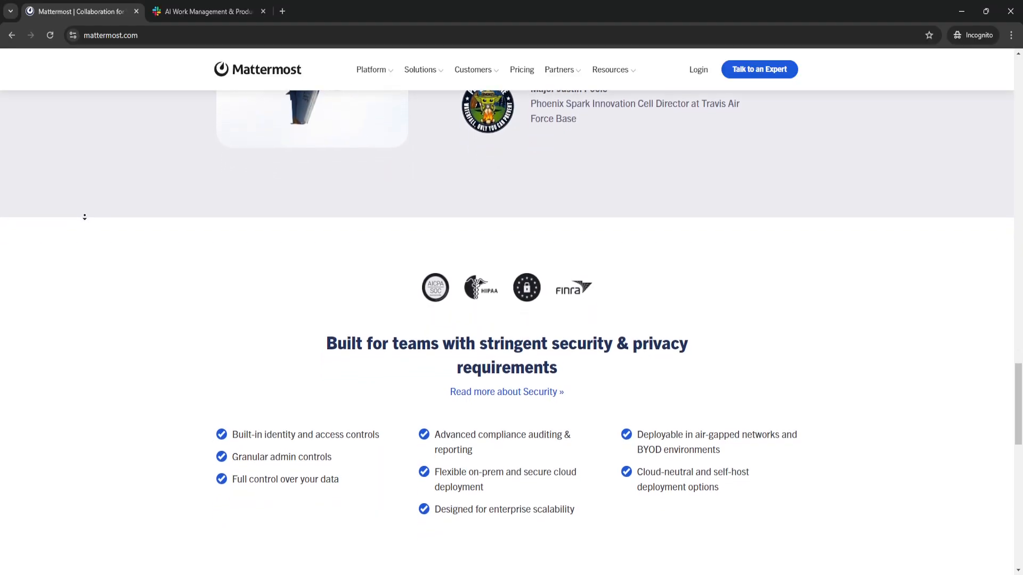
scroll("down", 3)
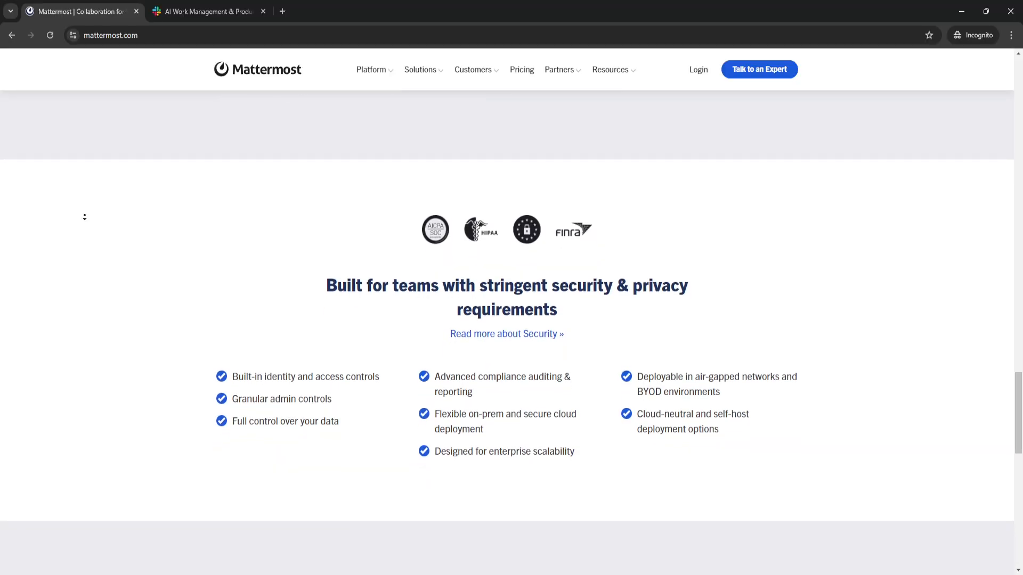
scroll("down", 3)
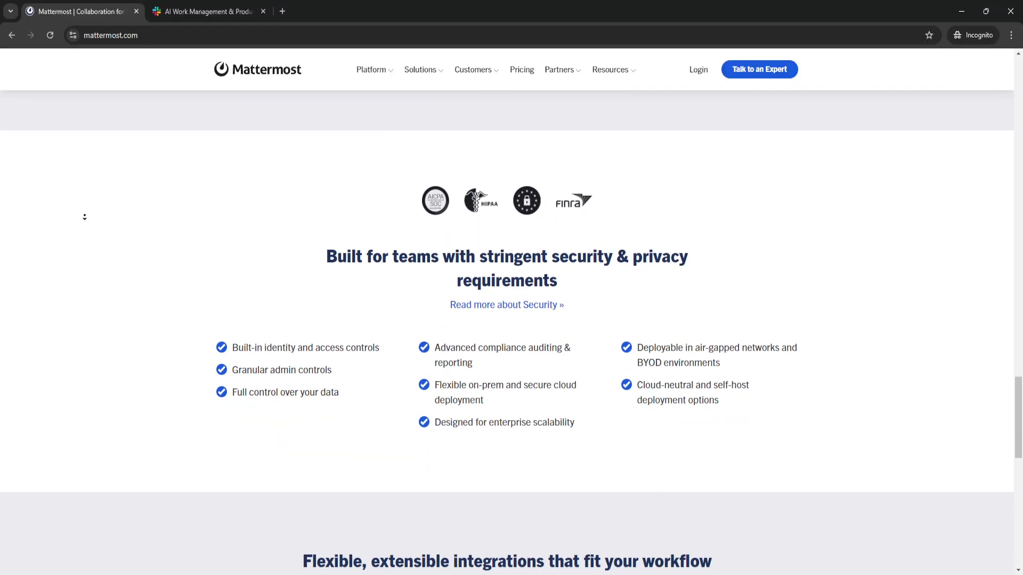
scroll("down", 3)
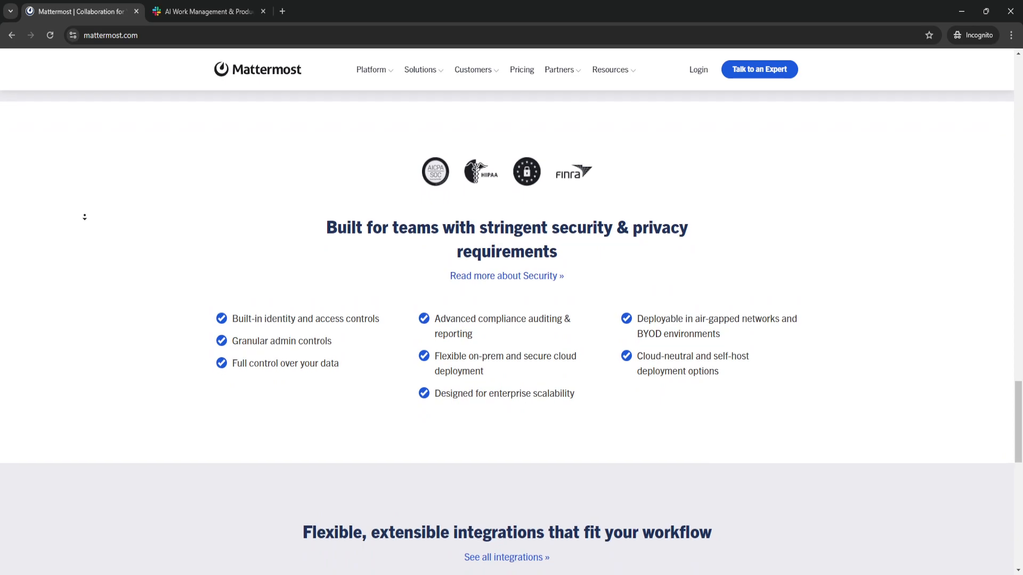
scroll("down", 3)
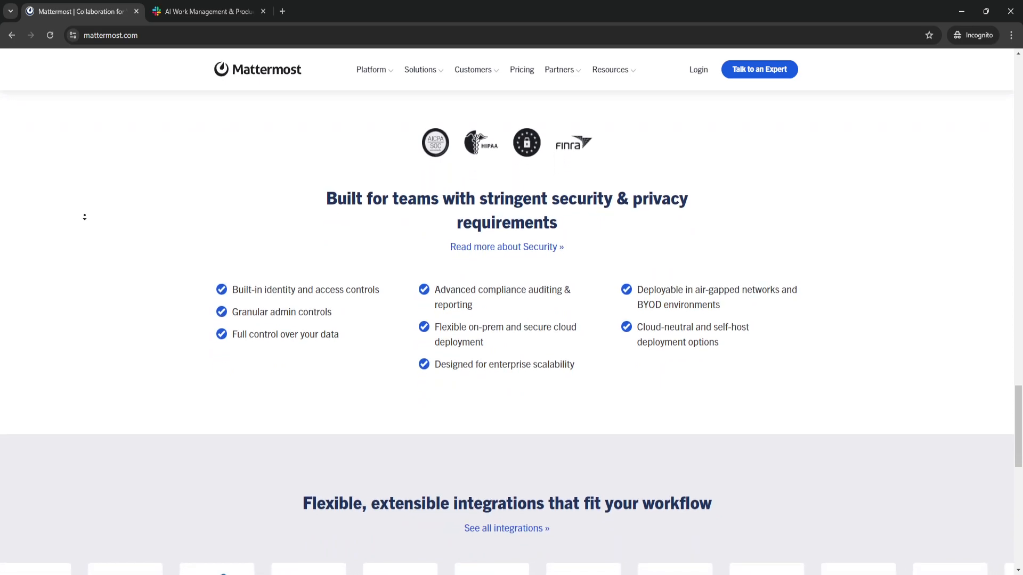
Step: Scroll the Mattermost homepage through the integrations showcase carousel
scroll("down", 3)
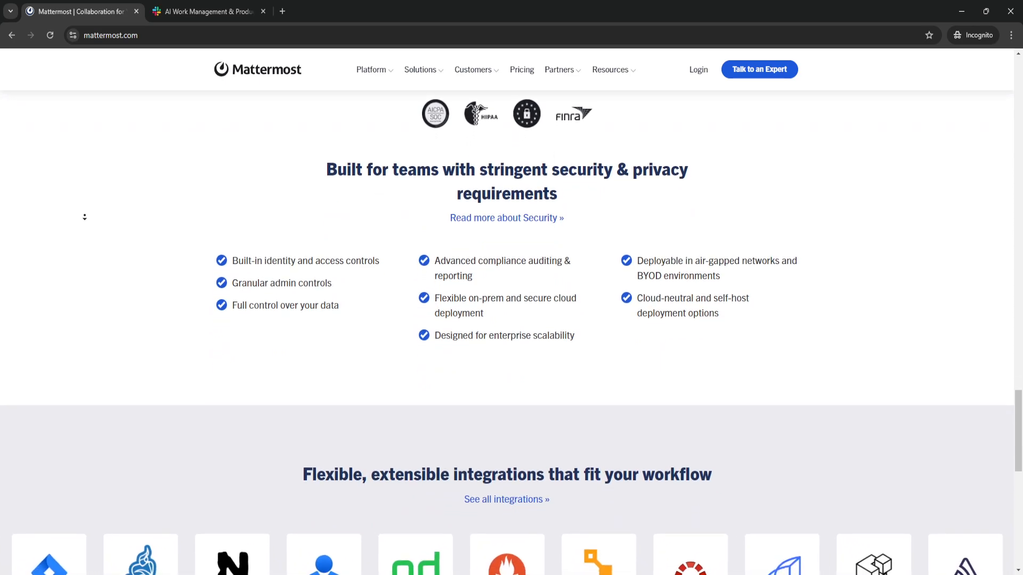
scroll("down", 3)
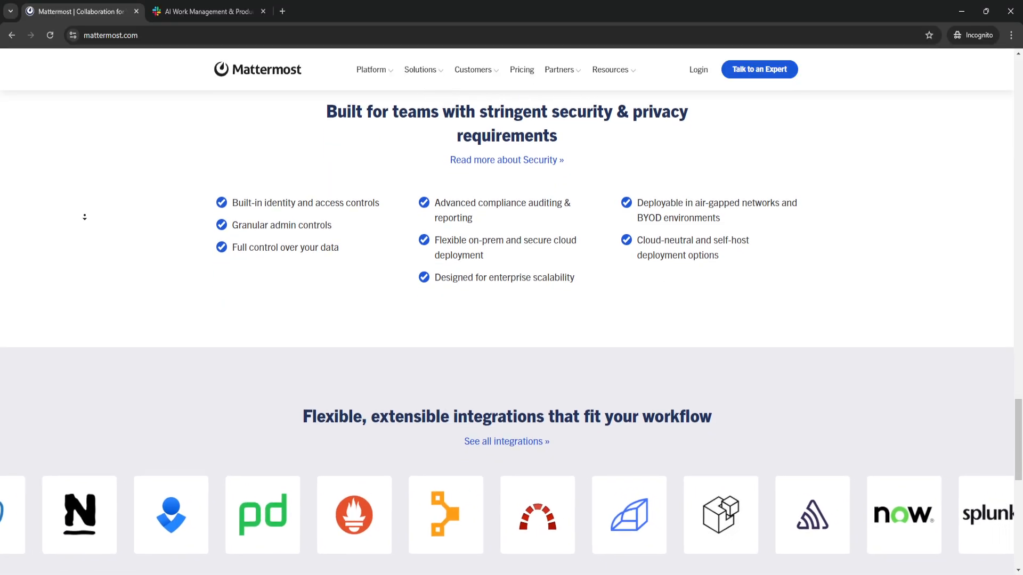
scroll("down", 3)
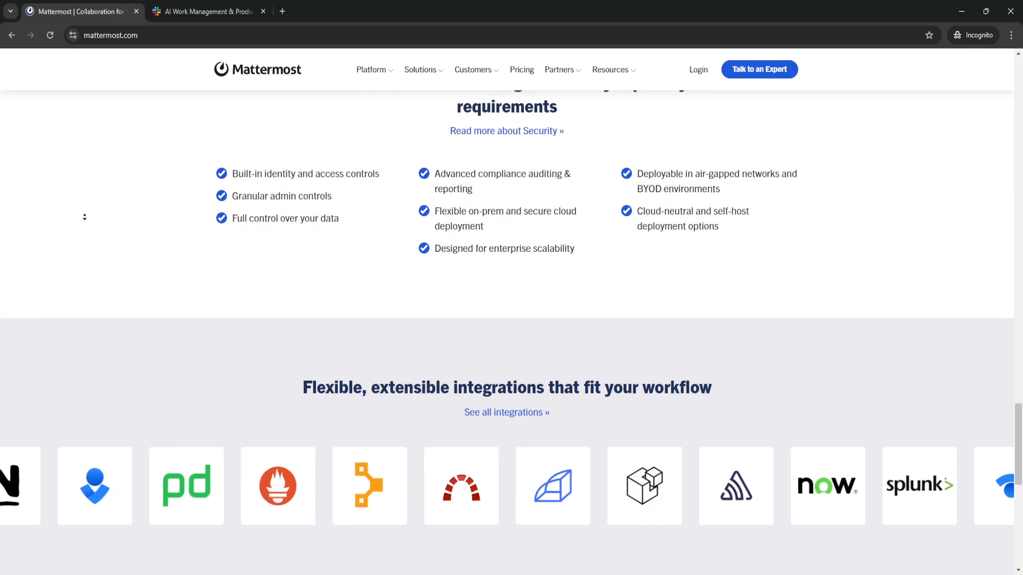
scroll("down", 3)
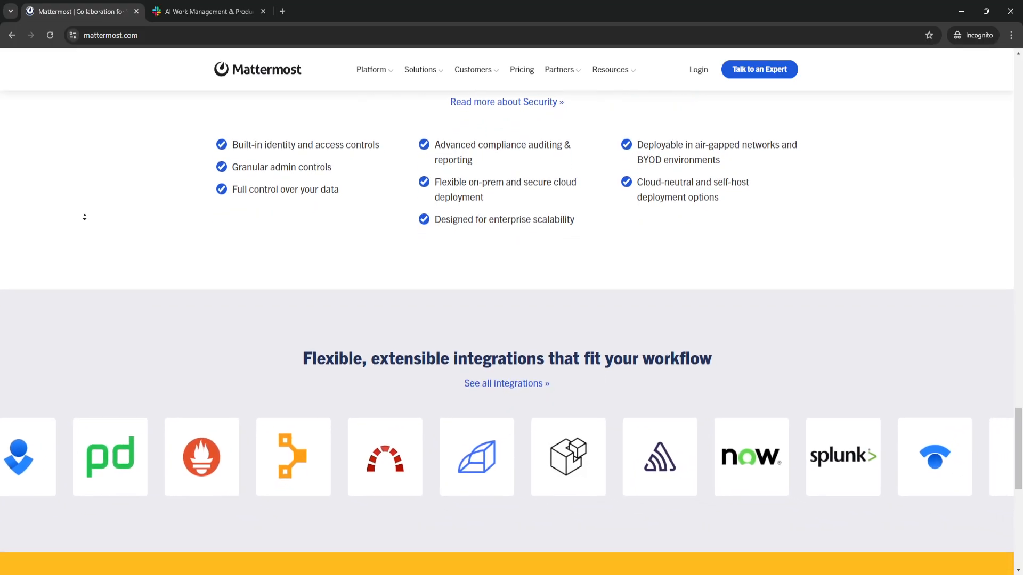
scroll("down", 3)
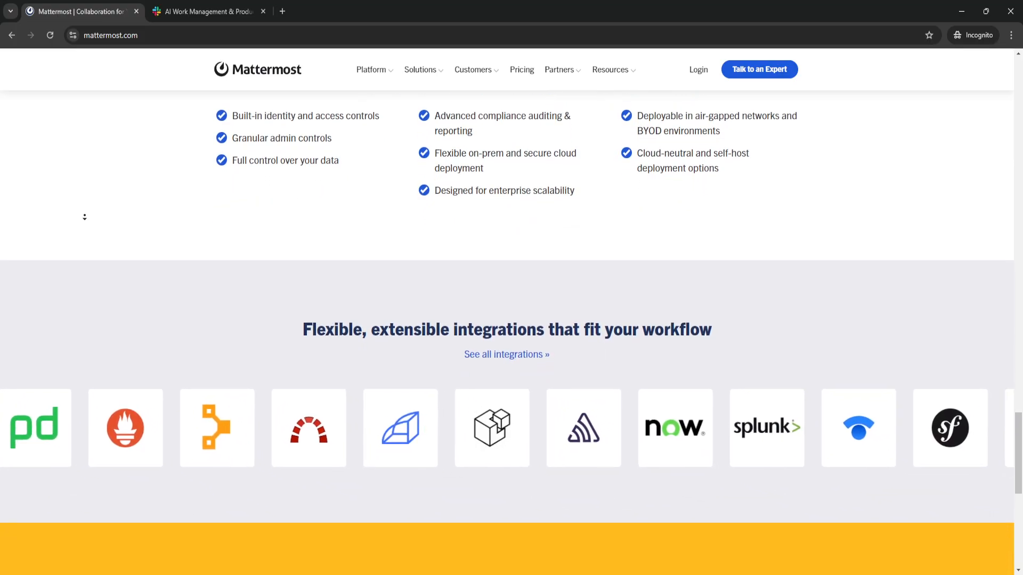
scroll("down", 3)
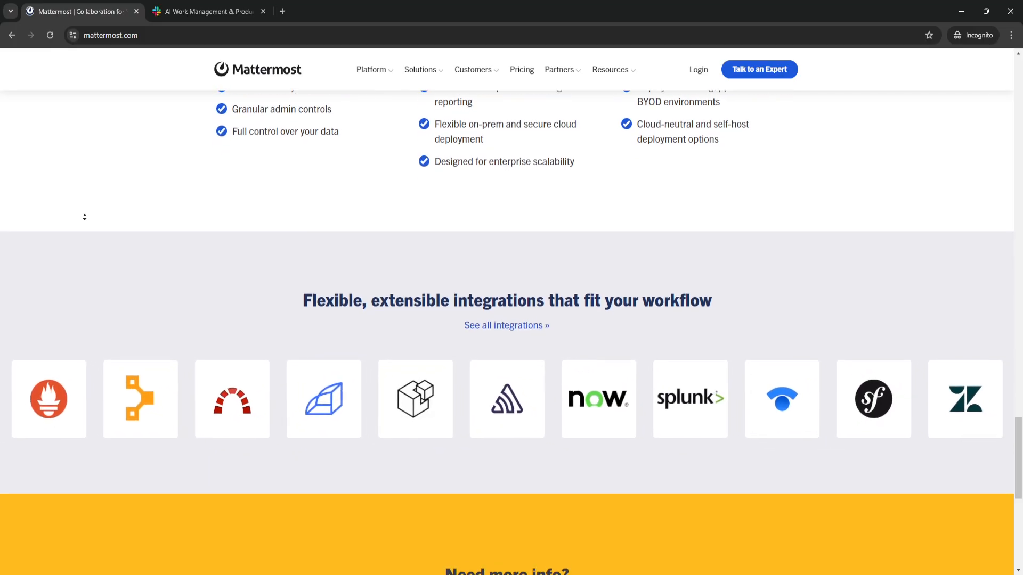
scroll("down", 3)
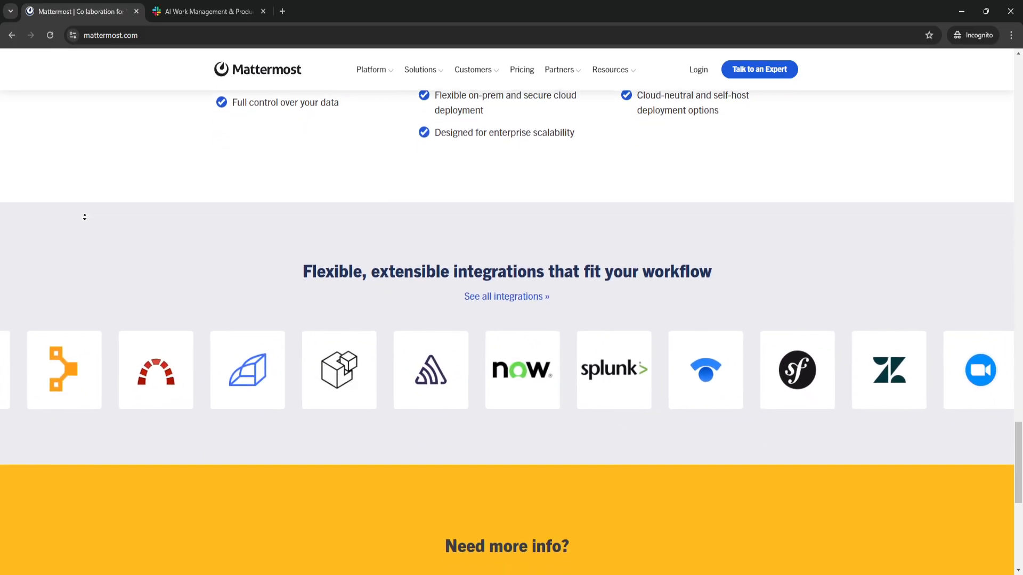
scroll("down", 3)
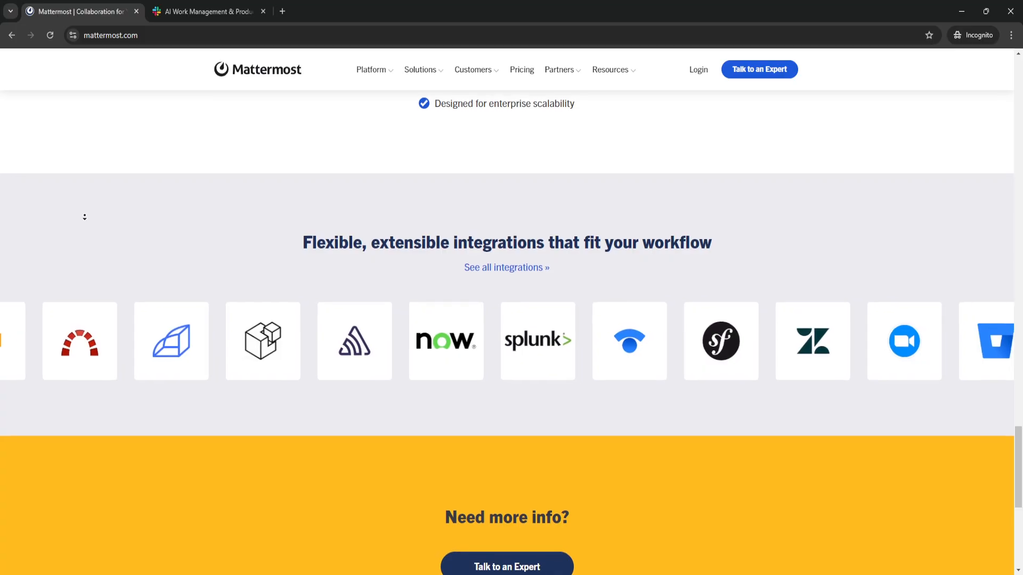
scroll("down", 3)
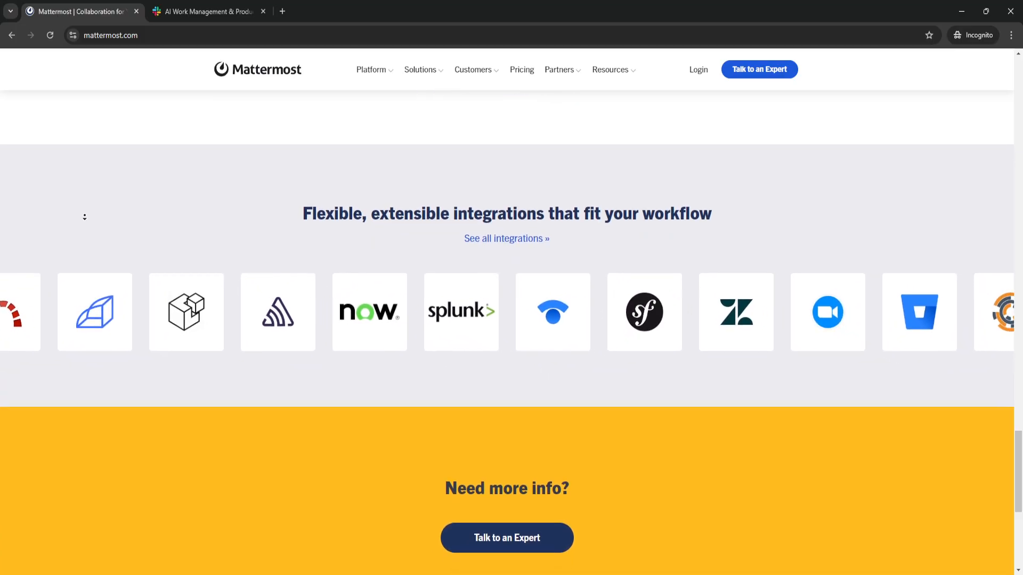
scroll("up", 3)
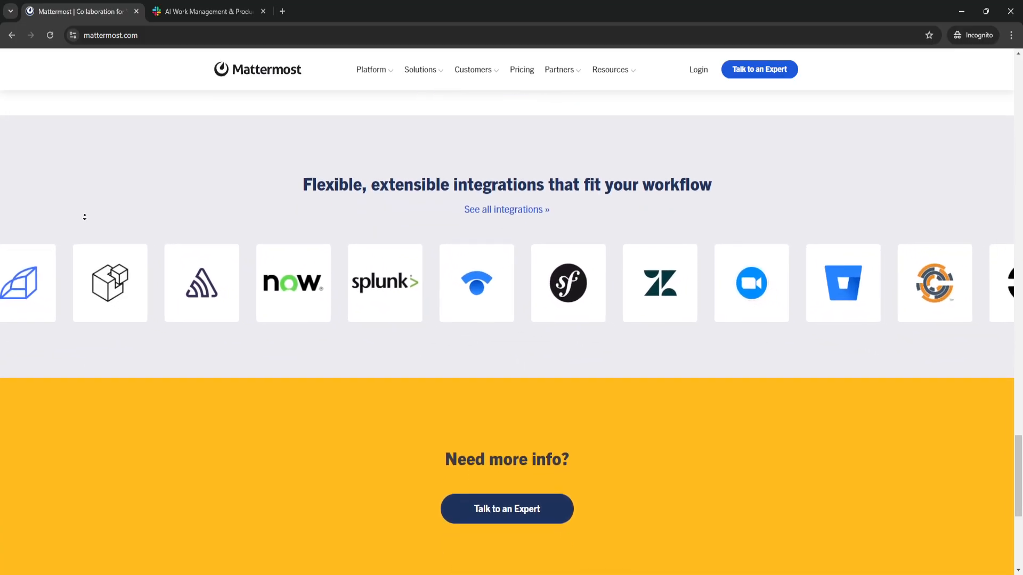
scroll("down", 3)
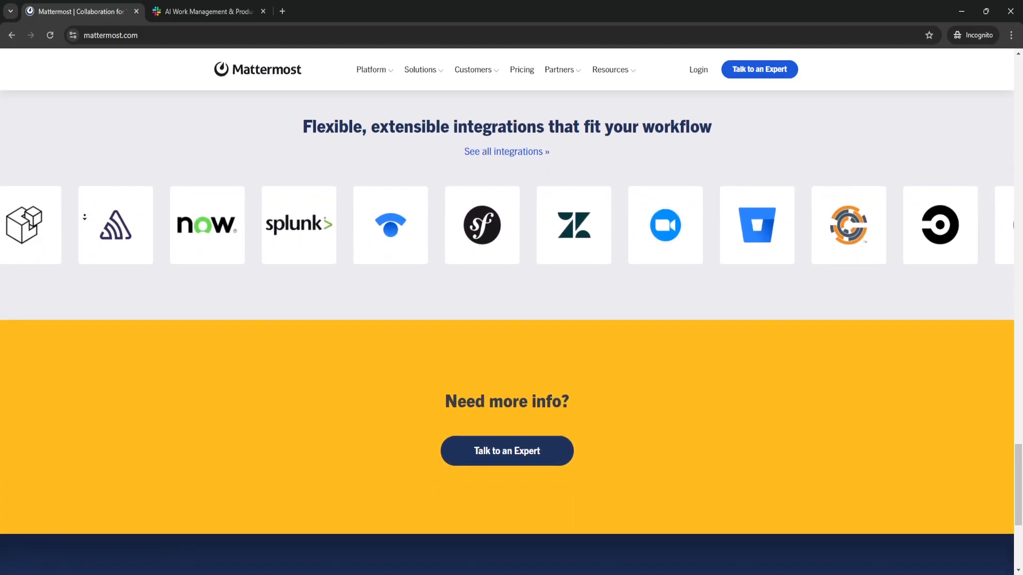
Step: Reach the 'Need more info?' section and footer links, then switch to the Slack tab
scroll("down", 3)
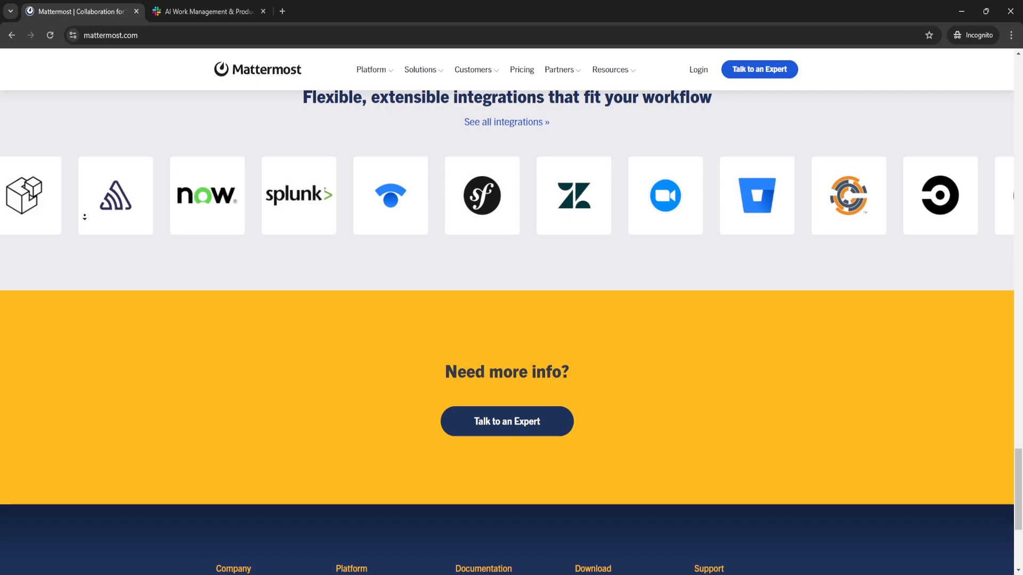
scroll("down", 3)
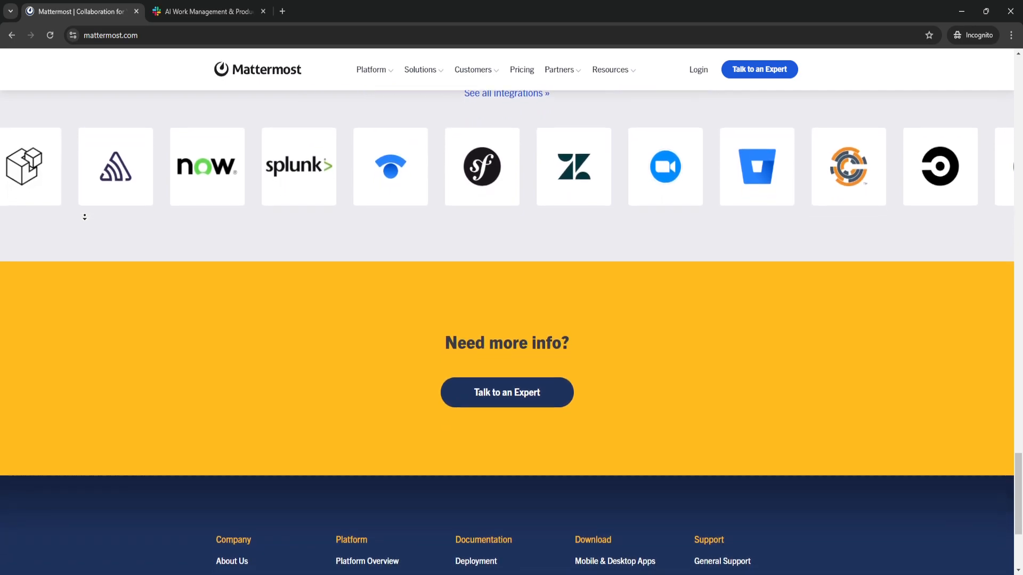
scroll("down", 3)
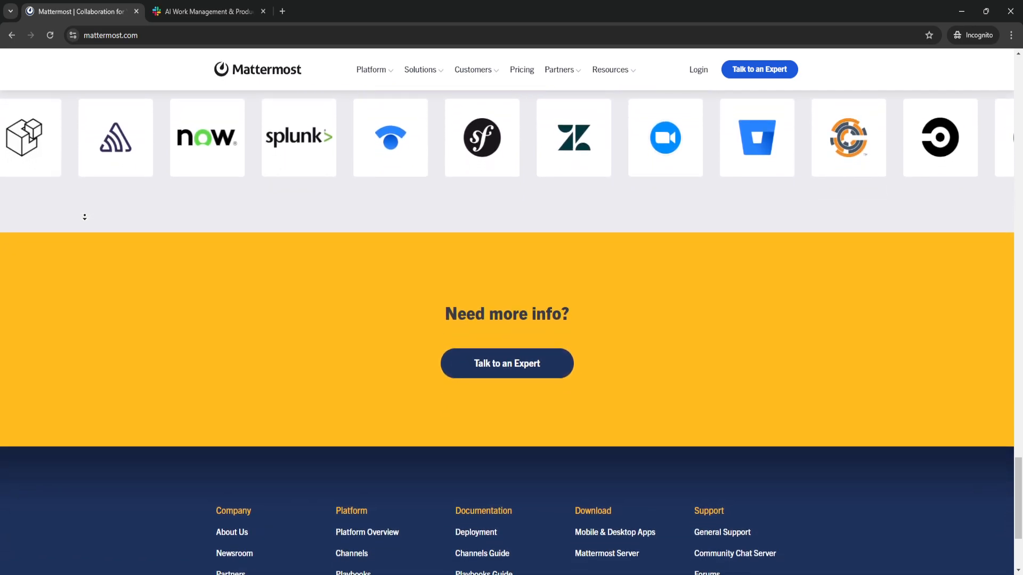
scroll("down", 3)
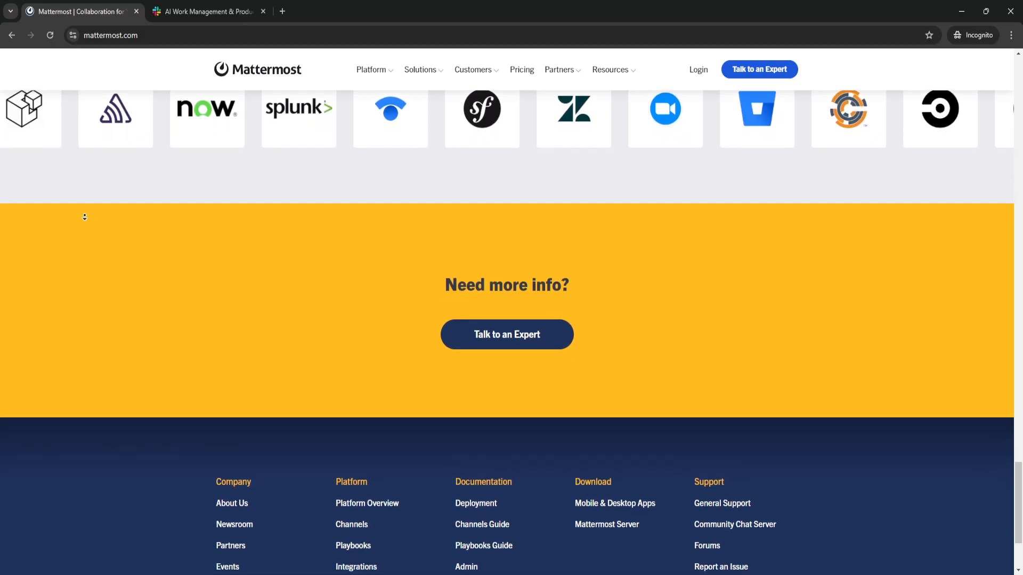
scroll("down", 3)
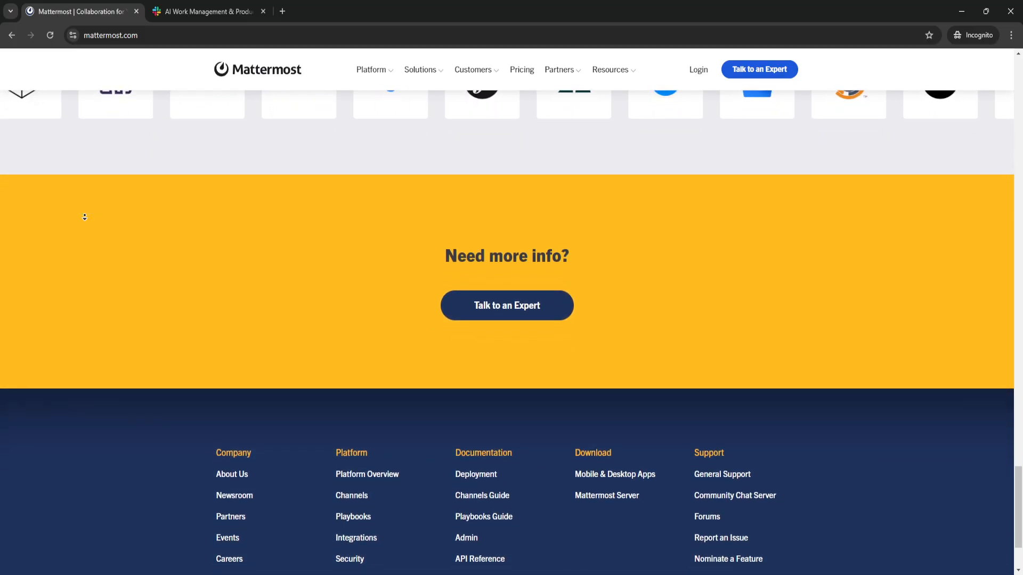
scroll("down", 3)
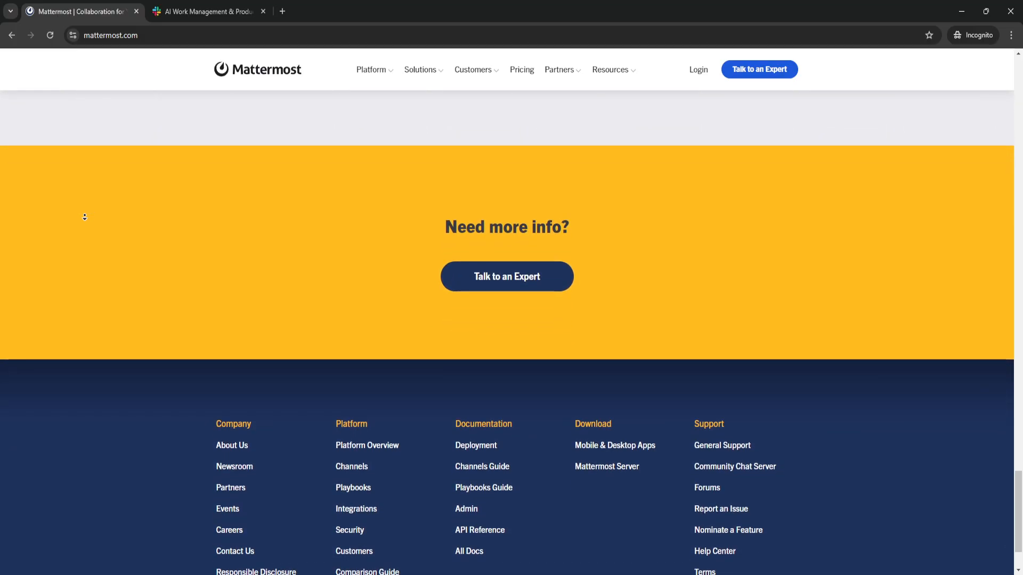
scroll("down", 3)
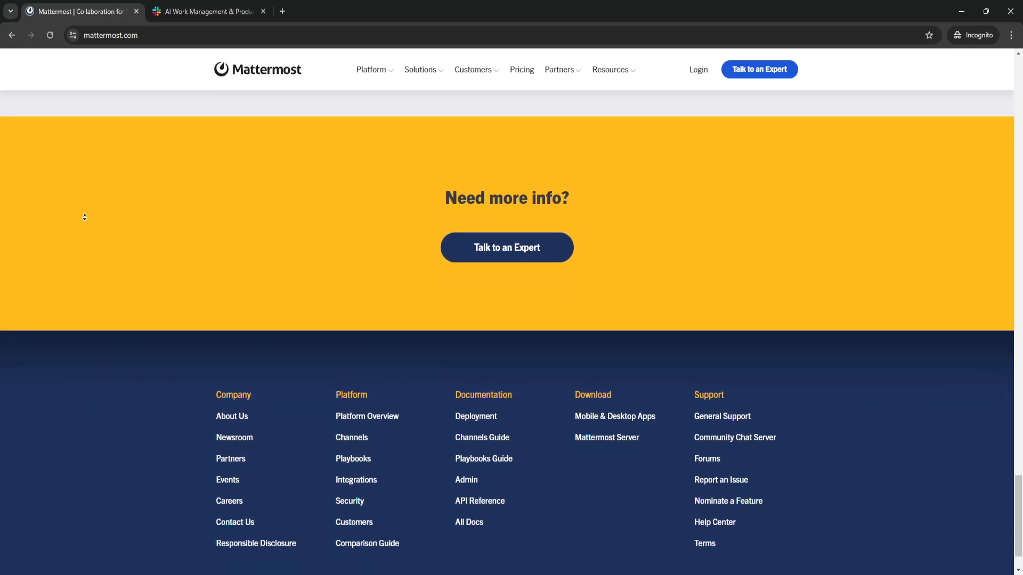
scroll("down", 3)
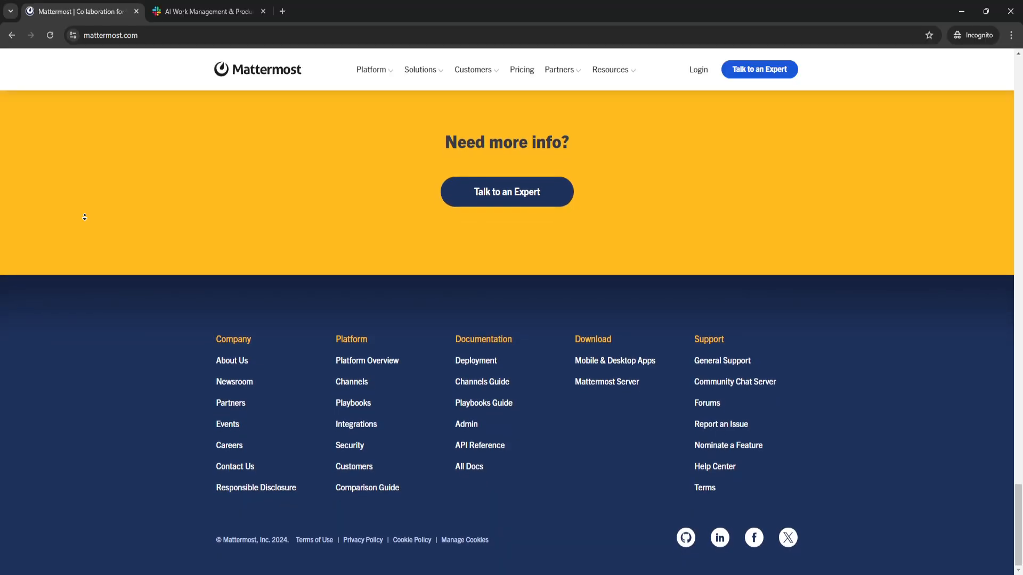
left_click(206, 11)
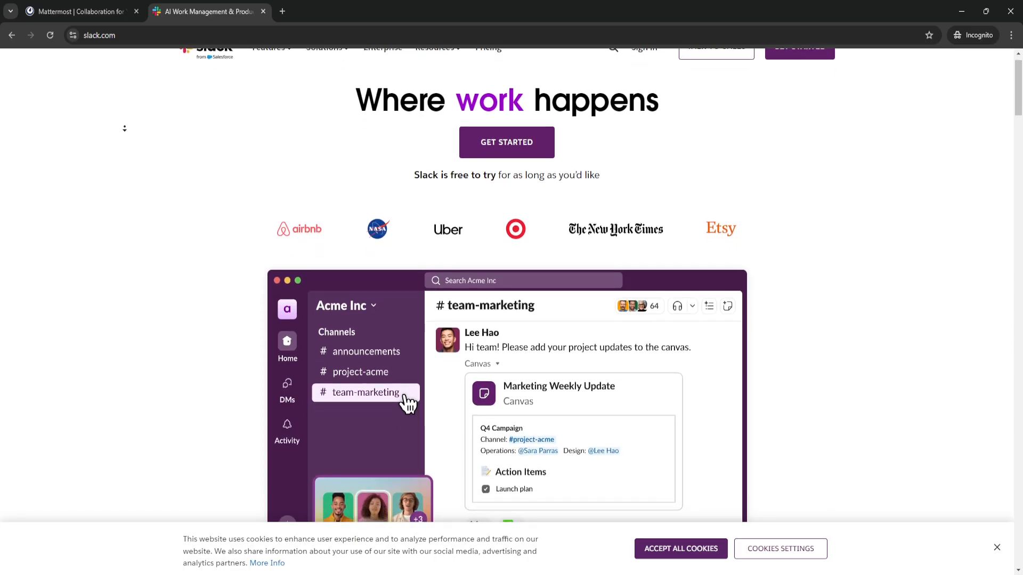
Step: Scroll the Slack homepage past the hero video to the 'Communicate in countless ways' section
scroll("down", 3)
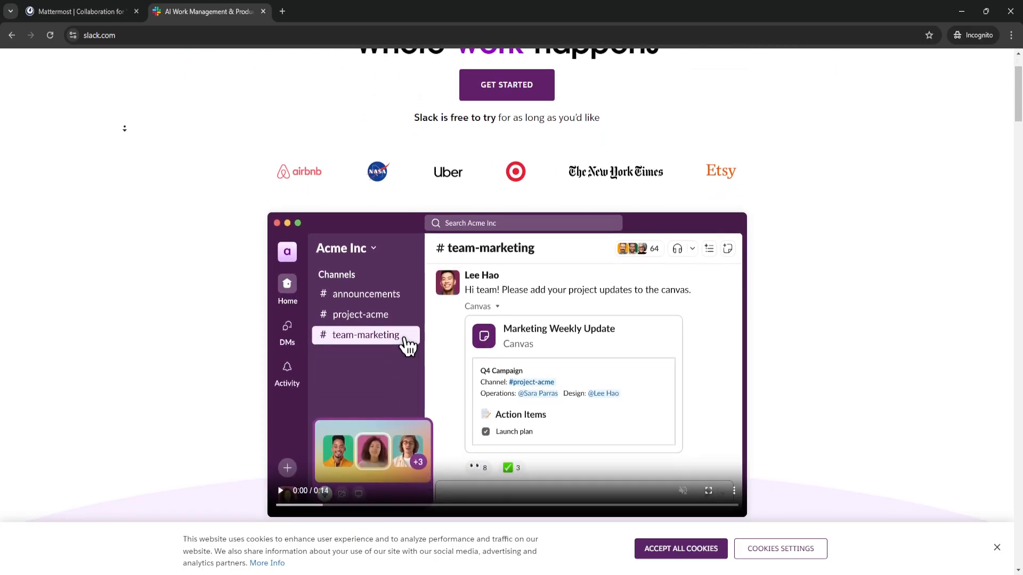
scroll("down", 3)
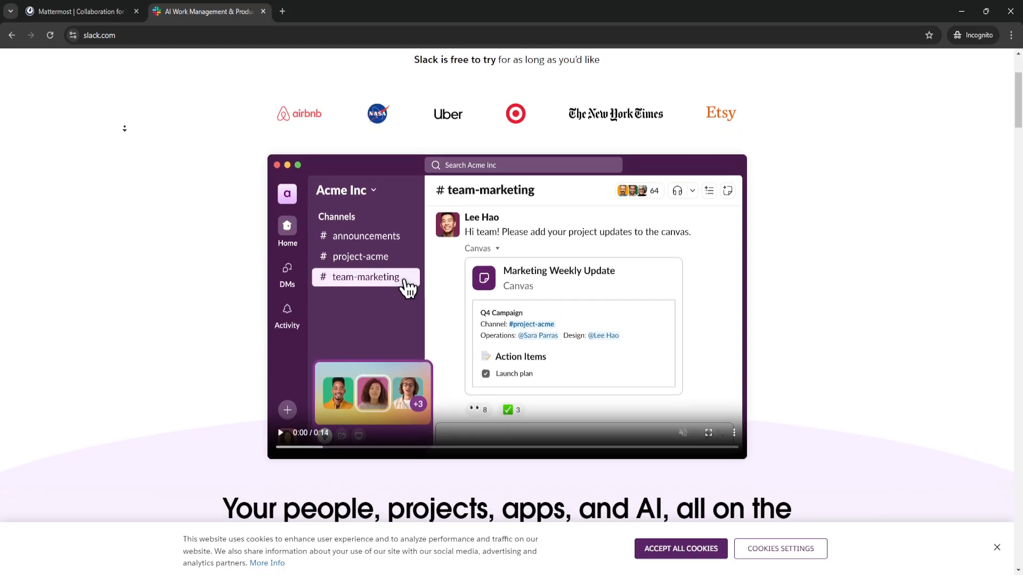
scroll("down", 3)
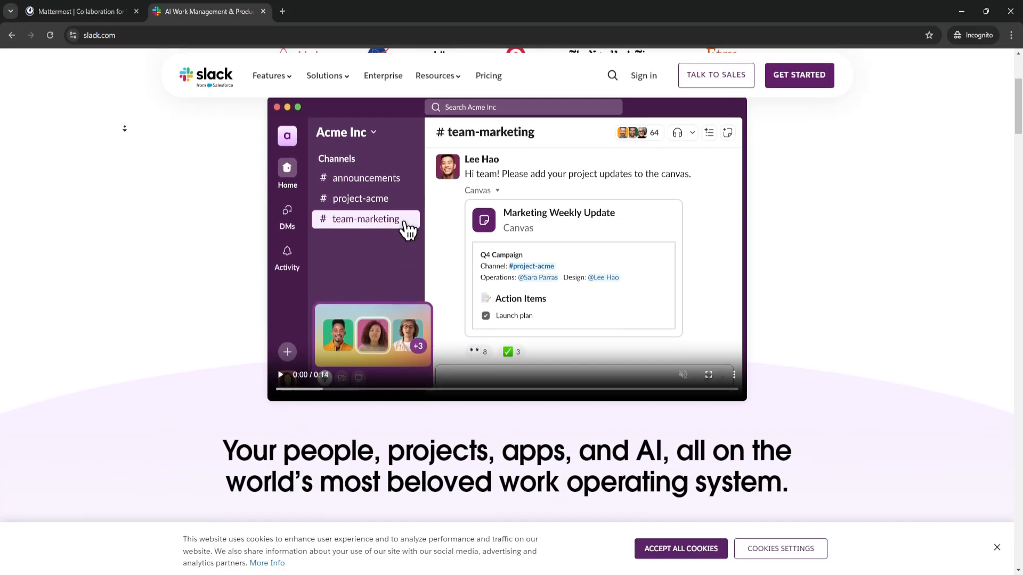
scroll("down", 3)
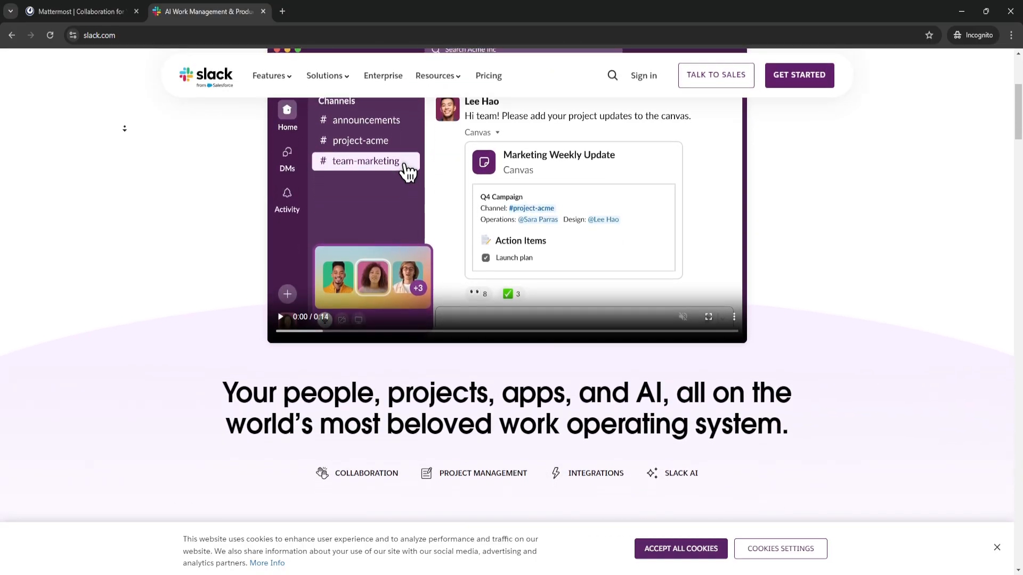
scroll("down", 3)
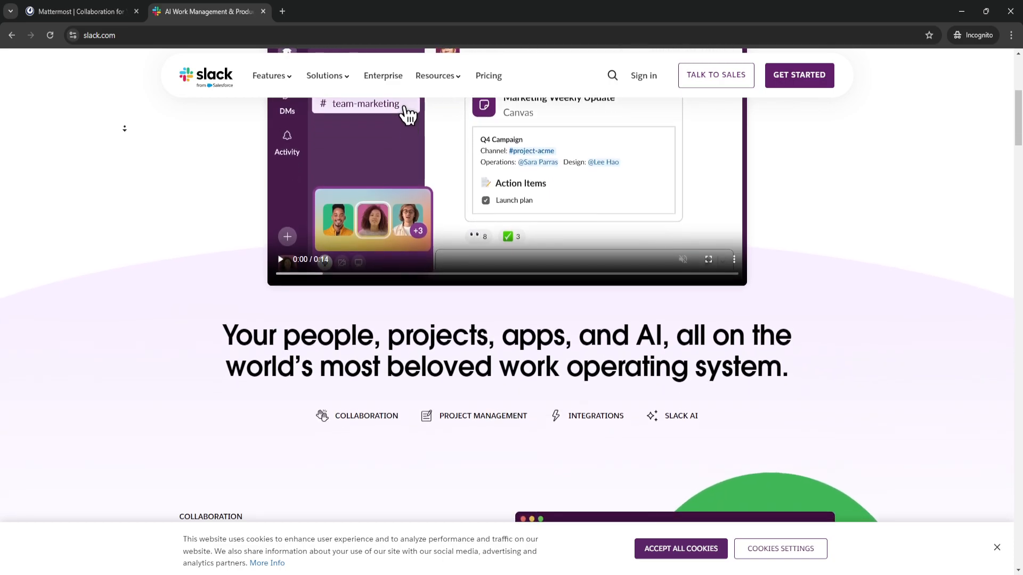
scroll("down", 3)
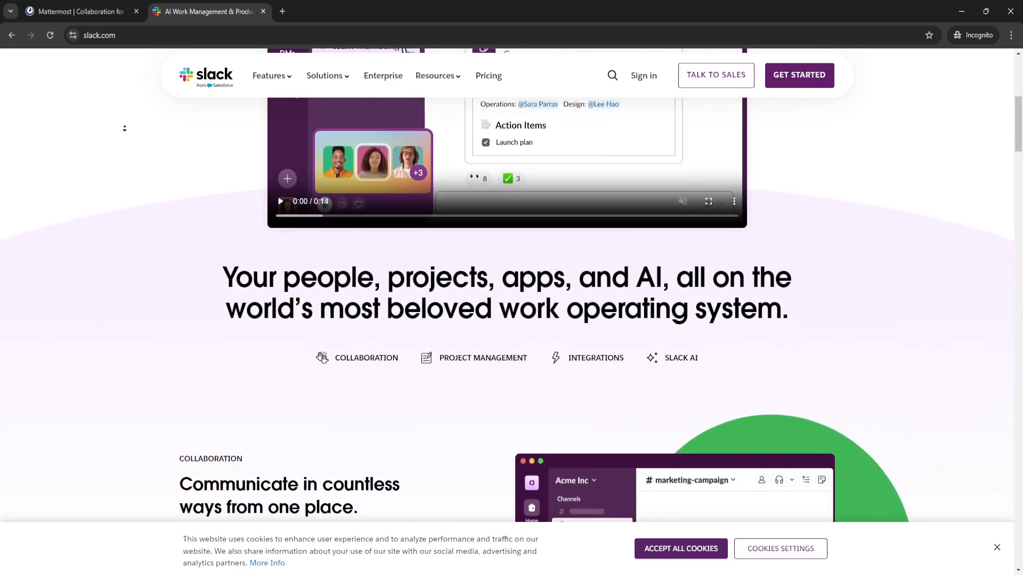
scroll("down", 3)
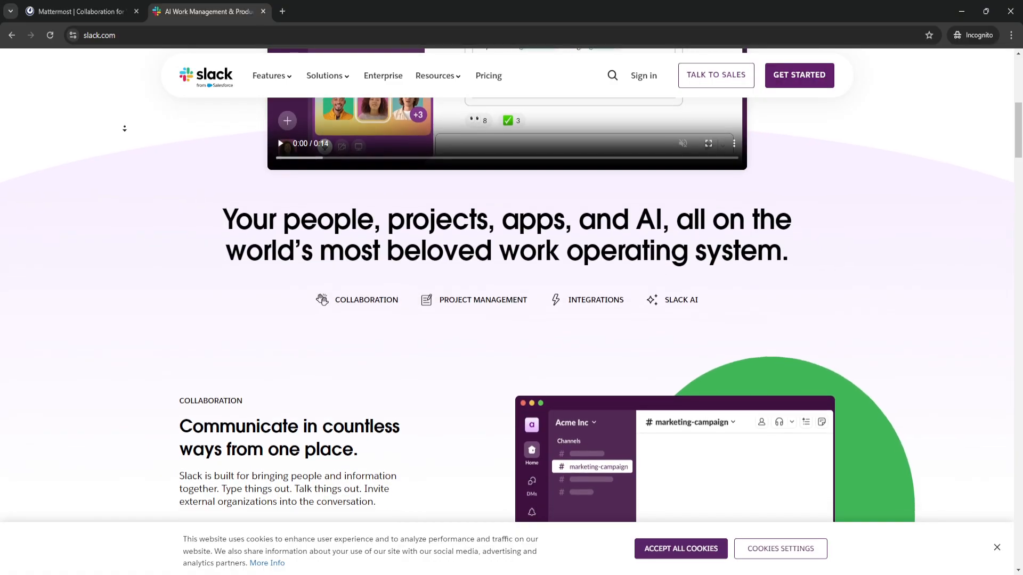
scroll("down", 3)
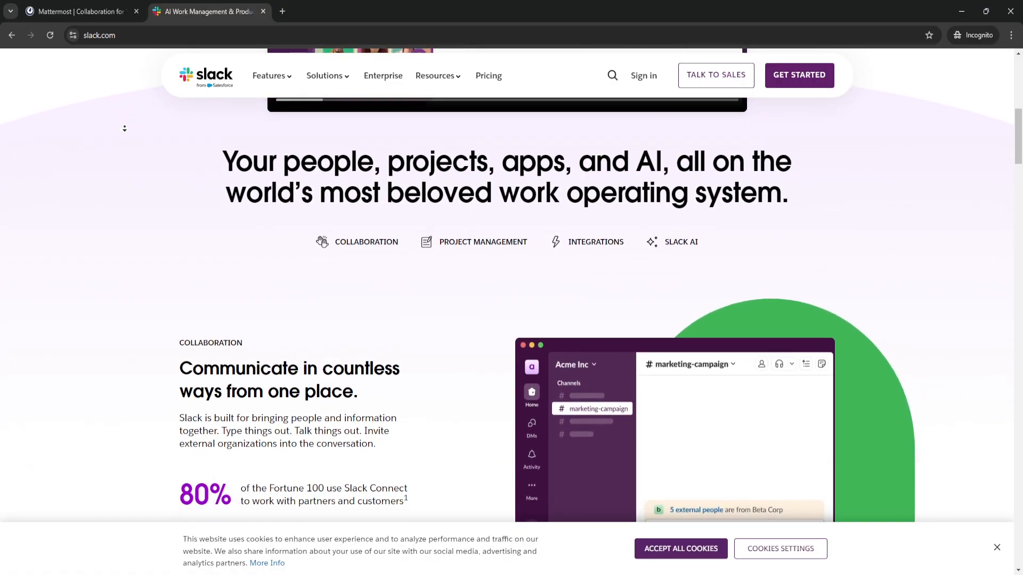
scroll("down", 3)
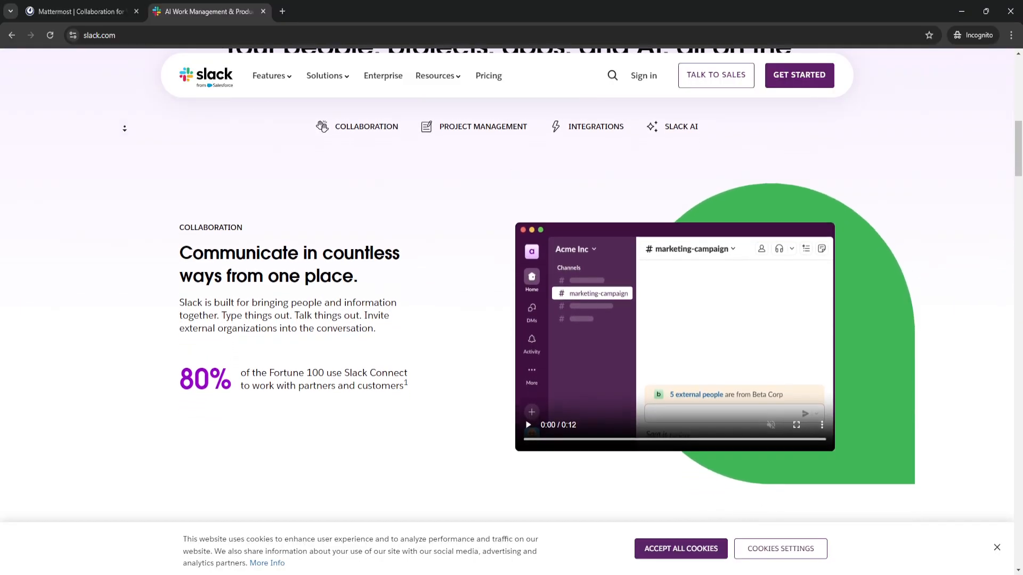
Step: Scroll past project management to 'Tap into the tools you already use' with 2,600+ apps
scroll("down", 3)
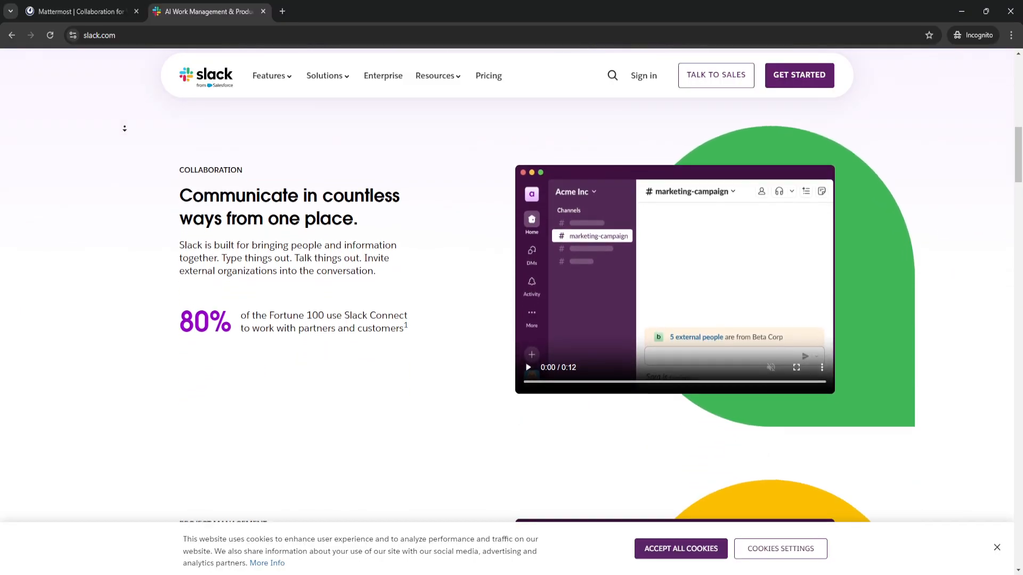
scroll("down", 3)
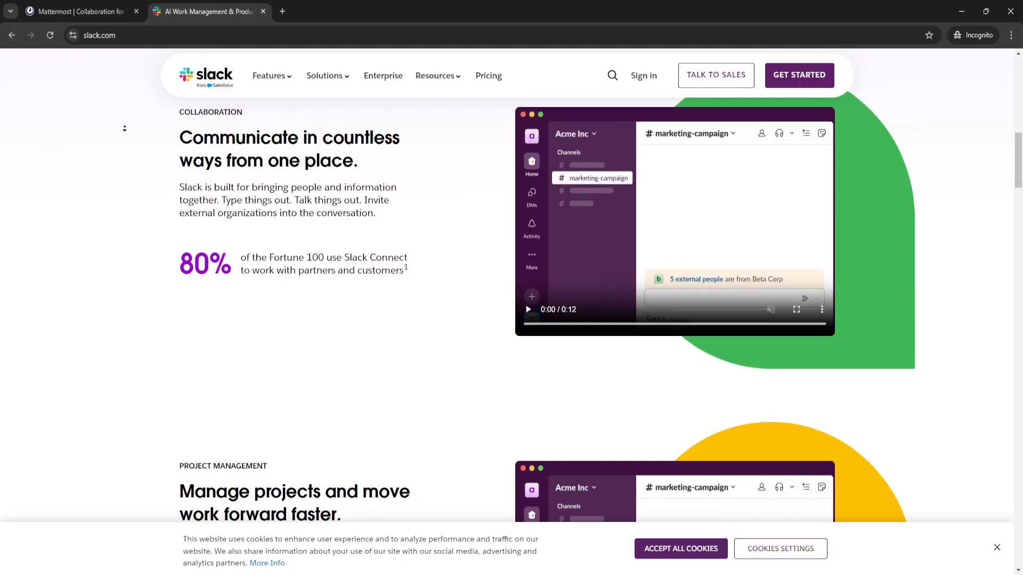
scroll("down", 3)
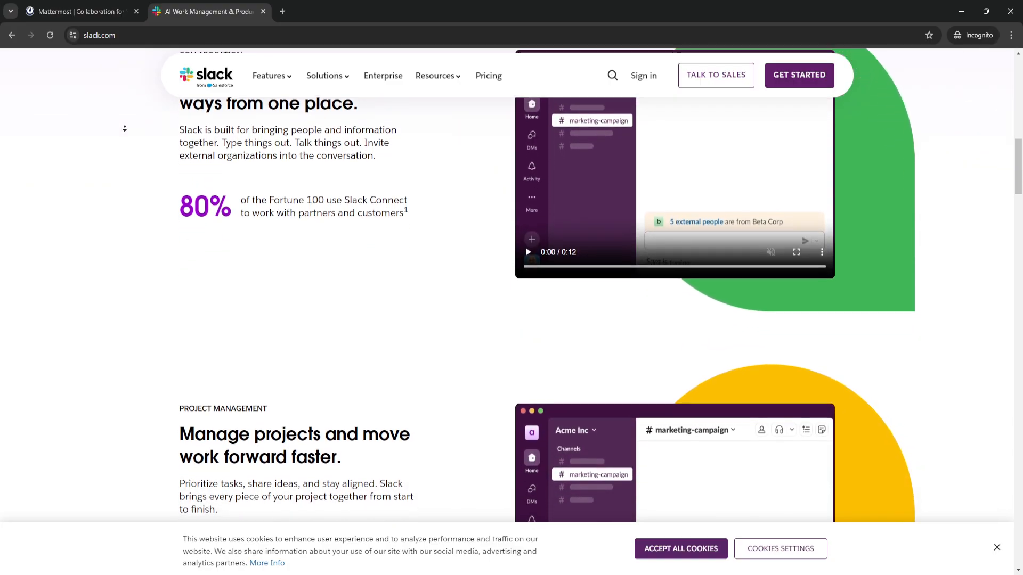
scroll("down", 3)
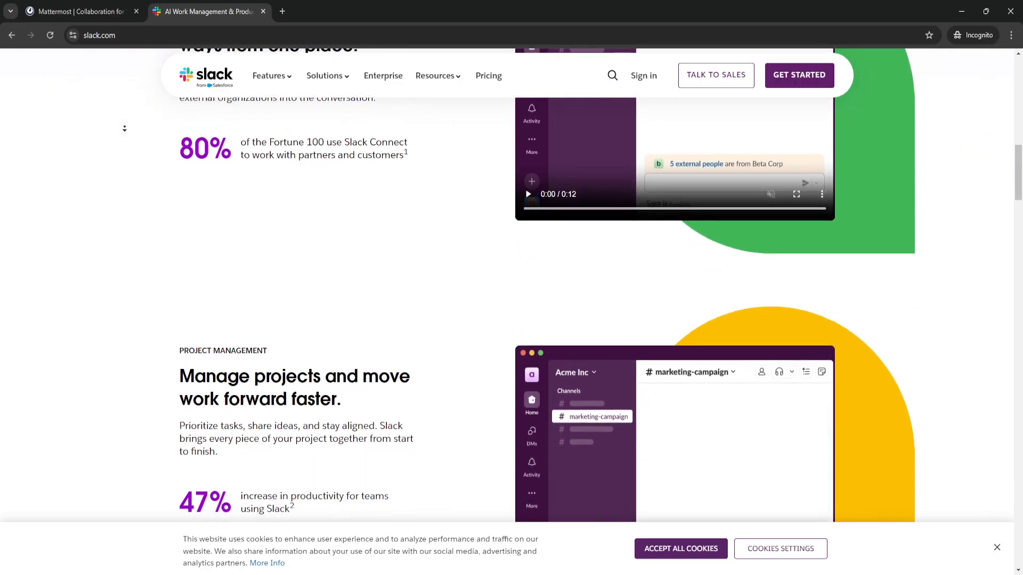
scroll("down", 3)
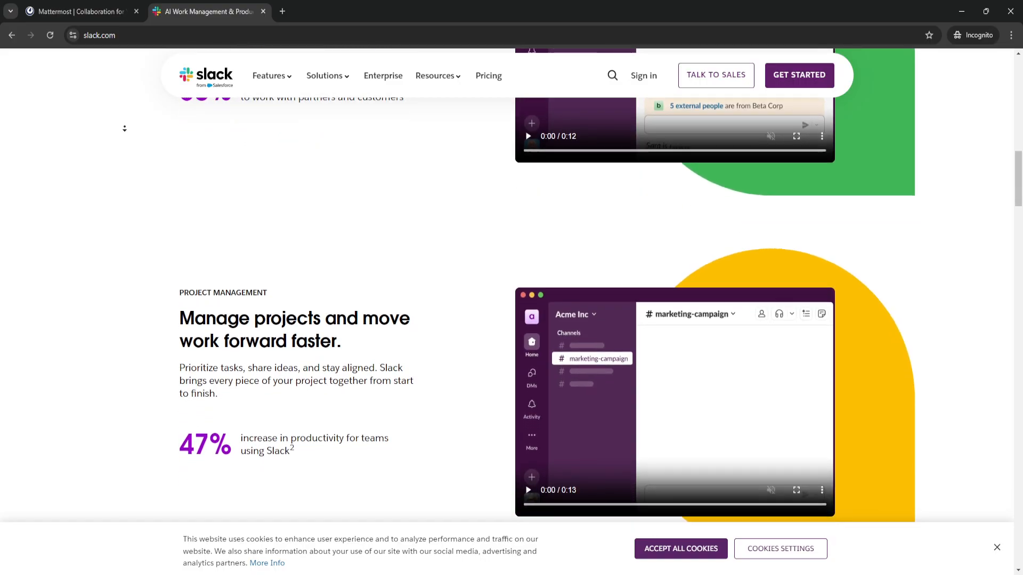
scroll("down", 3)
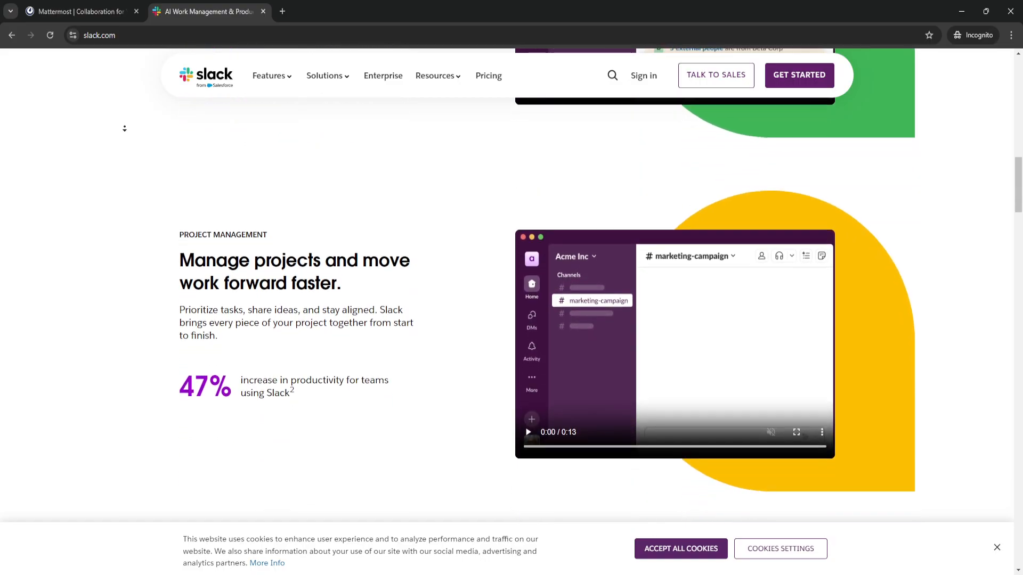
scroll("down", 3)
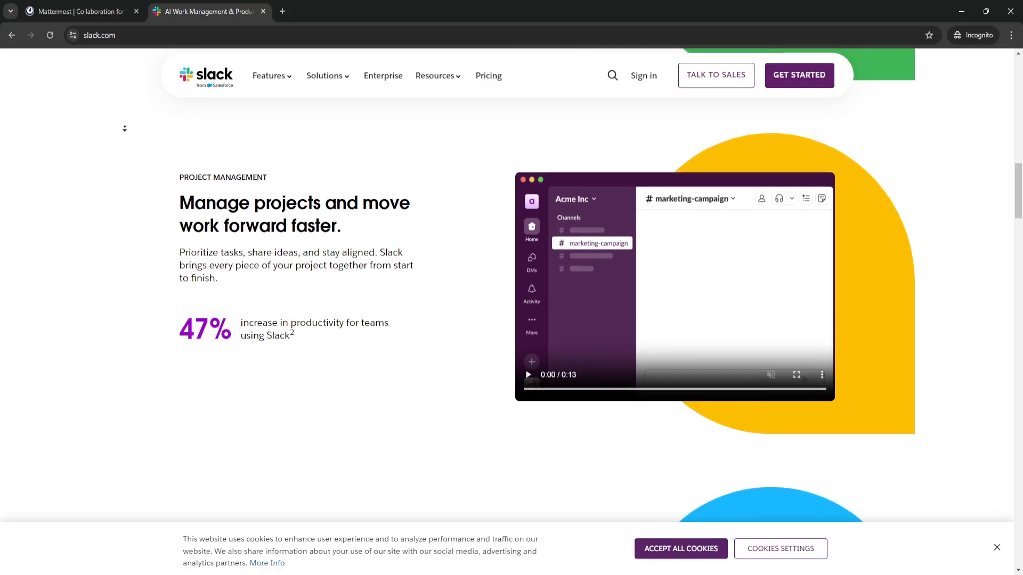
scroll("down", 3)
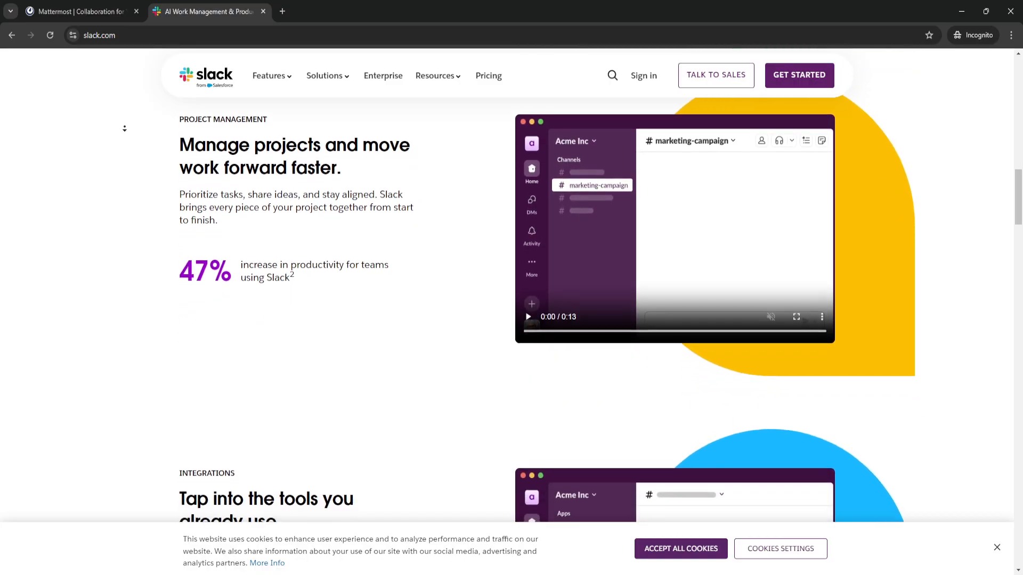
scroll("down", 3)
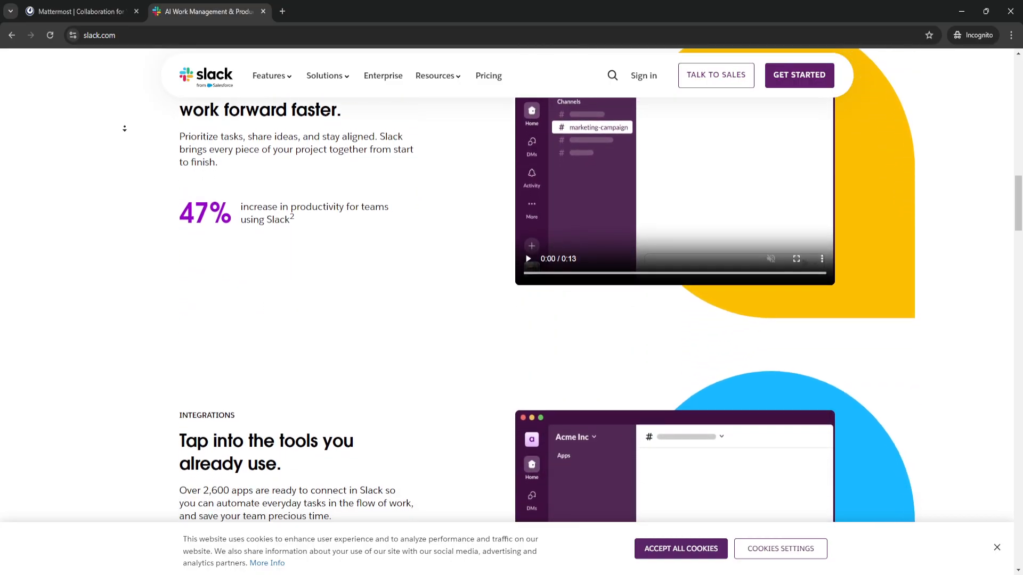
scroll("down", 3)
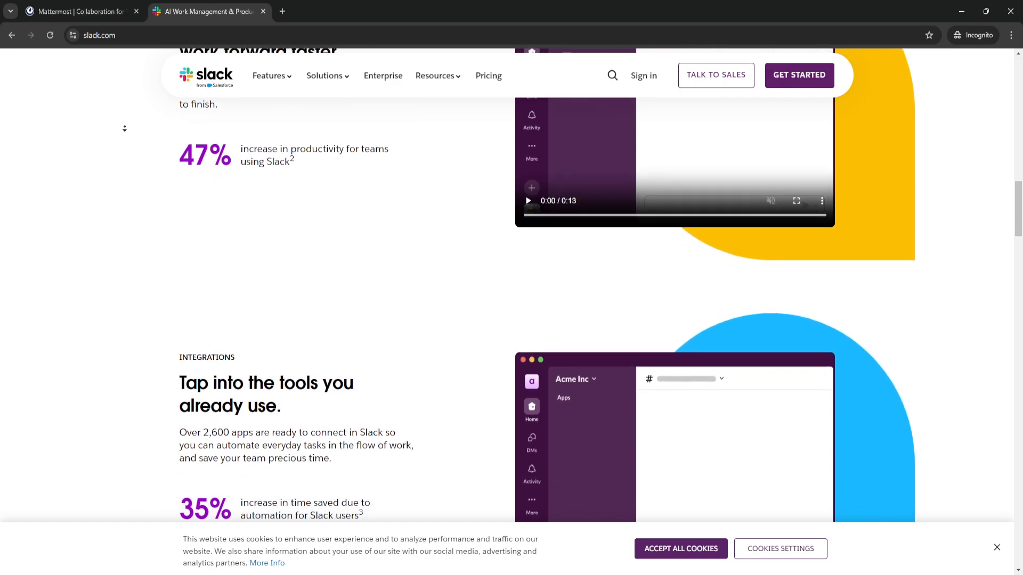
scroll("down", 3)
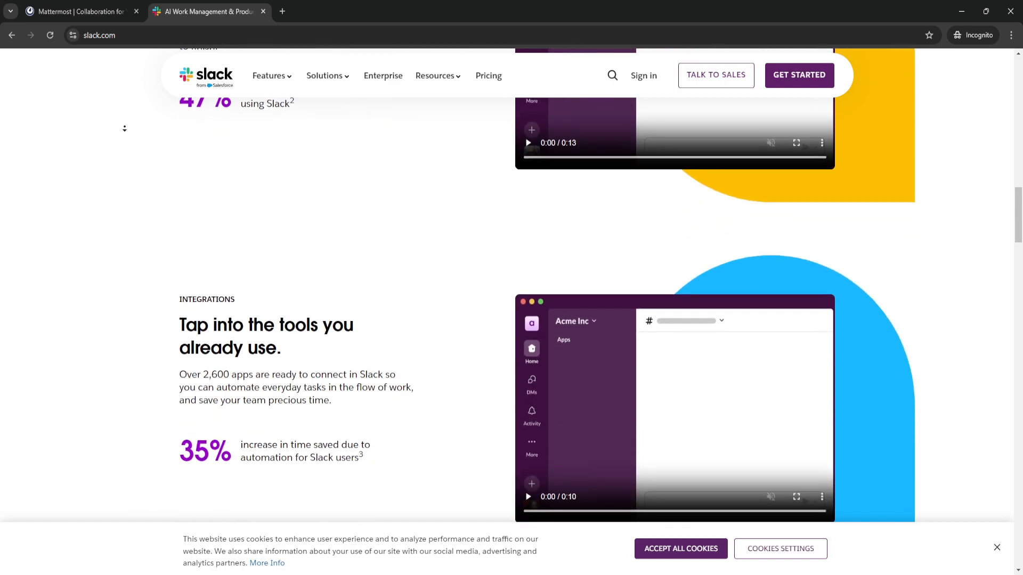
scroll("down", 3)
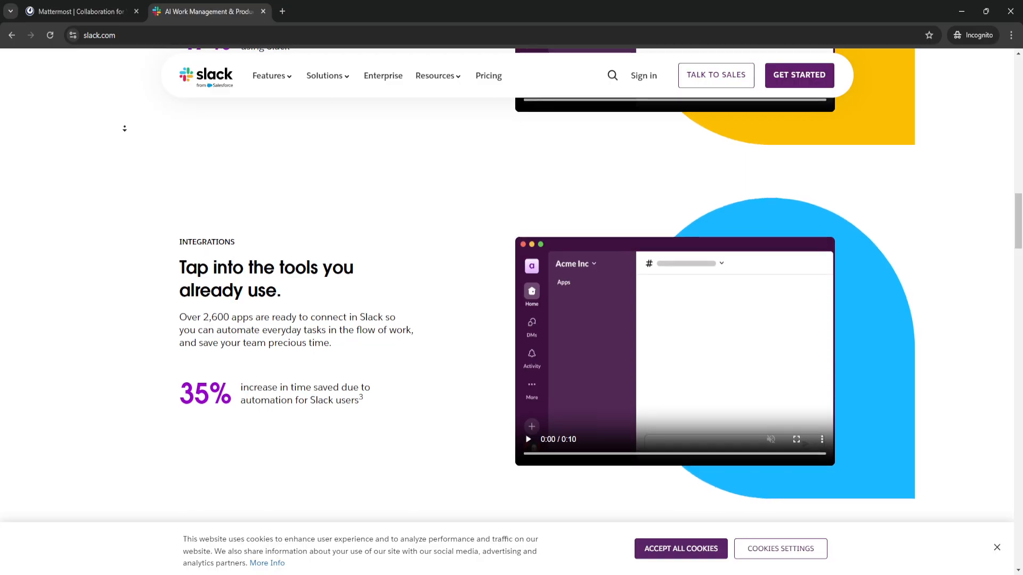
scroll("down", 3)
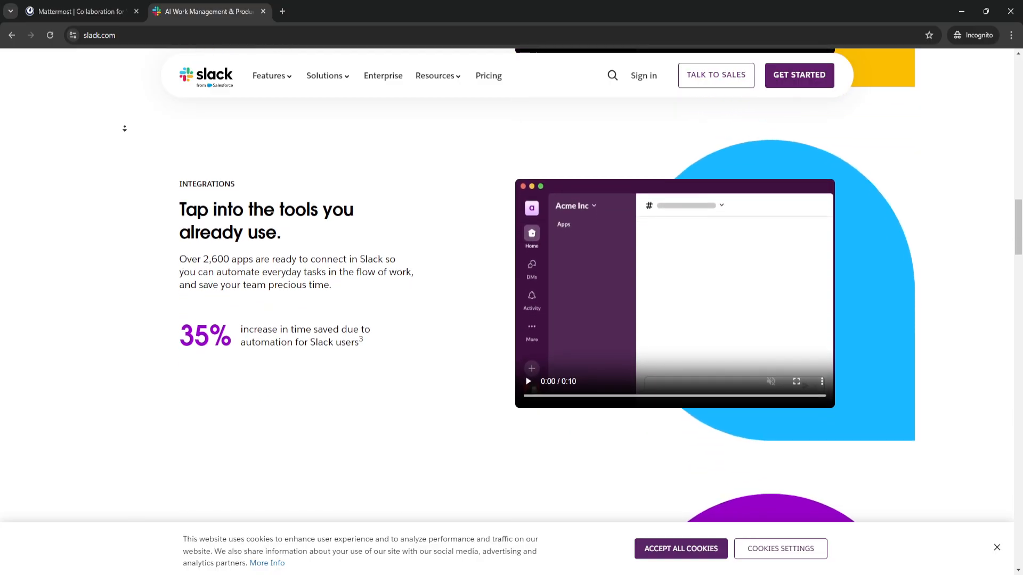
Step: Scroll past the Slack AI pitch to customer stories from OpenAI, Spotify, IBM and ARI
scroll("down", 3)
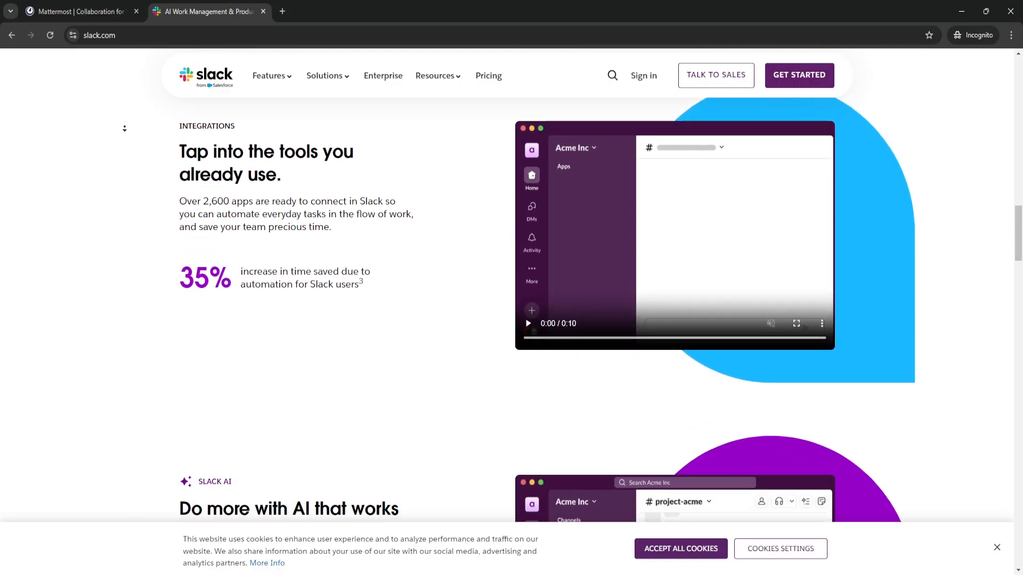
scroll("down", 3)
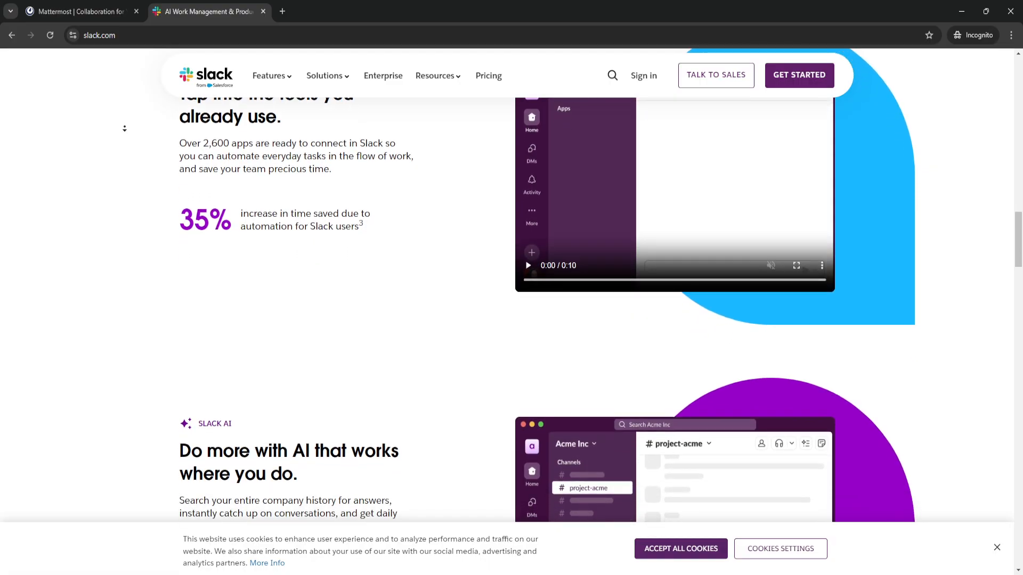
scroll("down", 3)
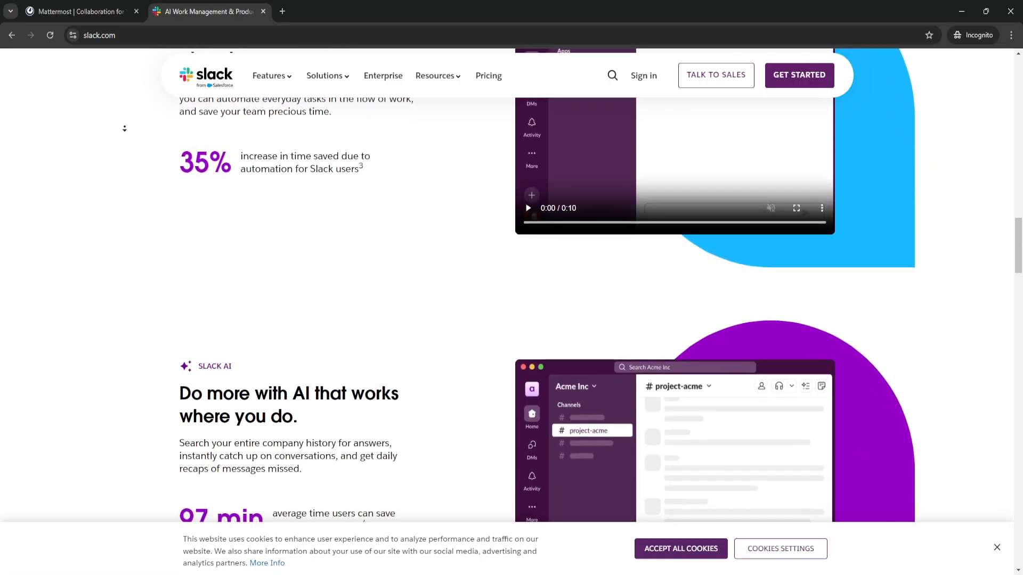
scroll("down", 3)
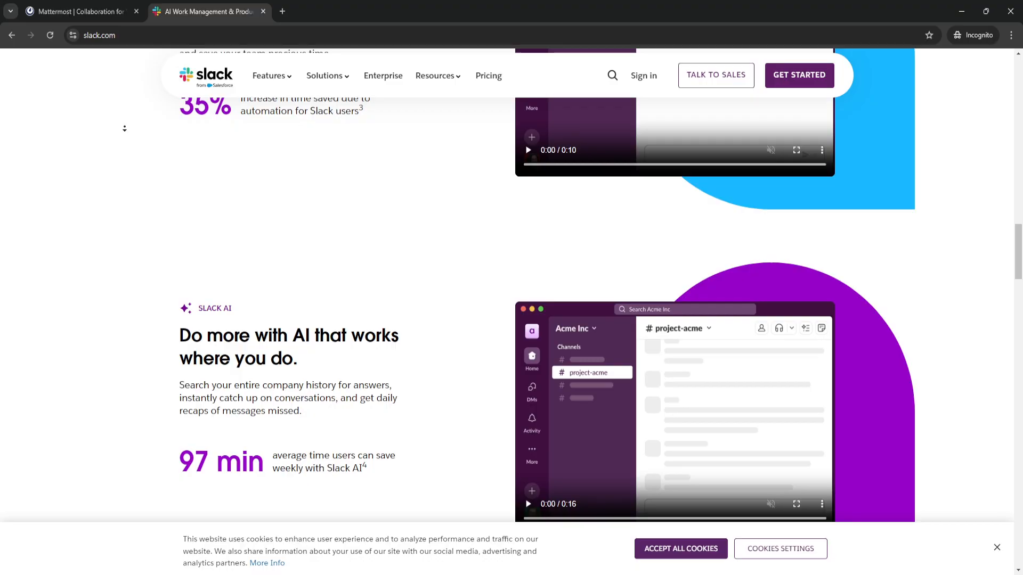
scroll("down", 3)
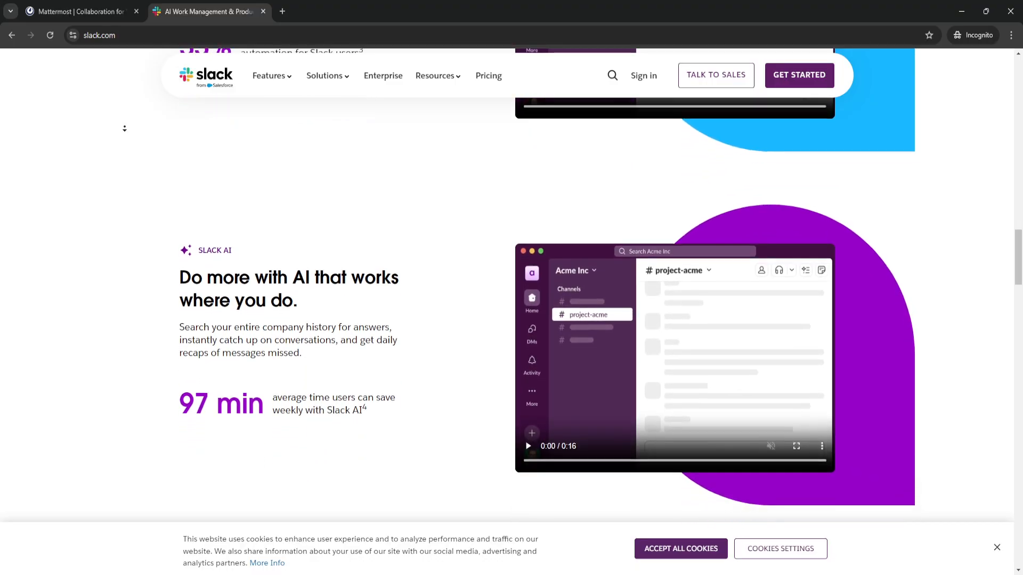
scroll("down", 3)
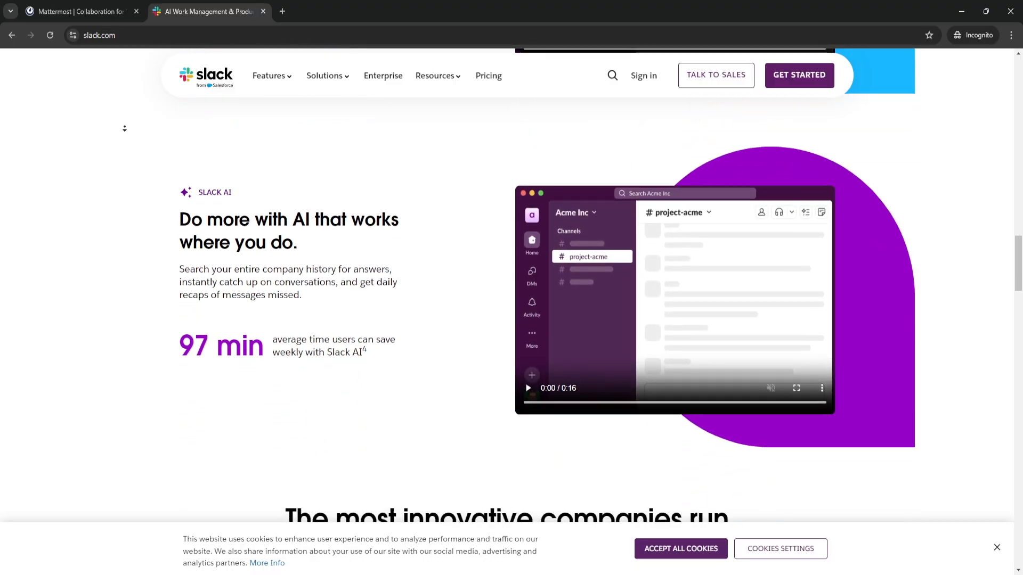
scroll("down", 3)
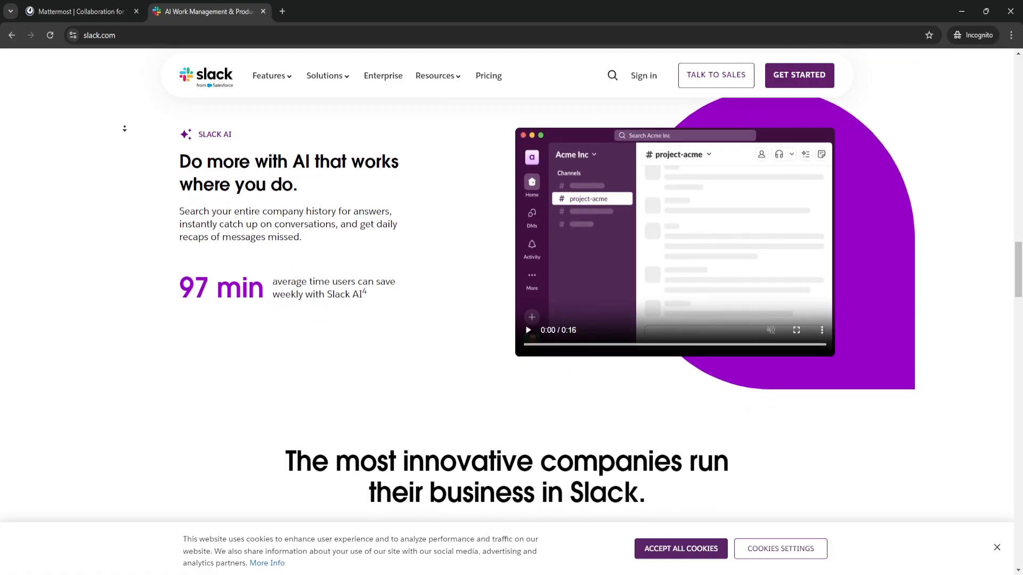
scroll("down", 3)
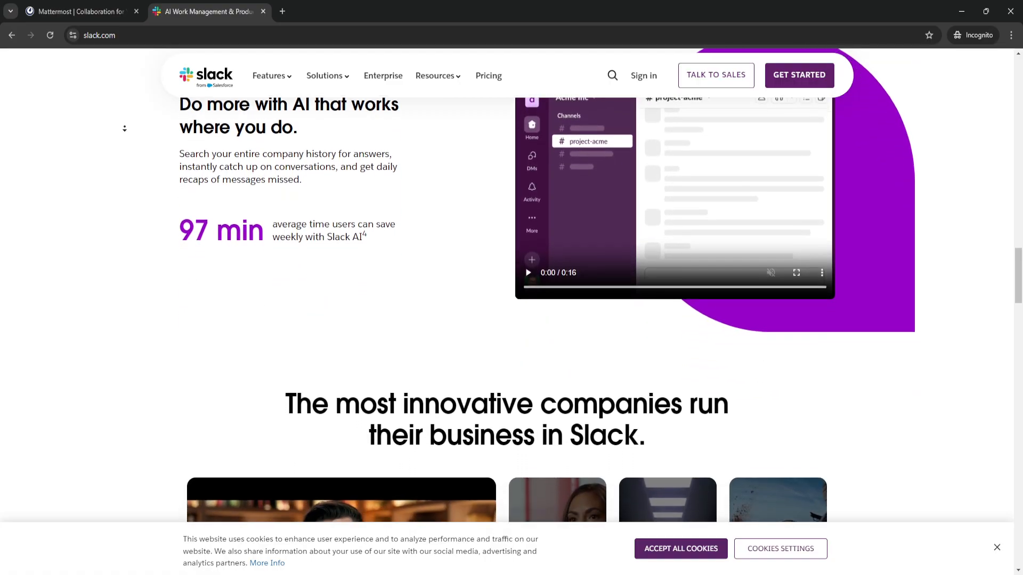
scroll("down", 3)
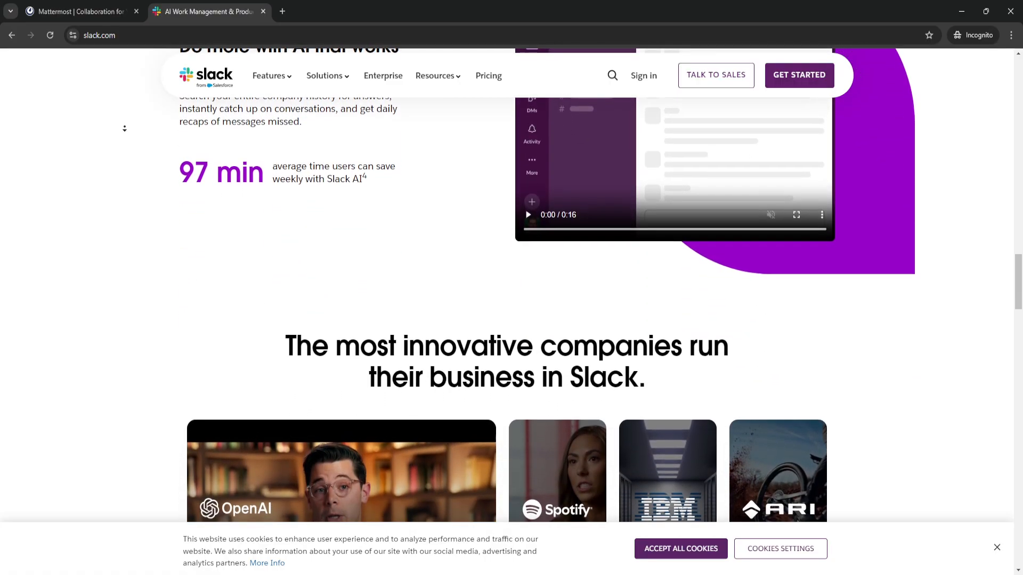
scroll("down", 3)
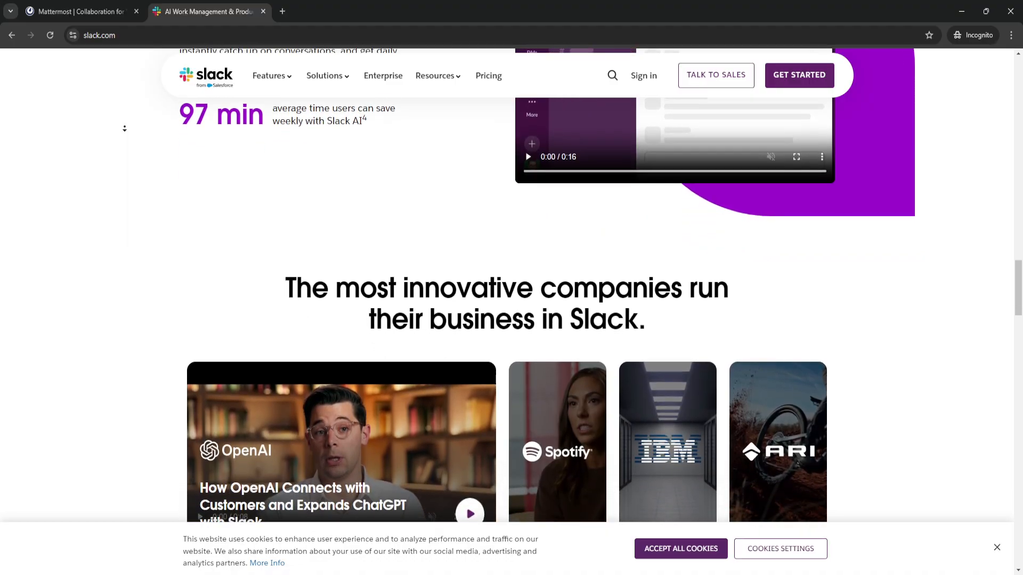
scroll("down", 3)
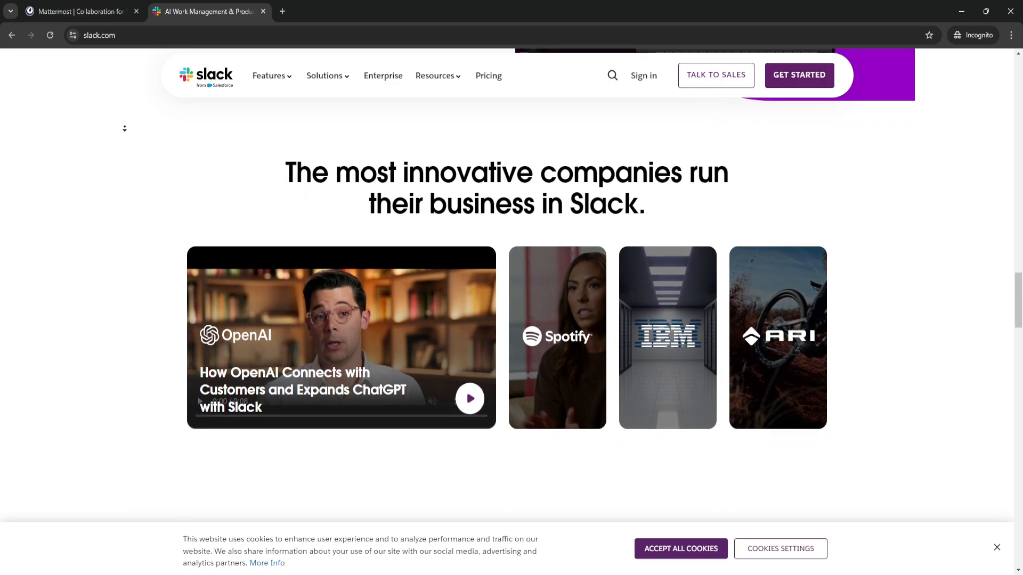
Step: Continue to the plans section listing Free, Pro, Business+ and Enterprise Grid
scroll("down", 3)
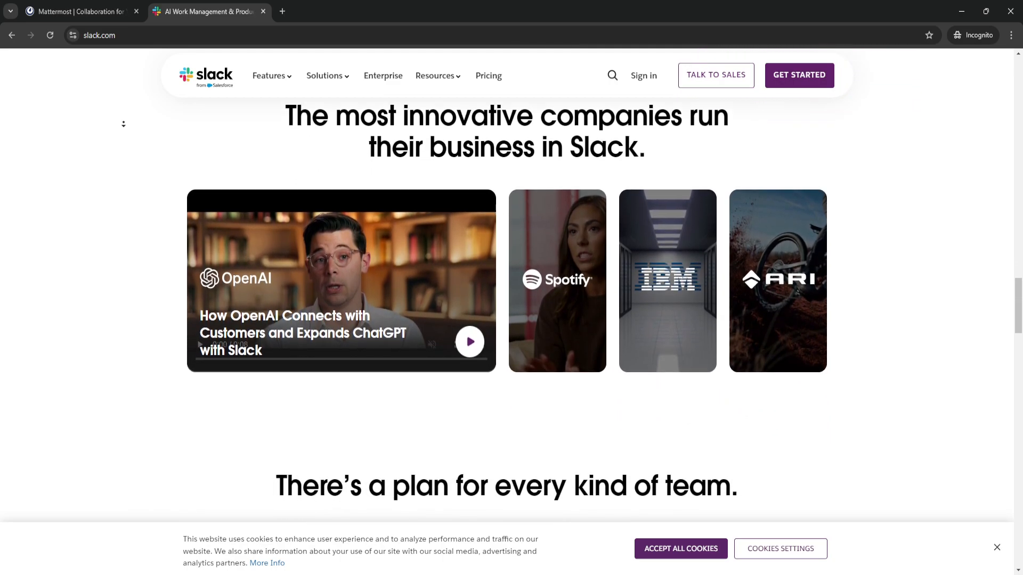
scroll("down", 3)
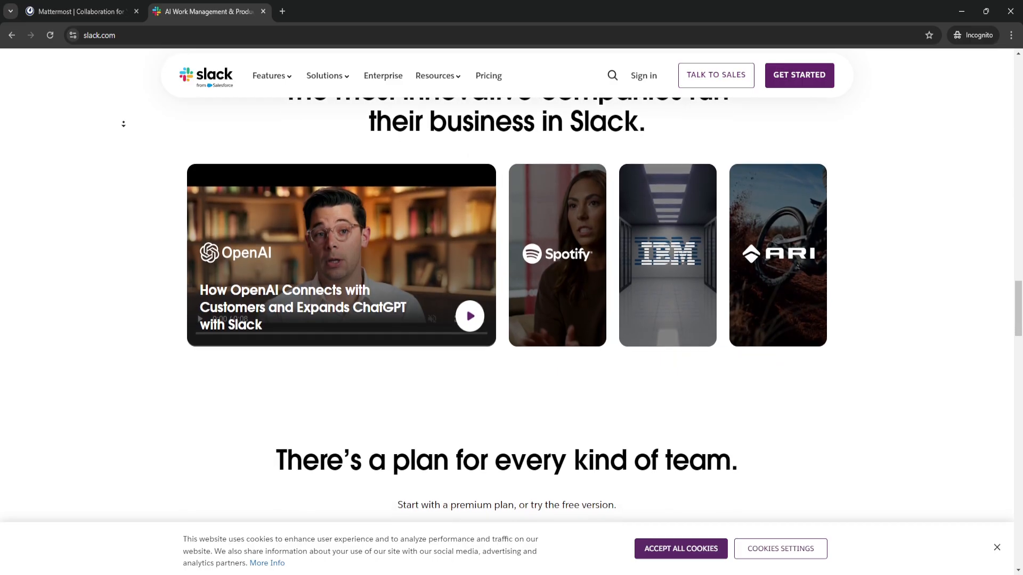
scroll("down", 3)
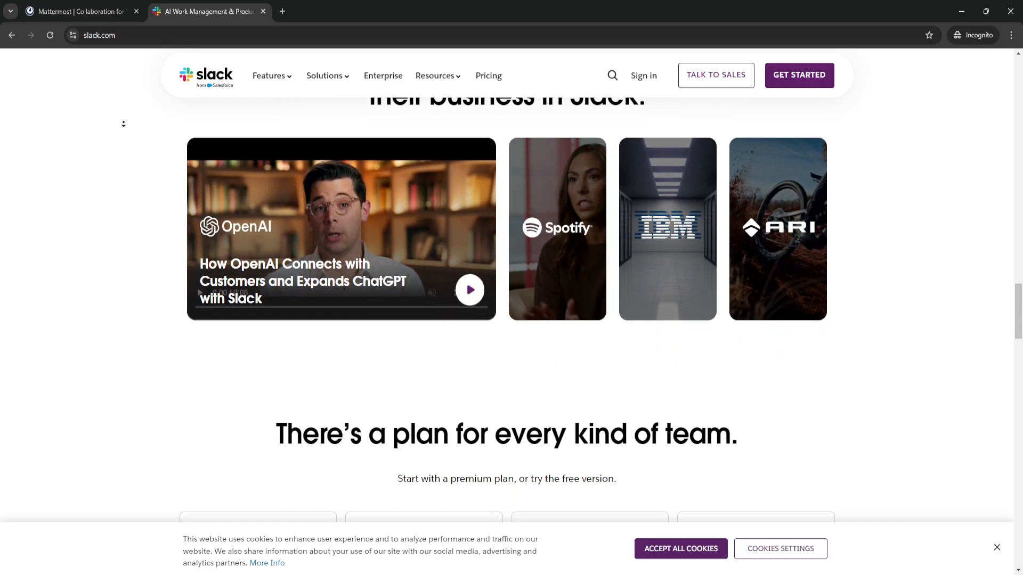
scroll("down", 3)
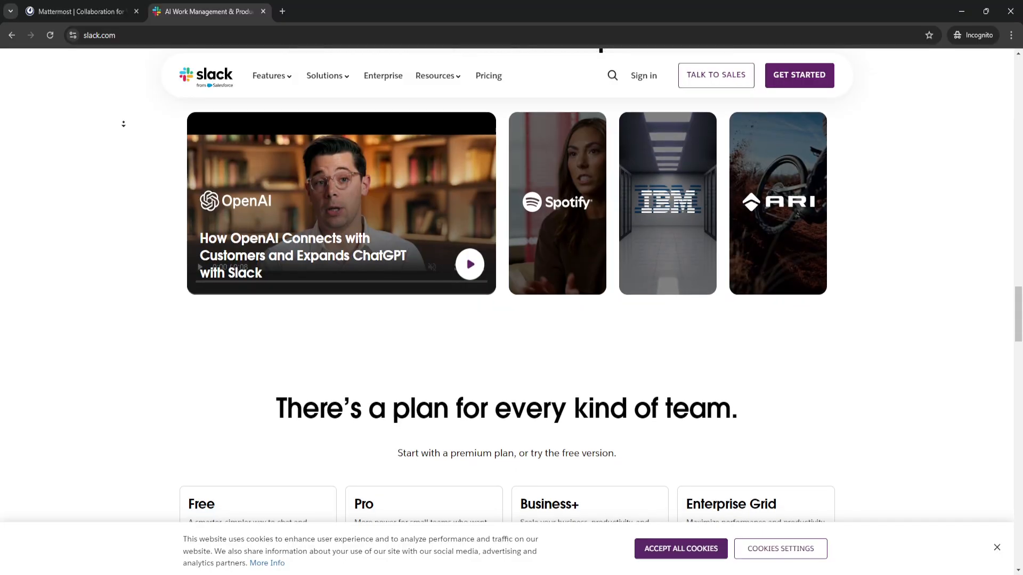
scroll("down", 3)
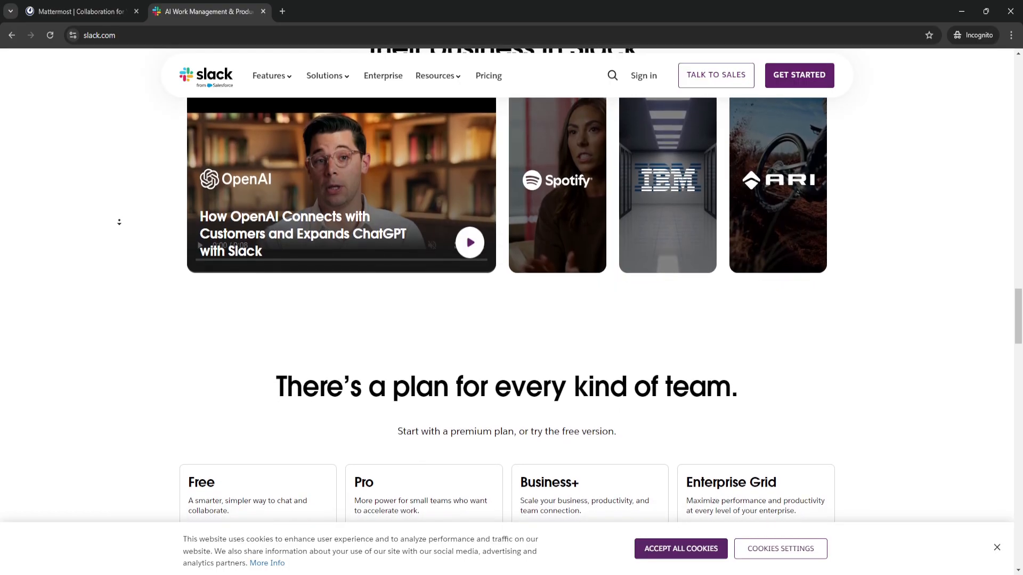
Step: Scroll slack.com past the Free, Pro, Business+ and Enterprise Grid plan cards to 'We're in the business of growing businesses'
scroll("down", 3)
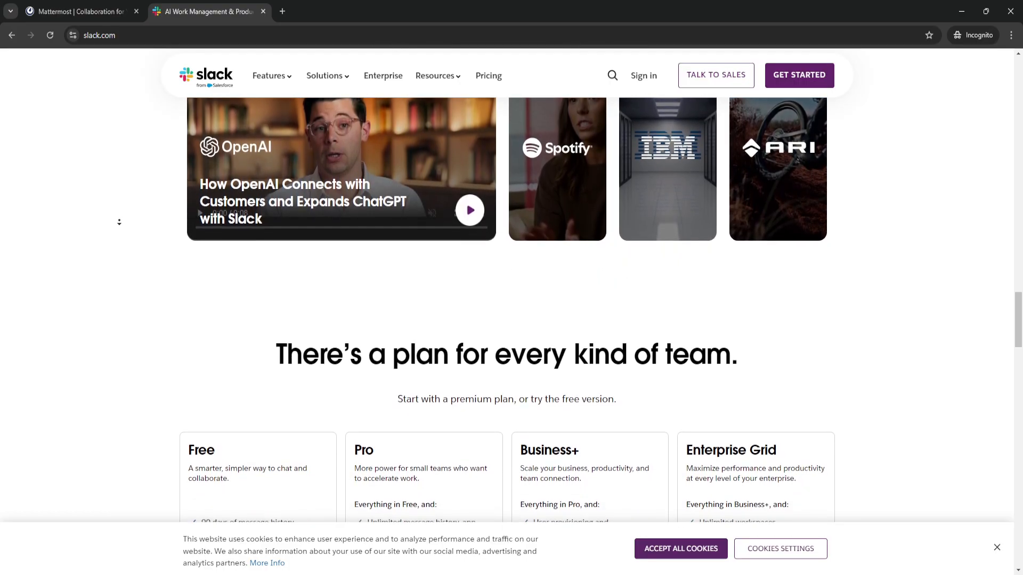
scroll("down", 3)
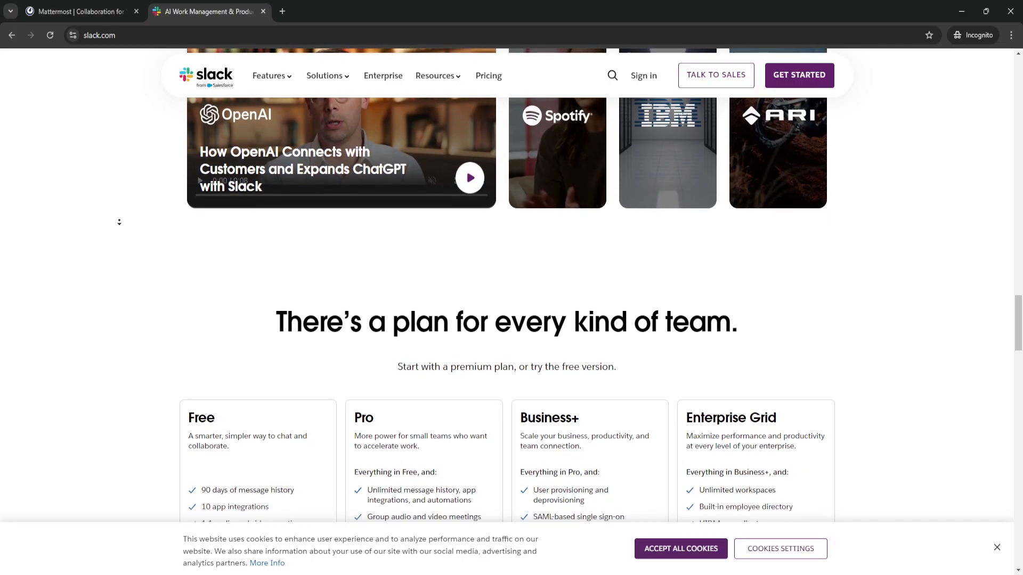
scroll("down", 3)
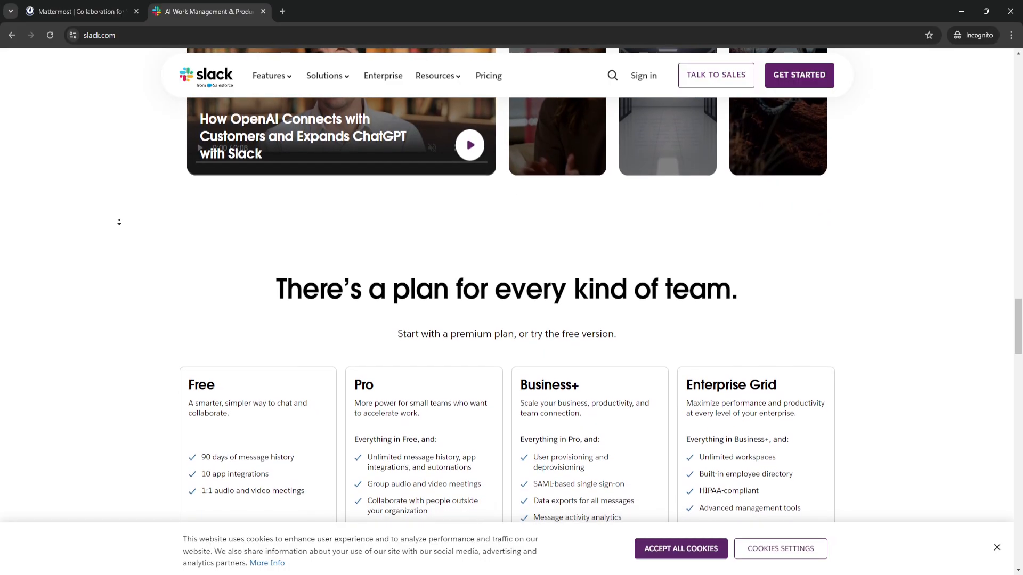
scroll("down", 3)
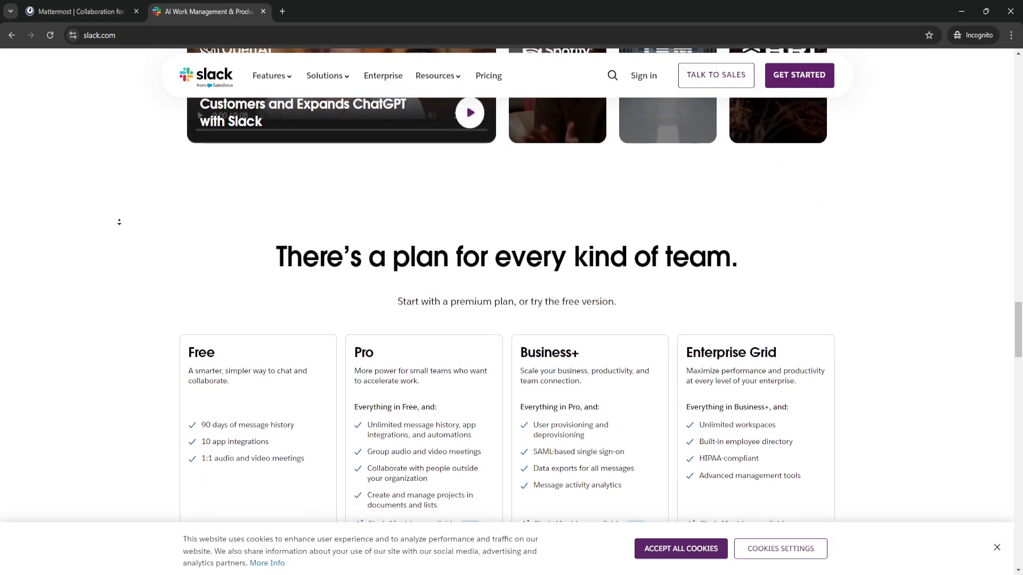
scroll("down", 3)
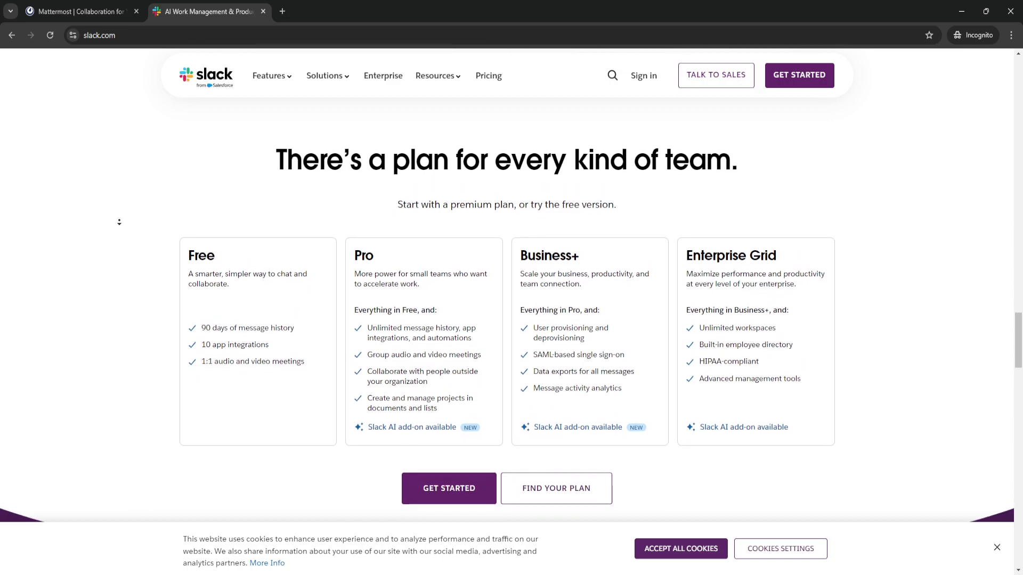
scroll("down", 3)
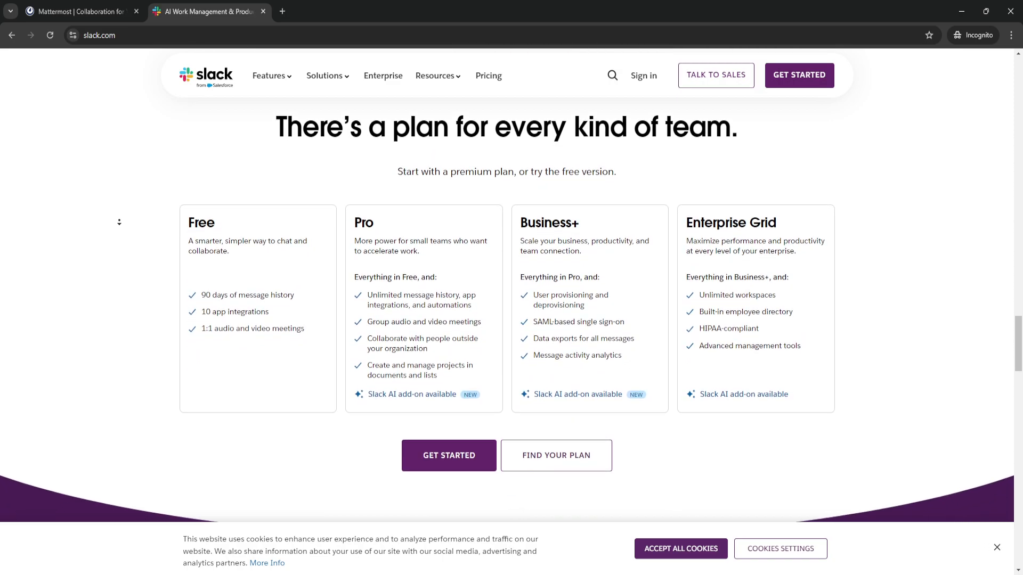
scroll("down", 3)
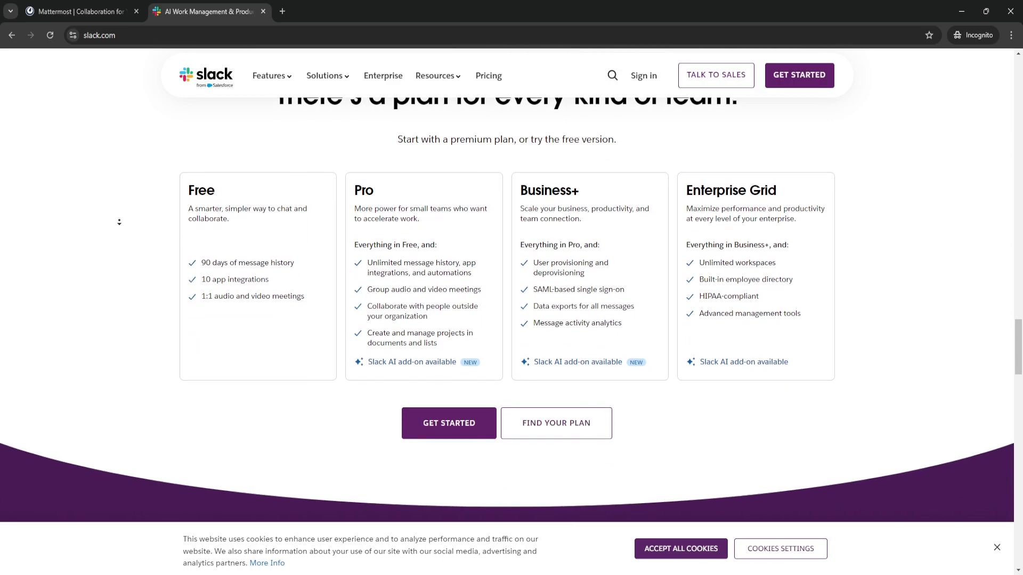
scroll("down", 3)
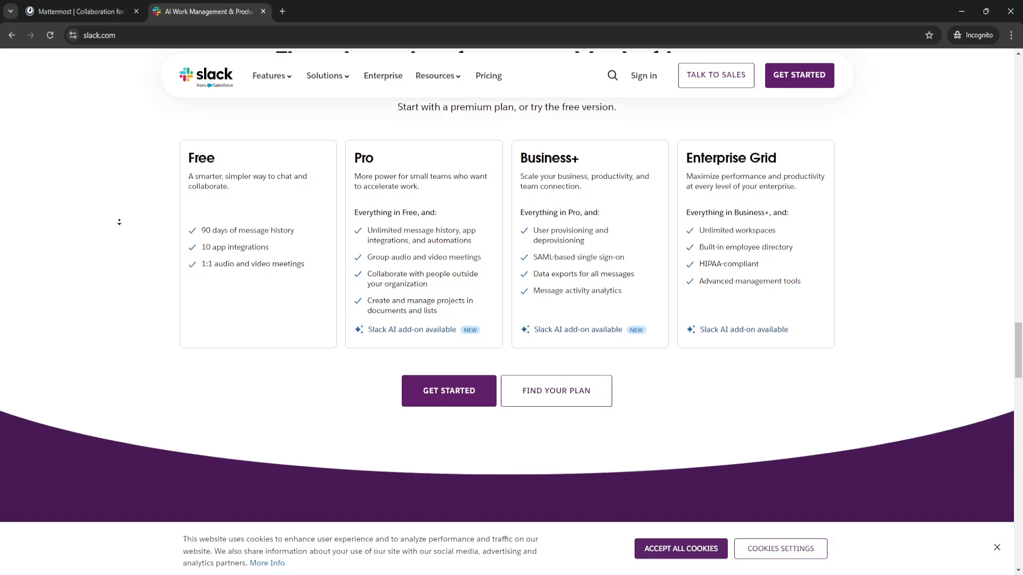
scroll("down", 3)
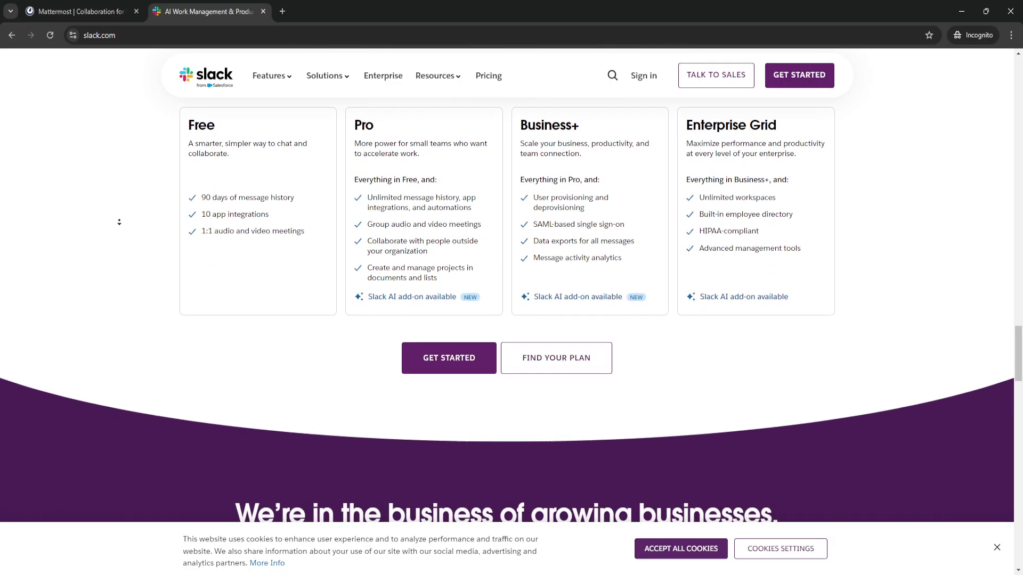
scroll("down", 3)
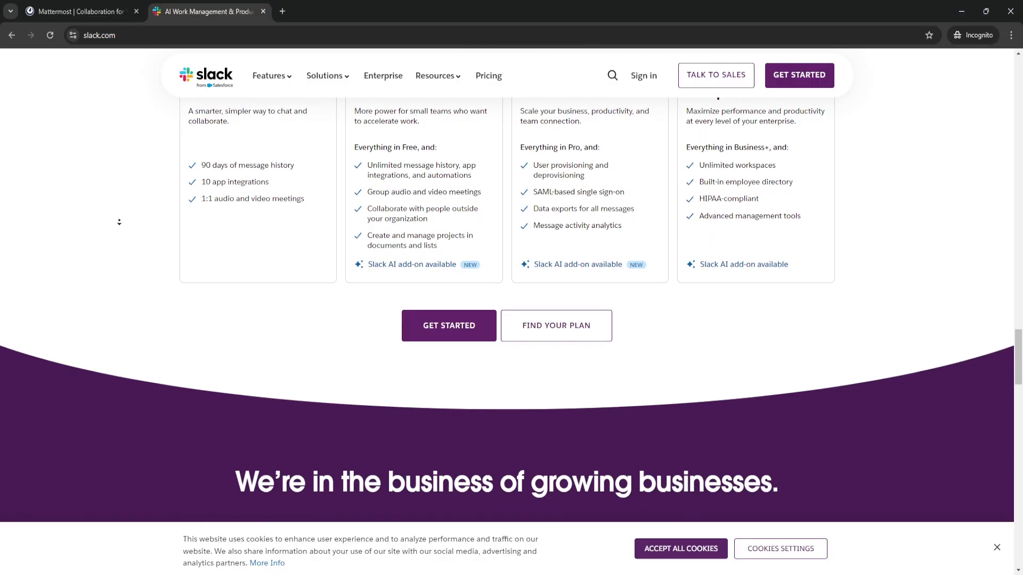
scroll("down", 3)
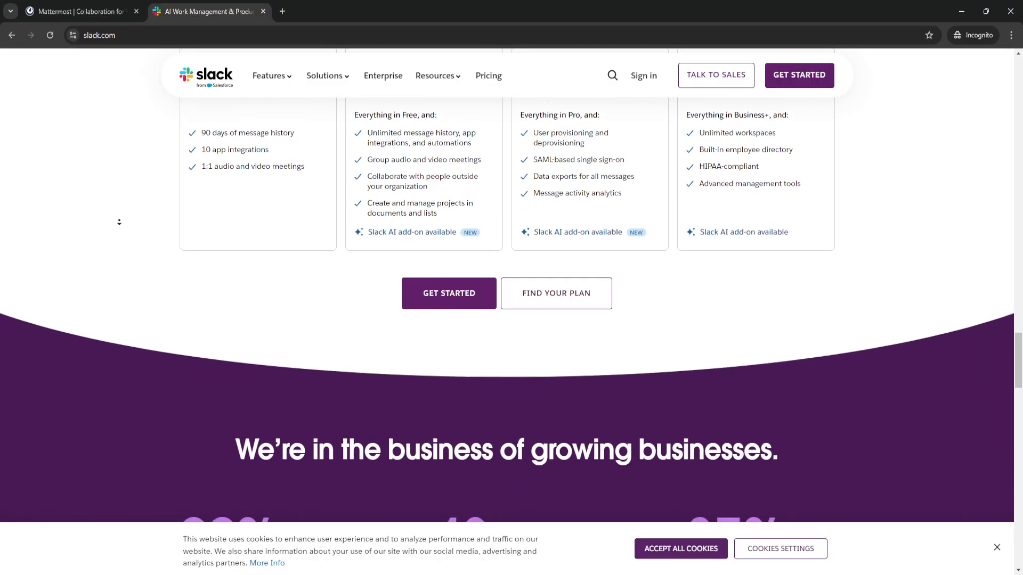
scroll("down", 3)
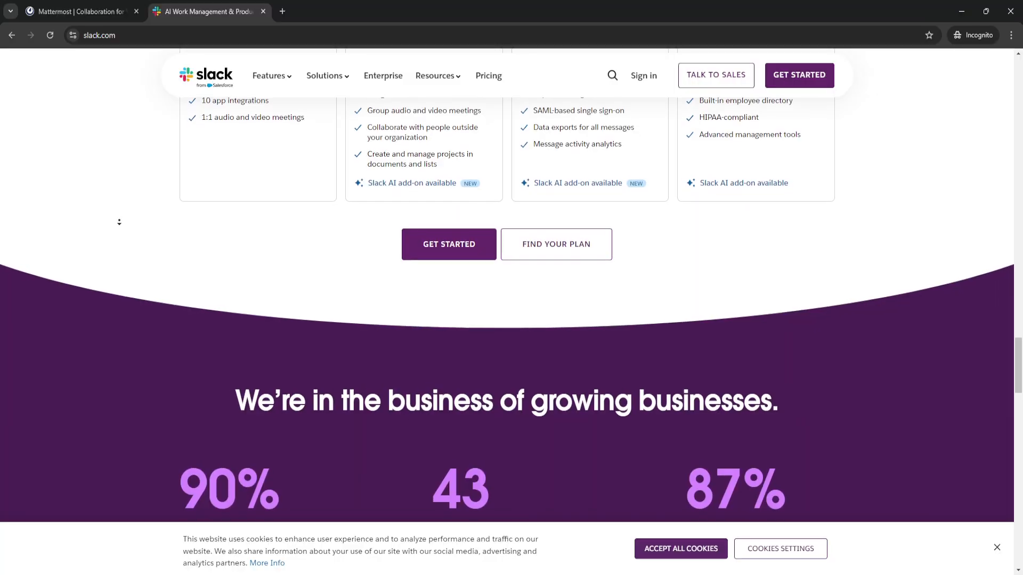
Step: Scroll Slack's 90%, 43 and 87% statistics to the 700M messages figures and G2 leader badges
scroll("down", 3)
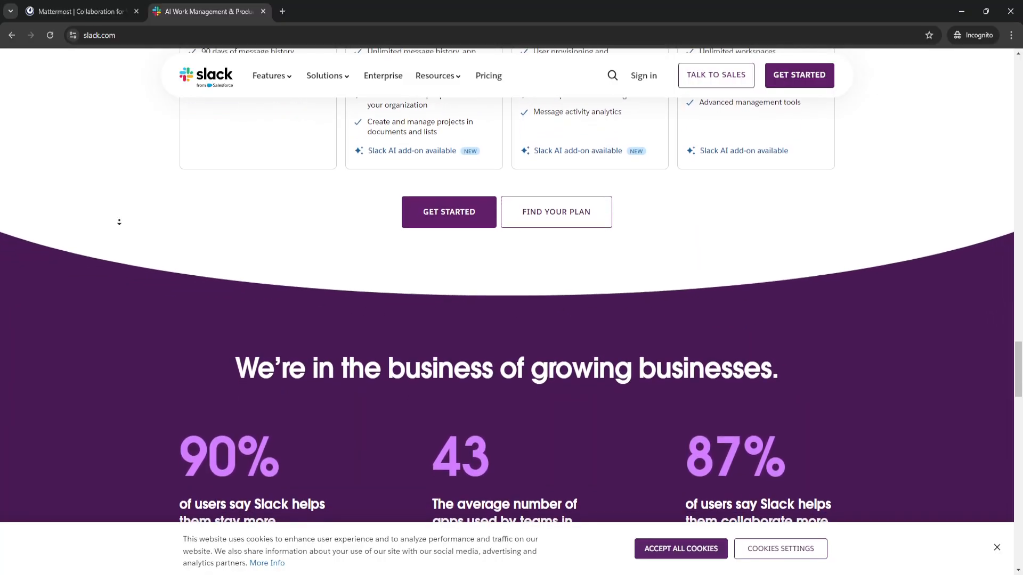
scroll("down", 3)
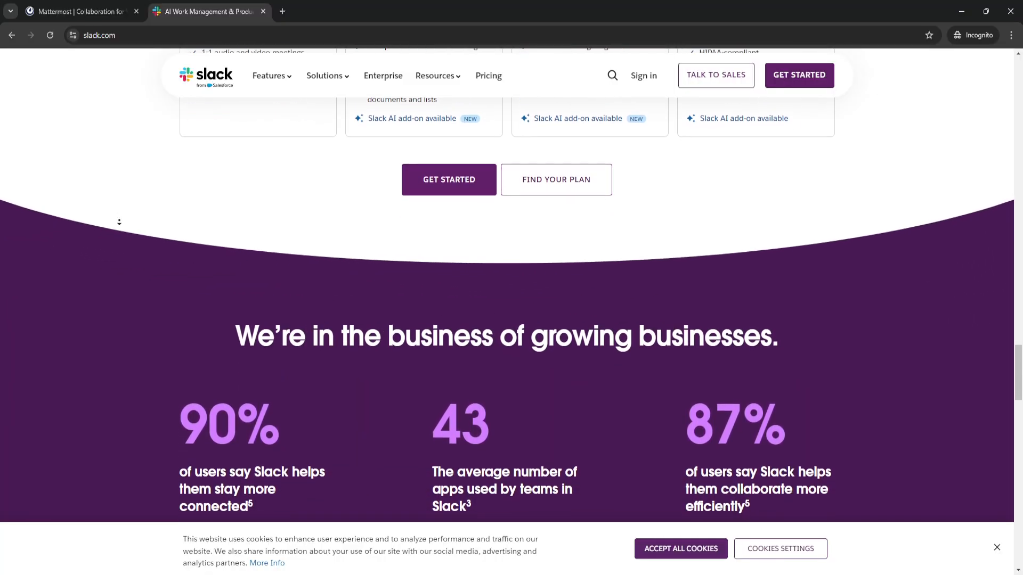
scroll("down", 3)
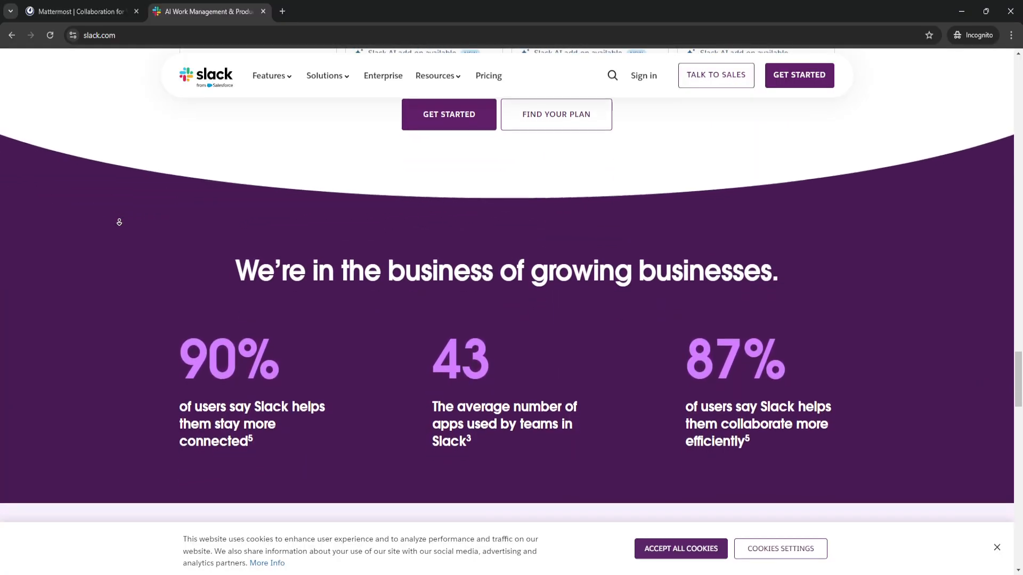
scroll("down", 3)
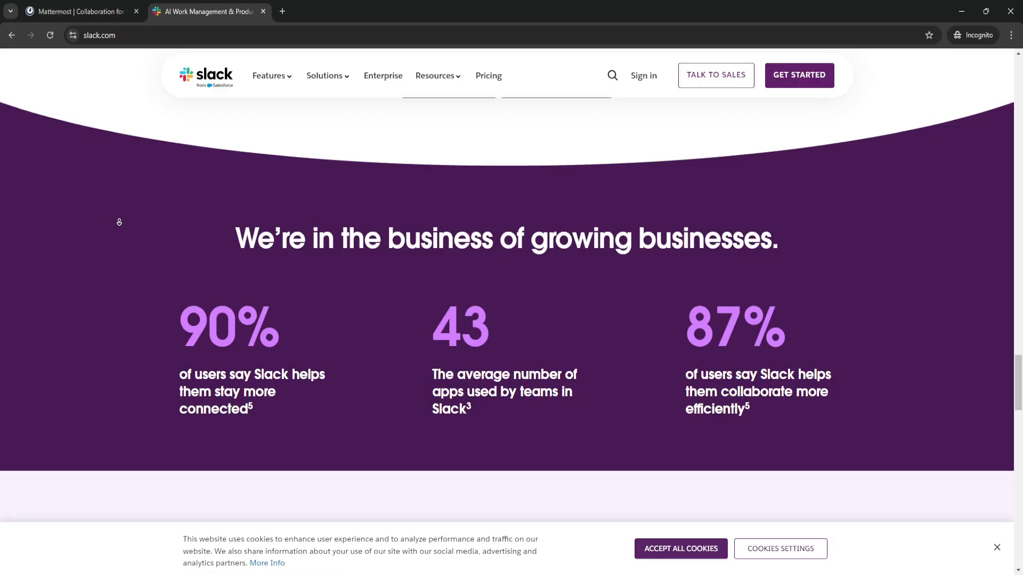
scroll("down", 3)
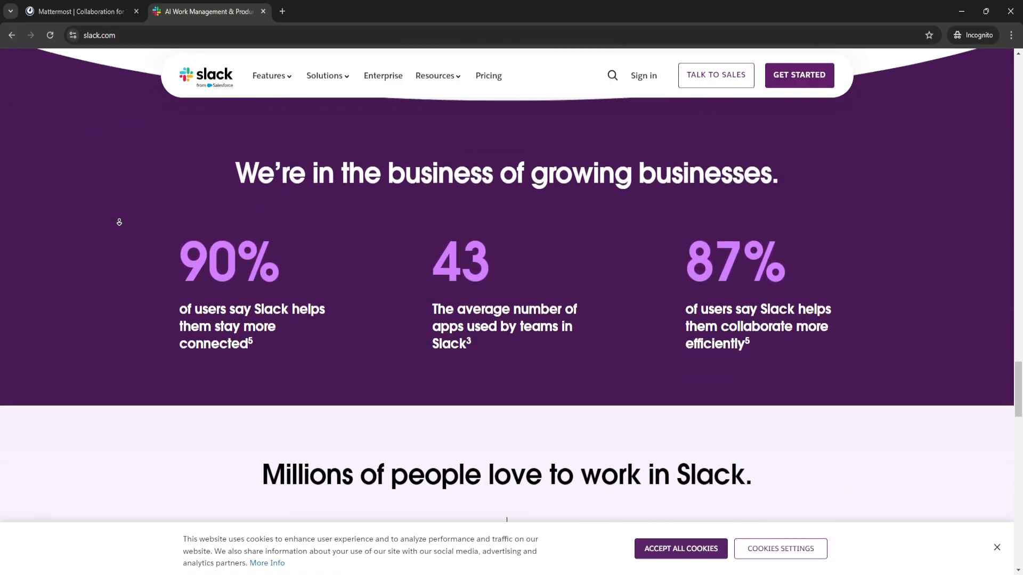
scroll("down", 3)
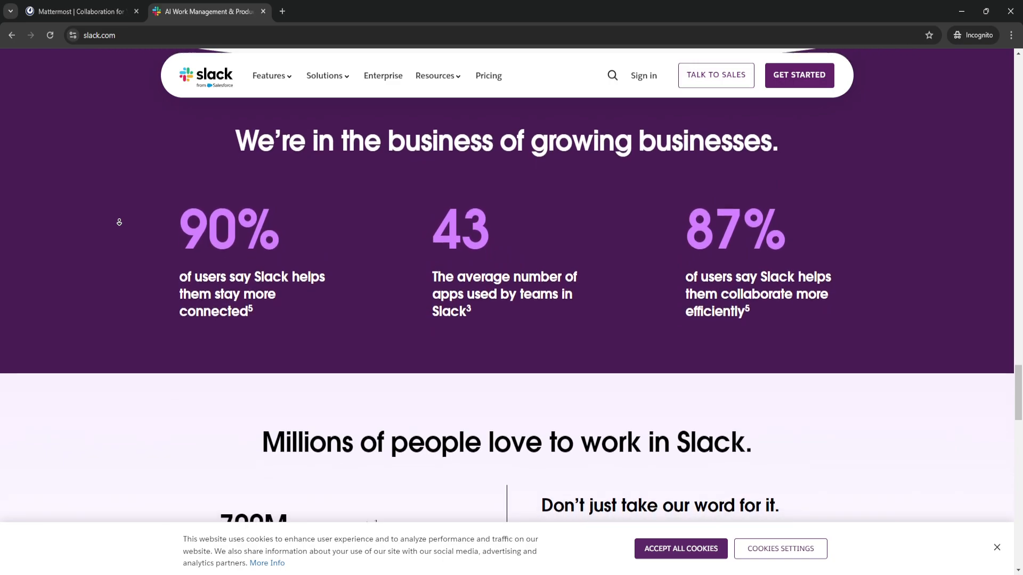
scroll("down", 3)
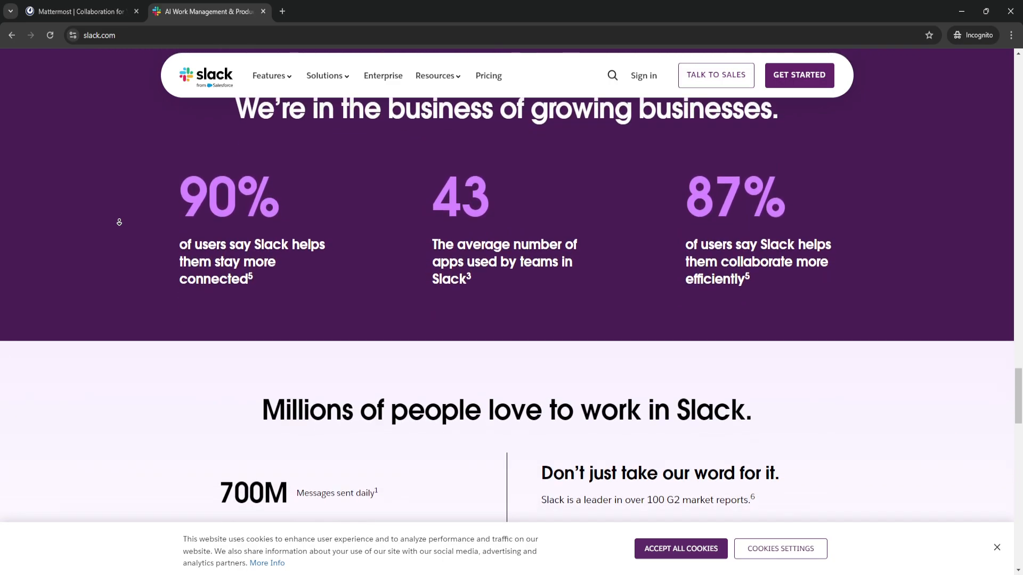
scroll("down", 3)
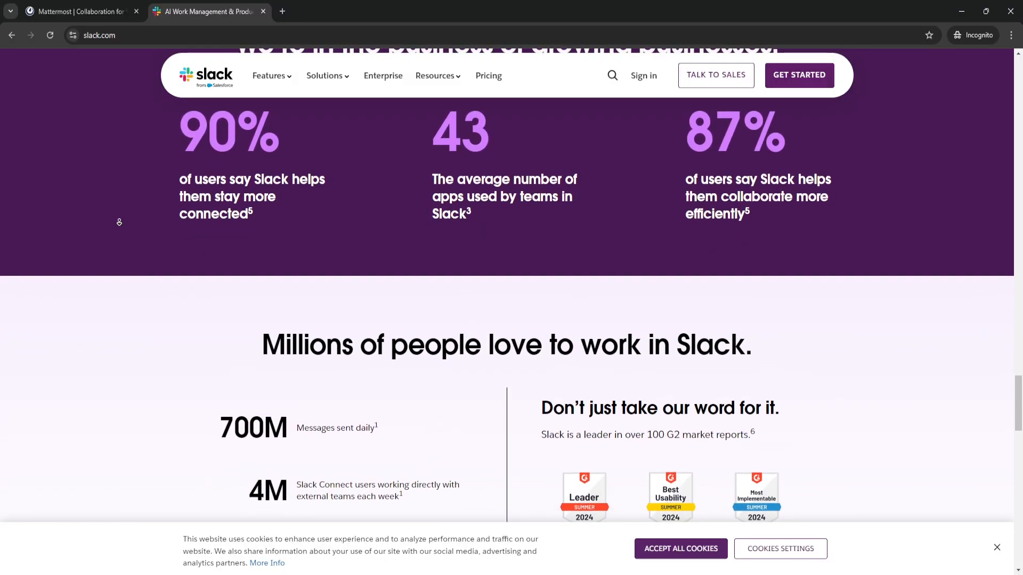
scroll("down", 3)
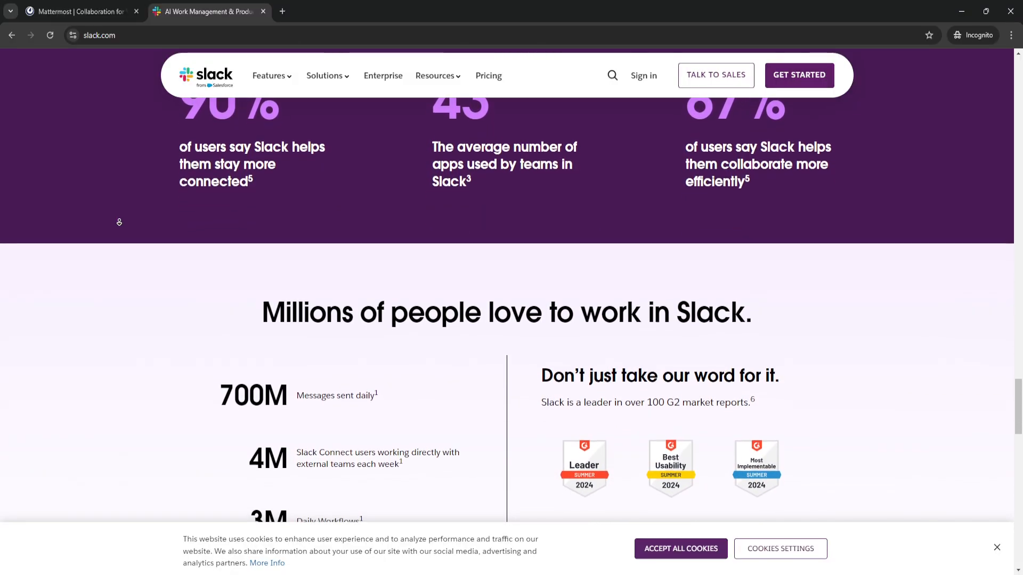
scroll("down", 3)
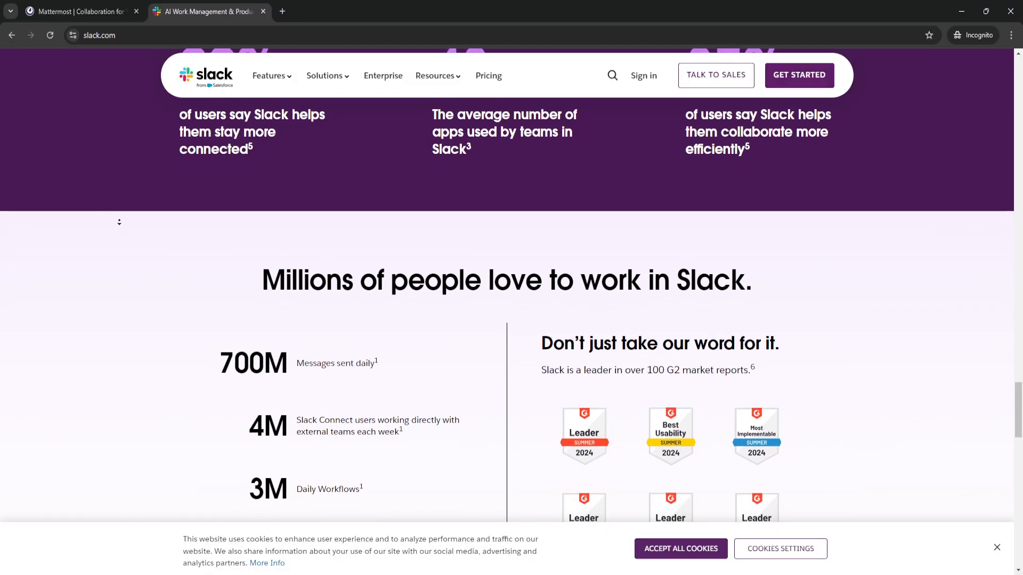
scroll("down", 3)
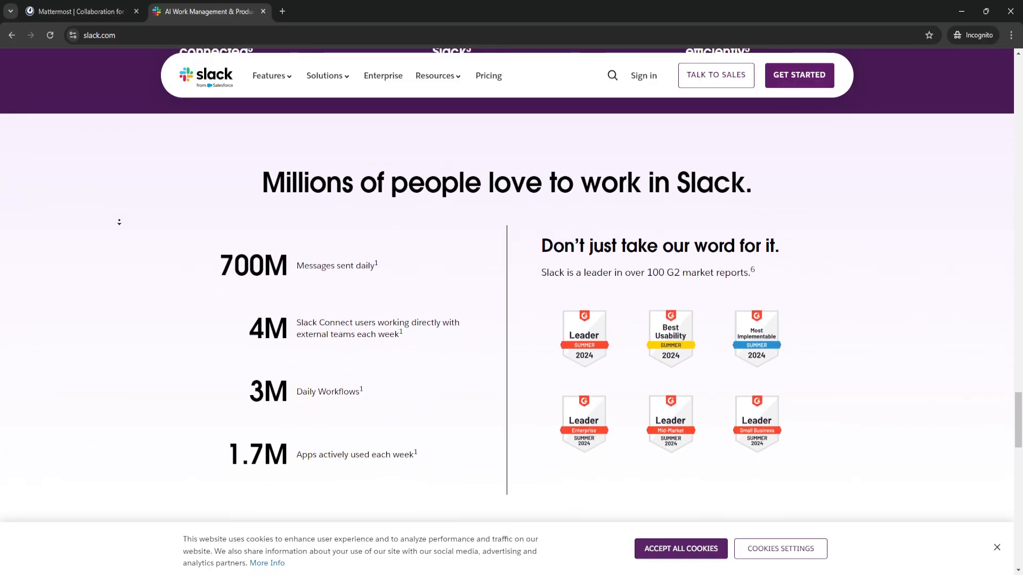
Step: Scroll Slack's homepage down to the 'Your Slack deep dive starts here' resource cards
scroll("down", 3)
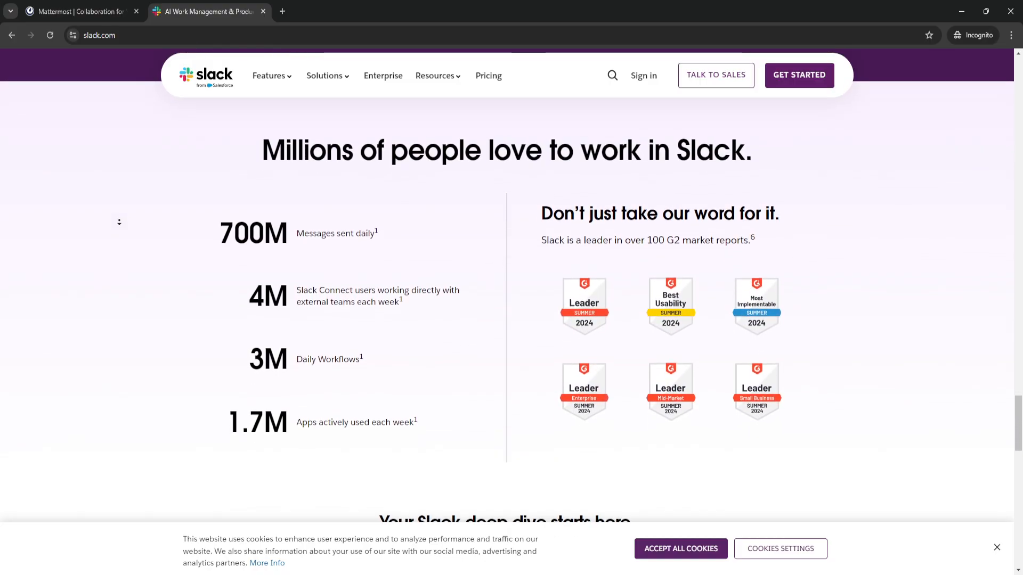
scroll("down", 3)
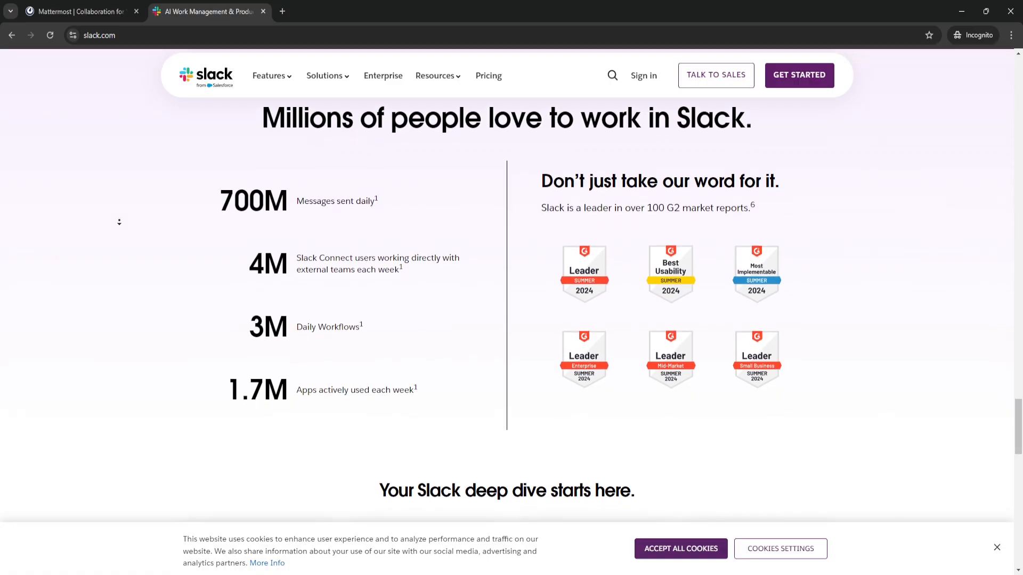
scroll("down", 3)
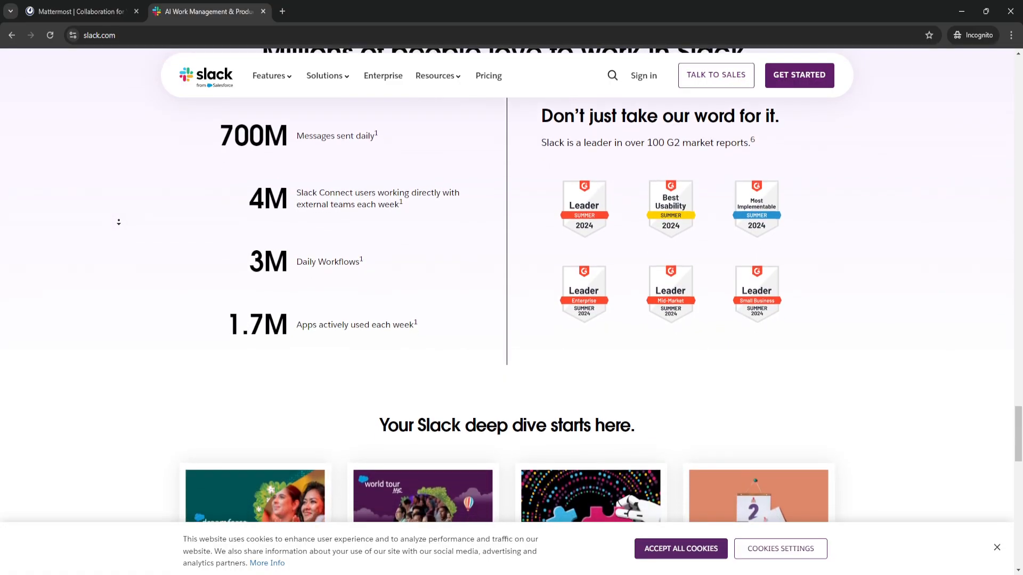
scroll("down", 3)
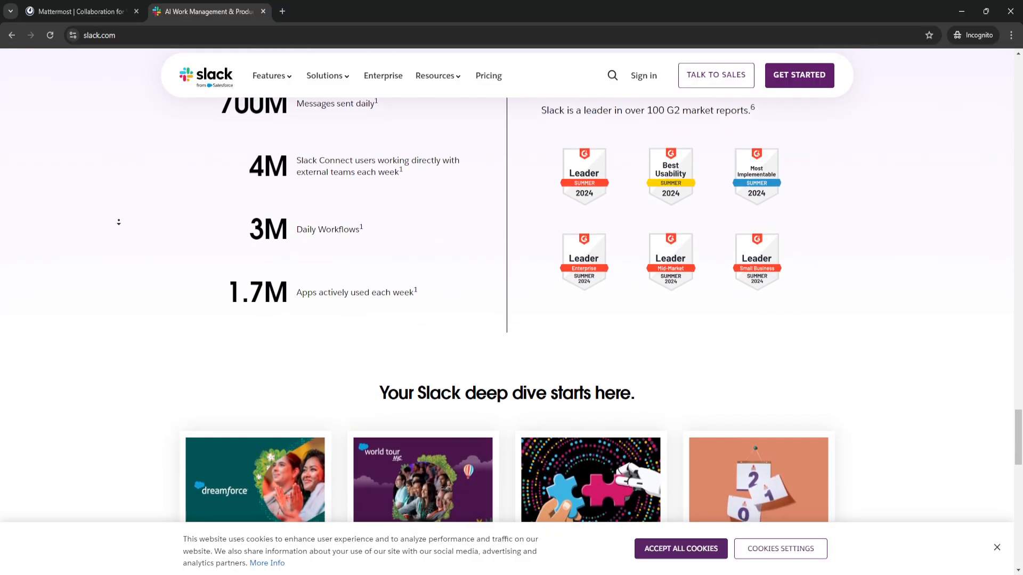
scroll("down", 3)
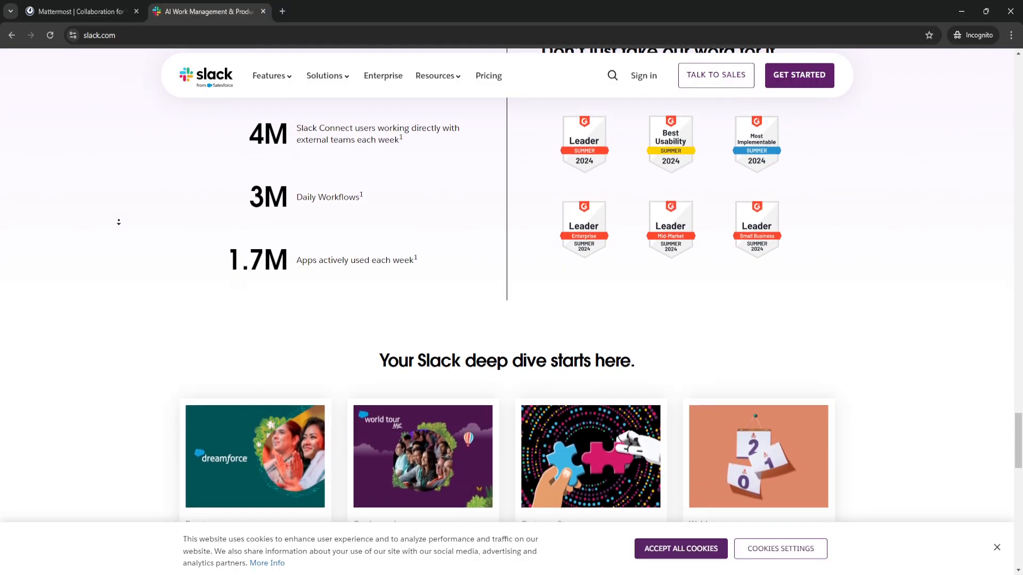
scroll("down", 3)
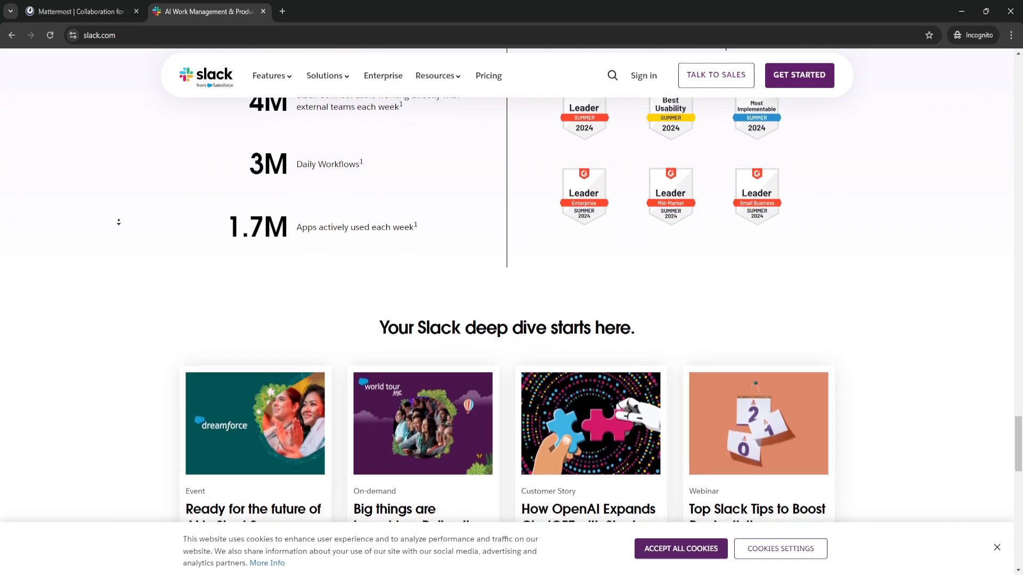
scroll("down", 3)
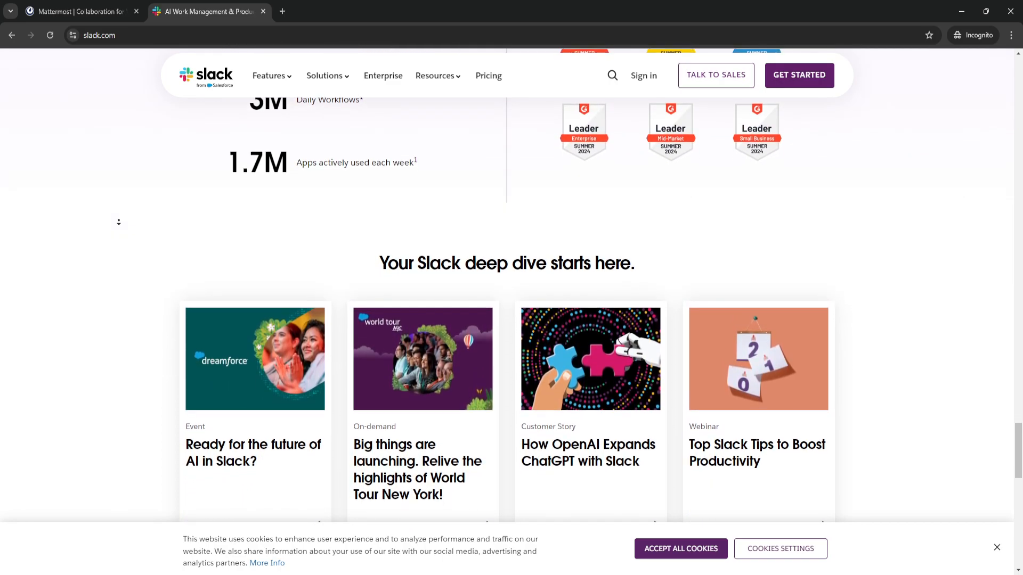
Step: Return to the Mattermost website tab at 'What sets Mattermost apart'
scroll("up", 3)
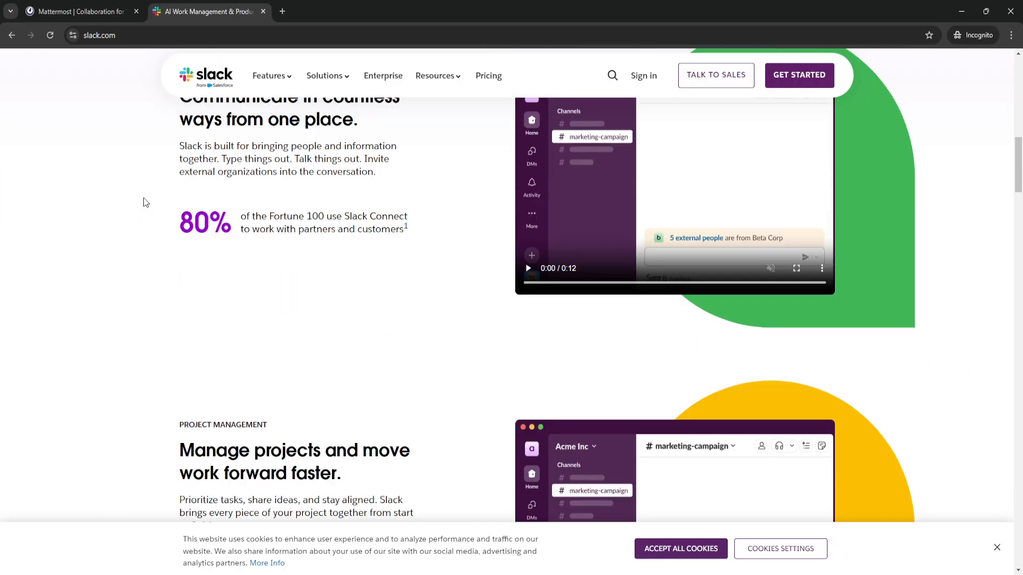
scroll("up", 3)
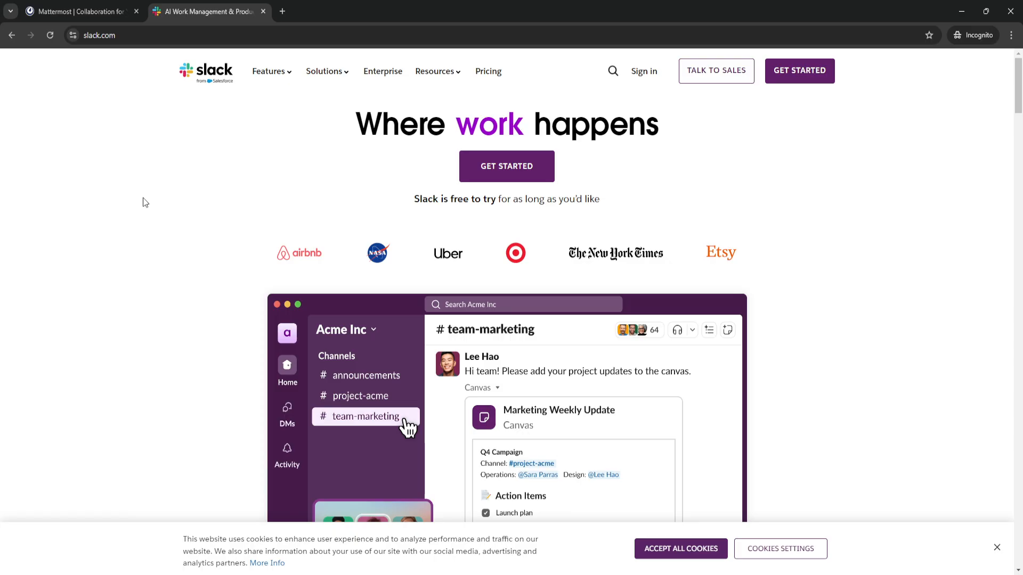
mouse_move(129, 189)
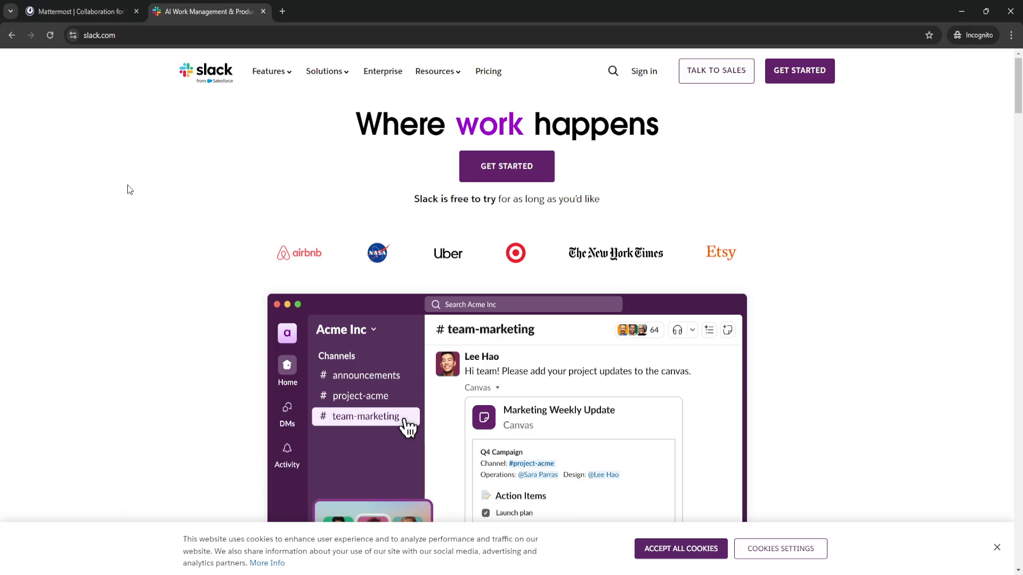
left_click(78, 12)
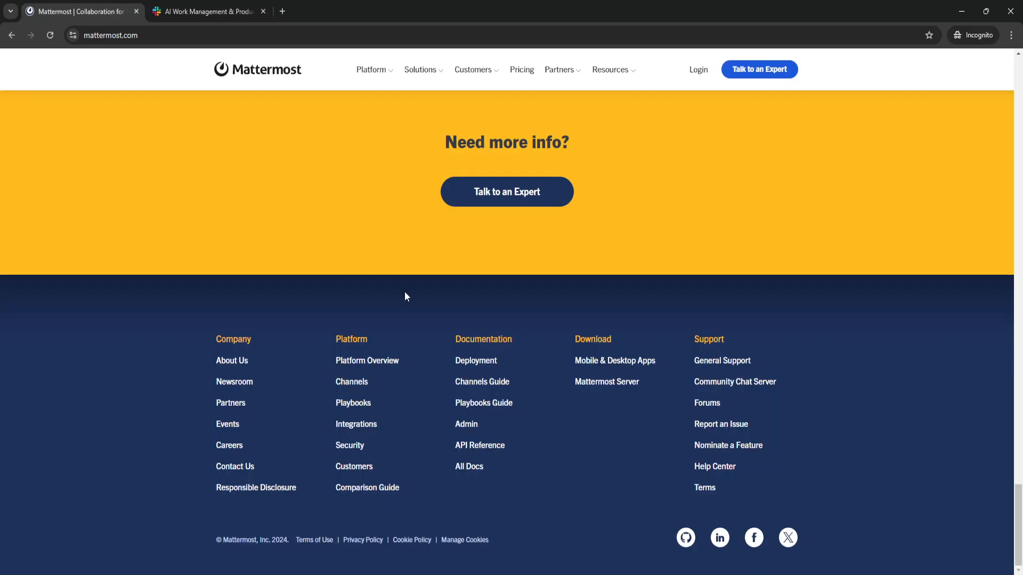
scroll("up", 3)
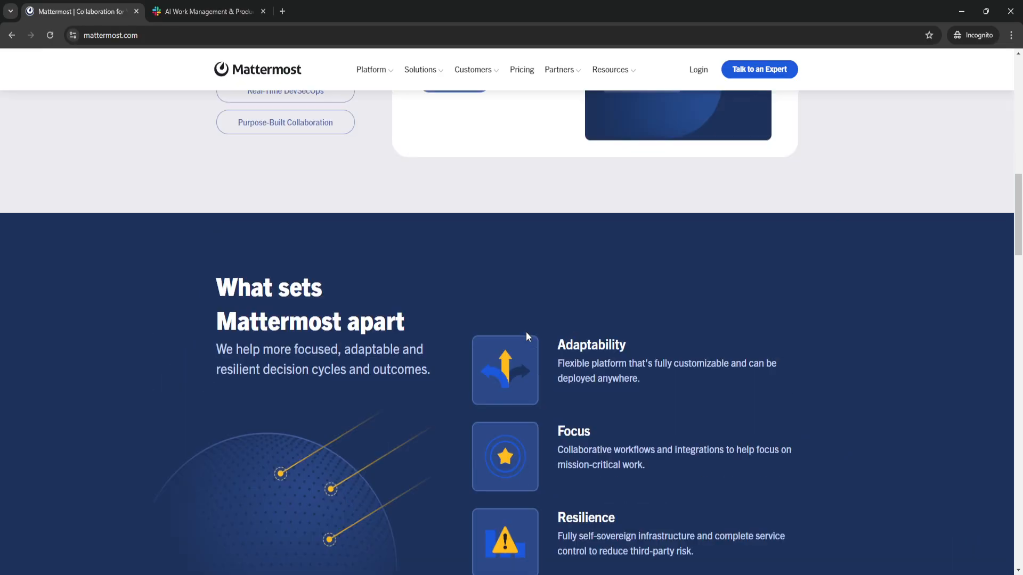